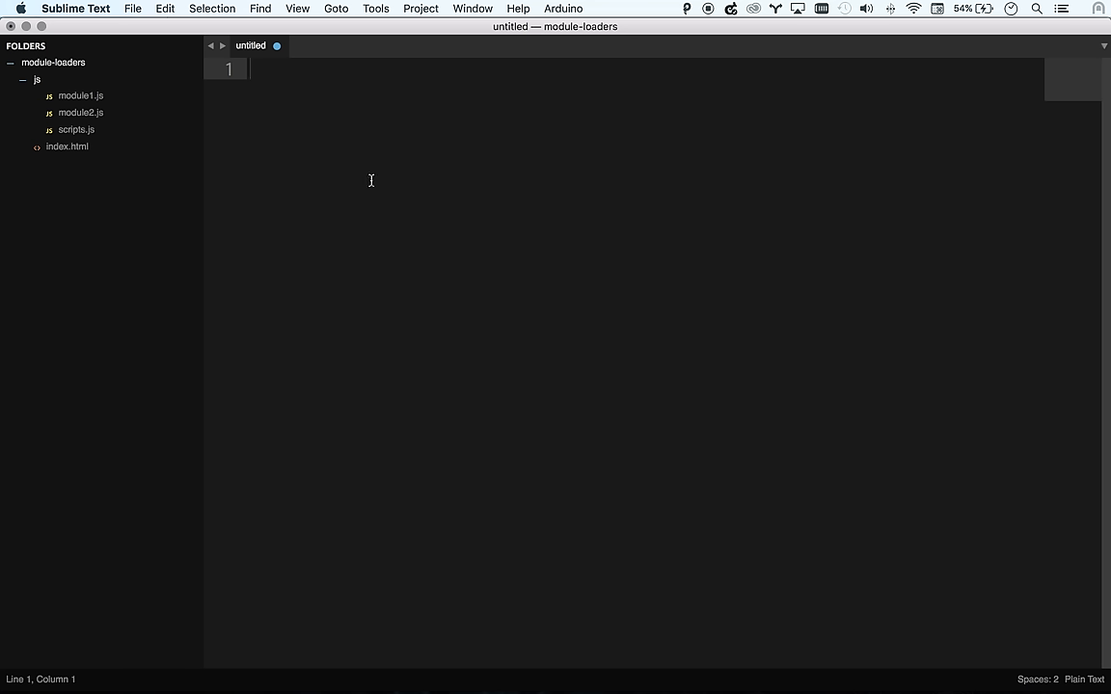
mouse_move(340, 180)
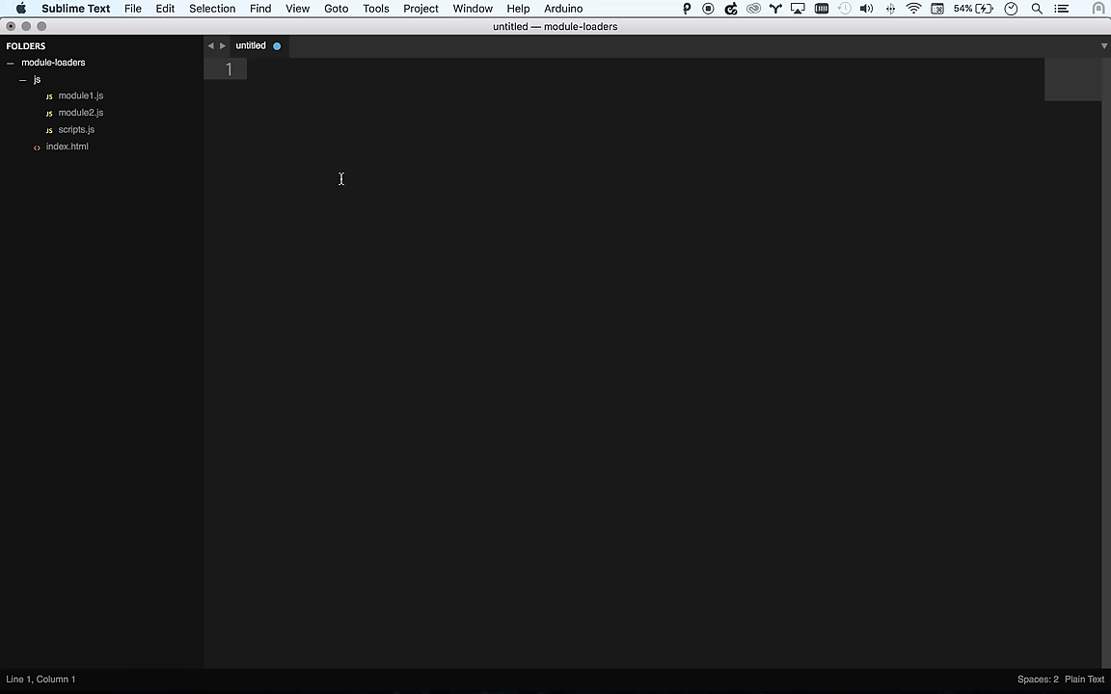
Type require.js, browserify and webpack on separate lines, then select all three
type("require.js")
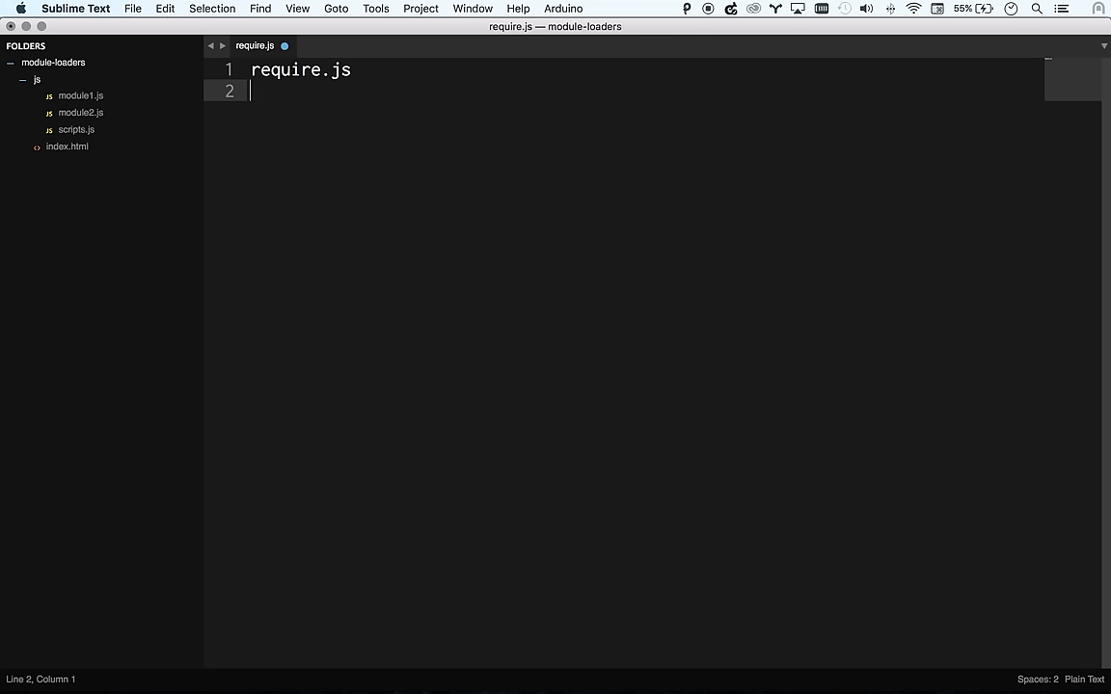
type("br")
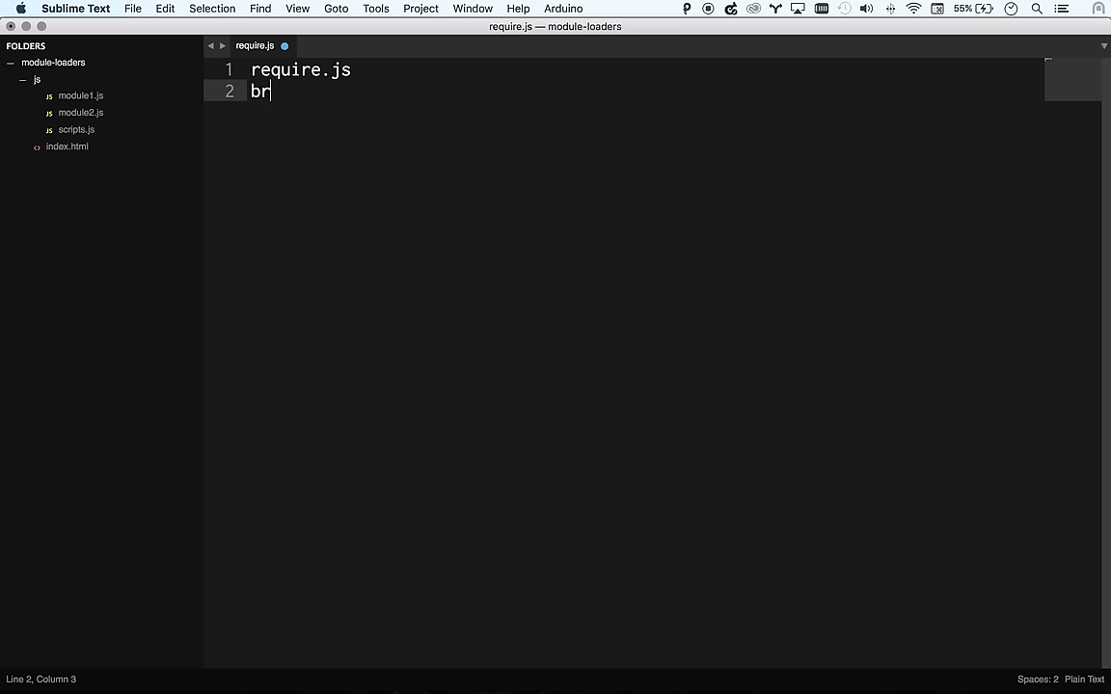
type("owserify")
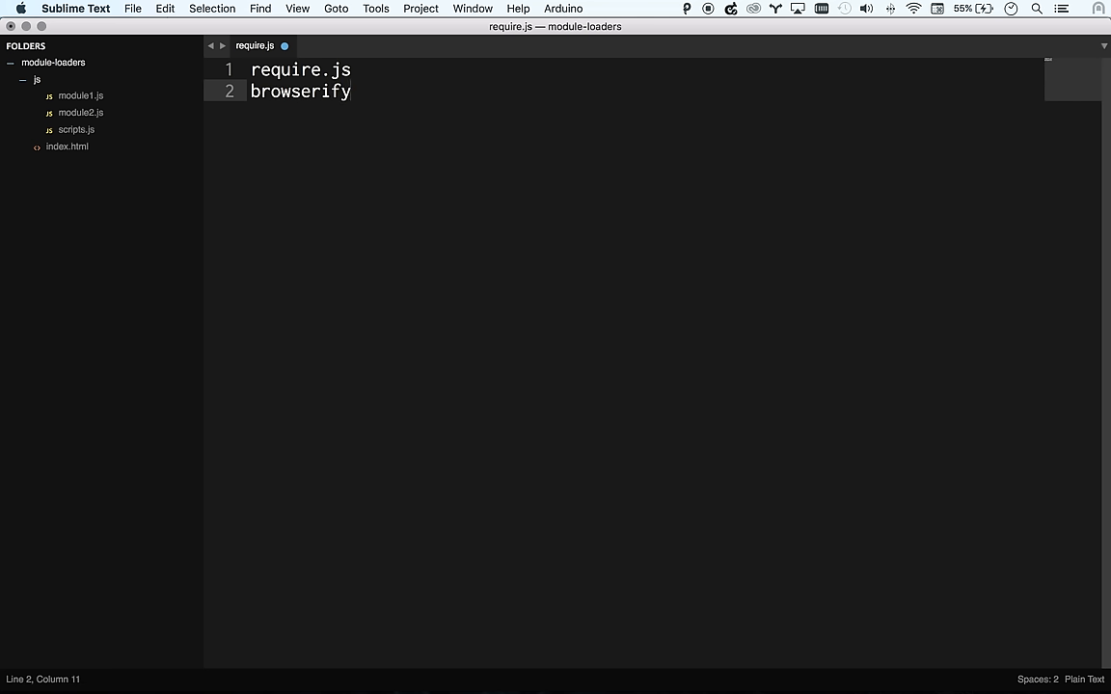
key("enter")
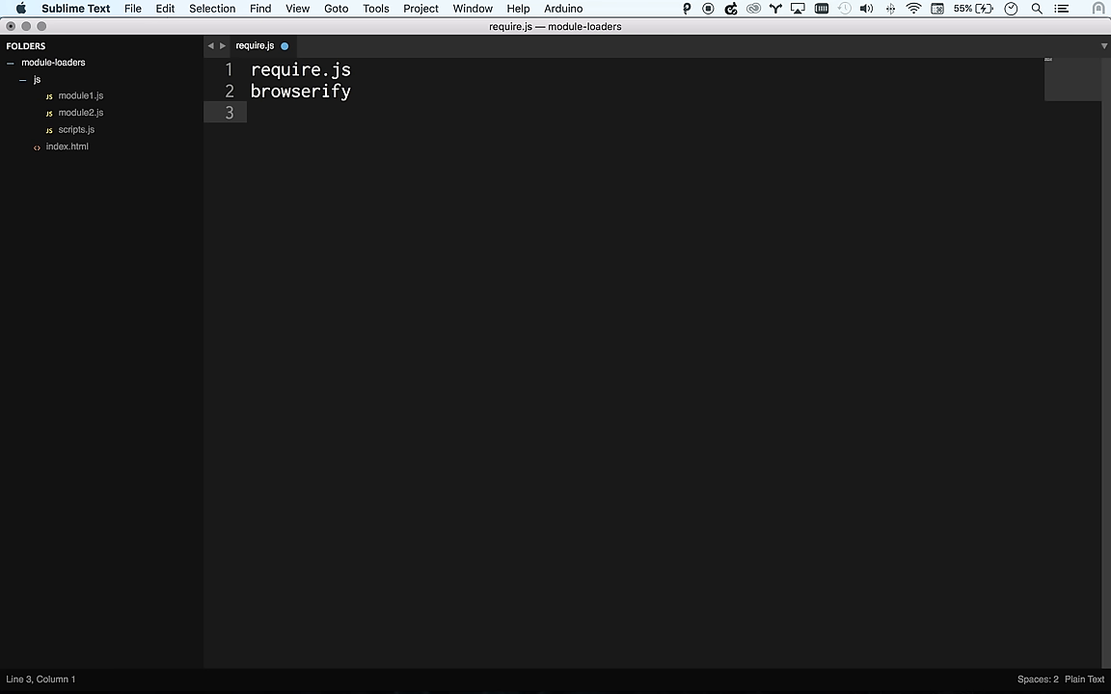
type("webpack")
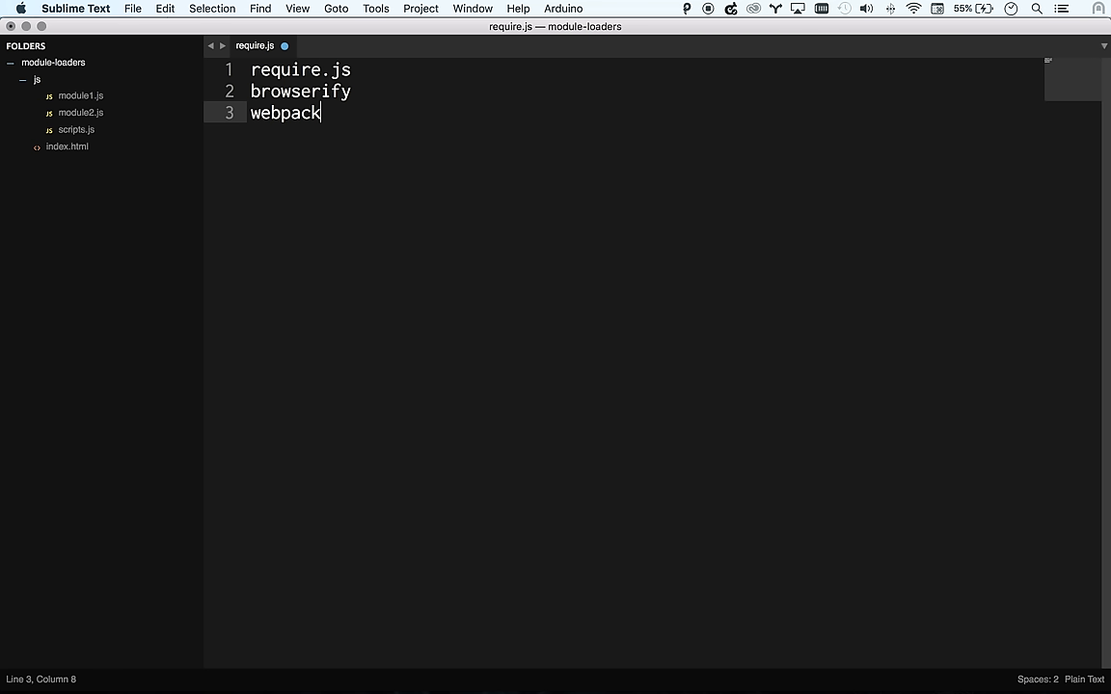
double_click(286, 113)
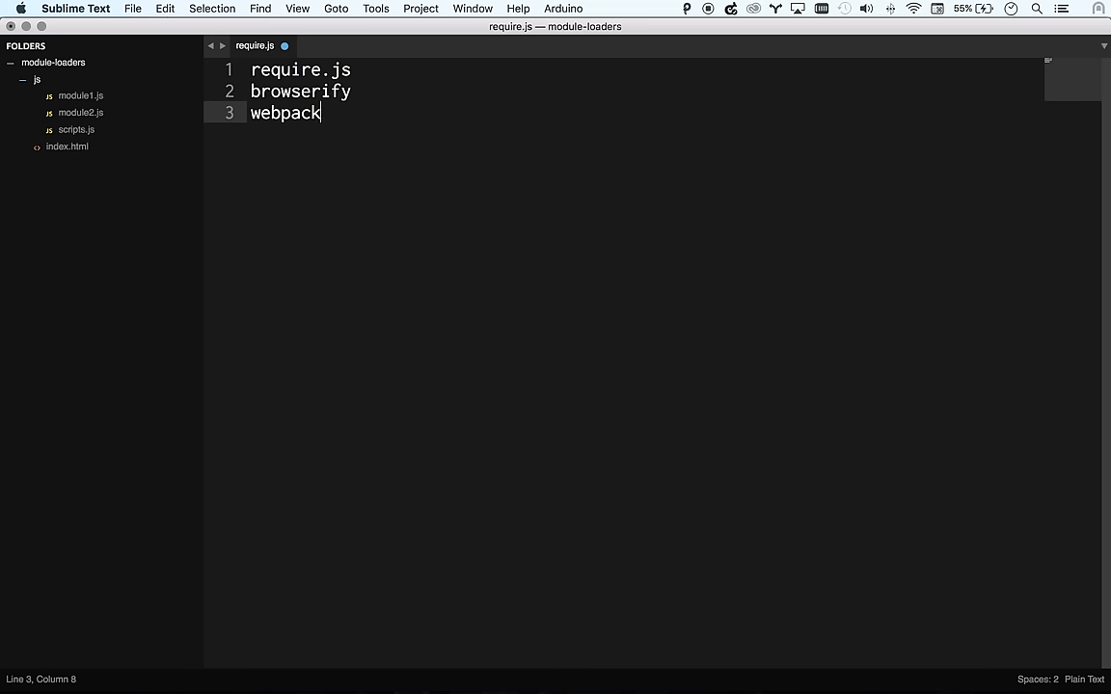
key("cmd+a")
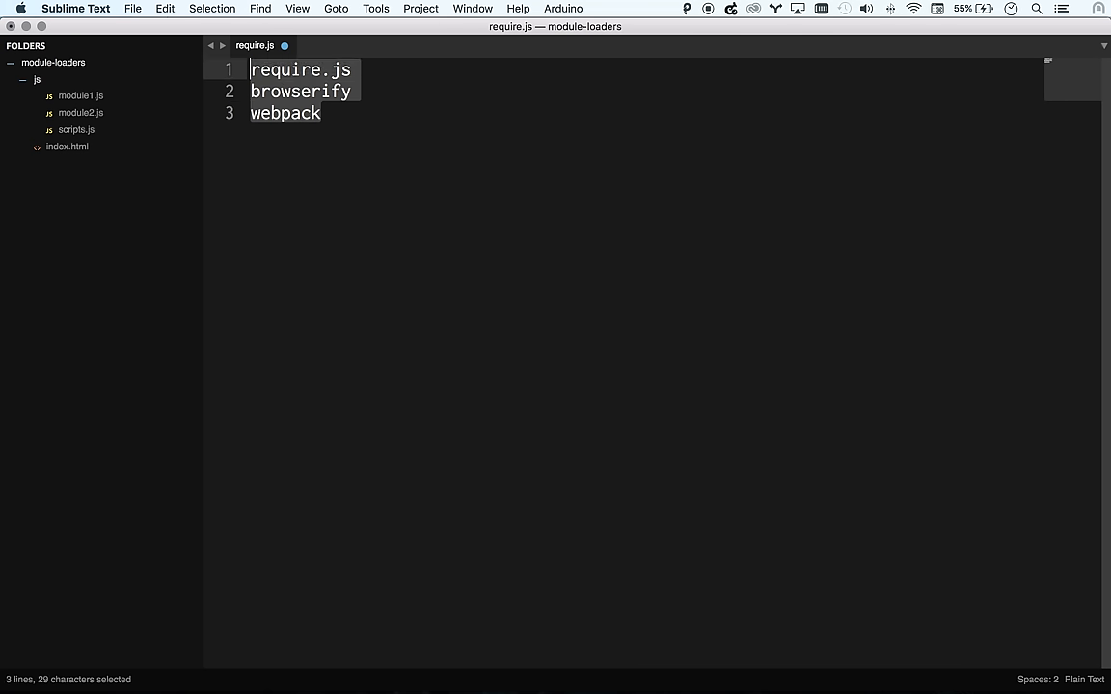
Clear the loader list and cut the module #1 comment and log line from scripts.js
key("cmd+n")
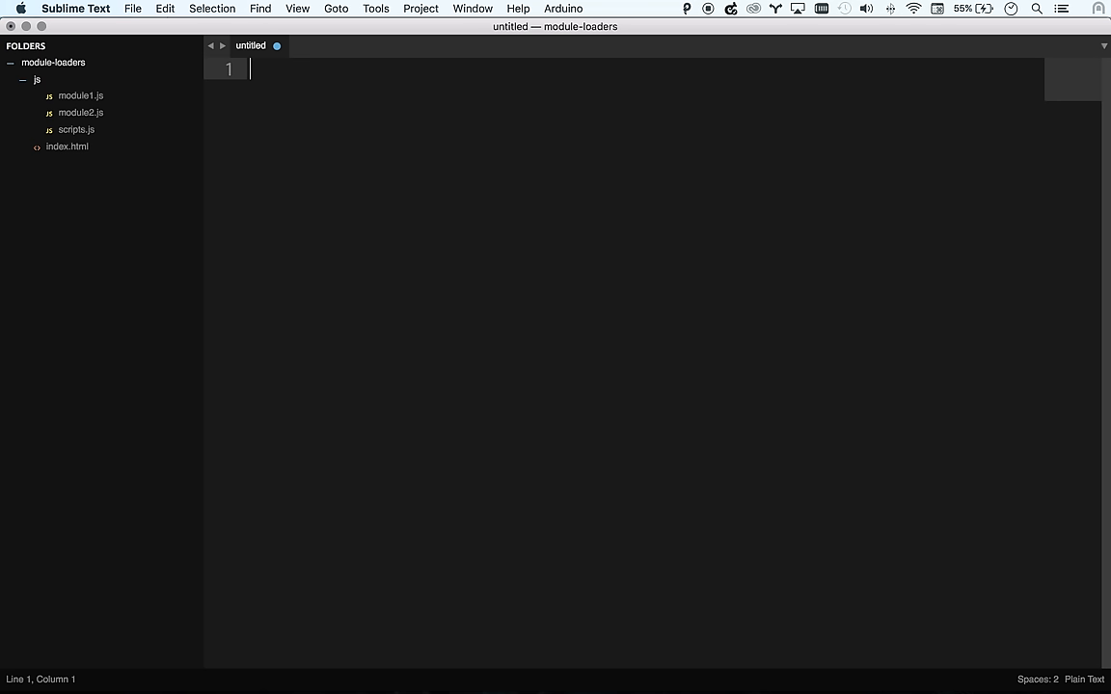
mouse_move(108, 178)
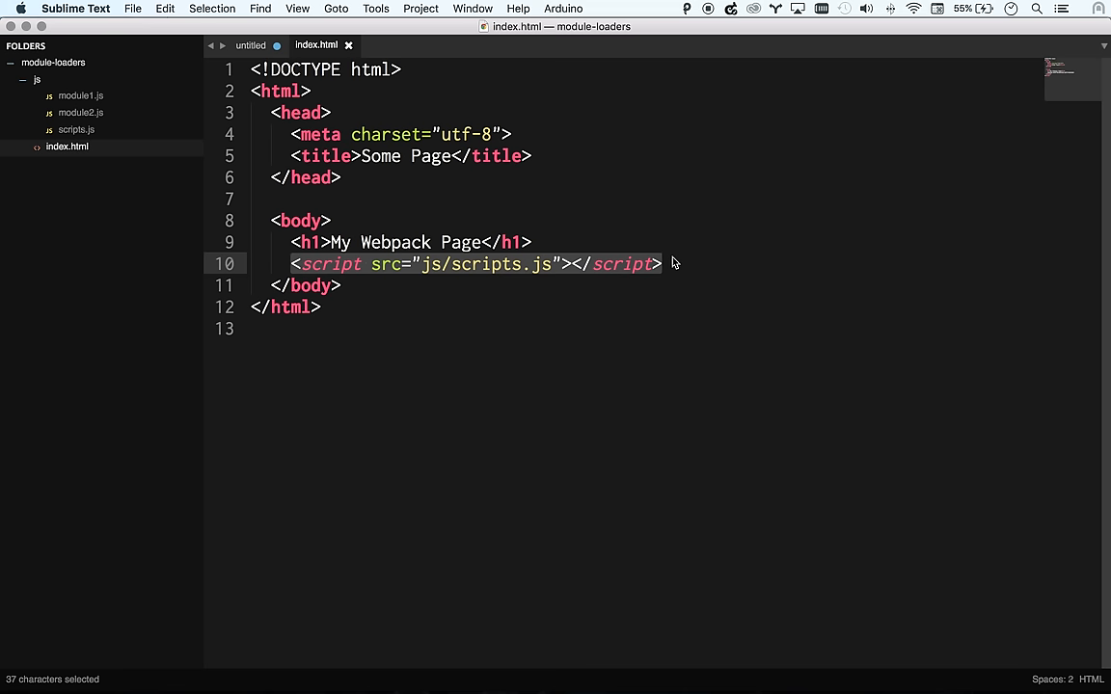
mouse_move(190, 141)
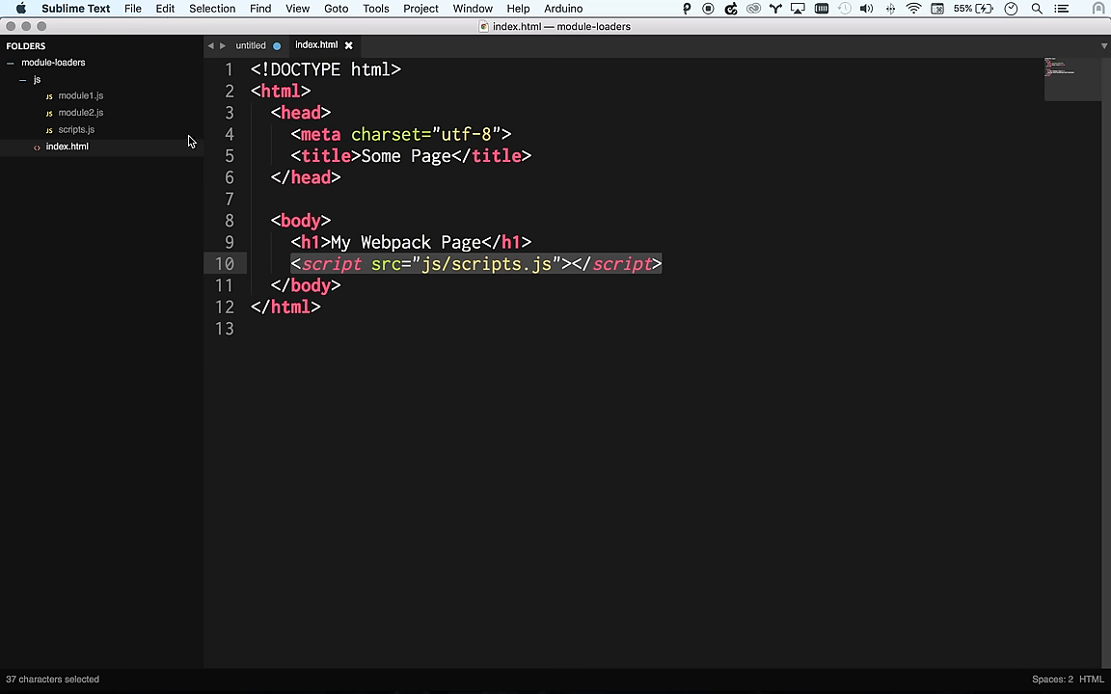
left_click(76, 129)
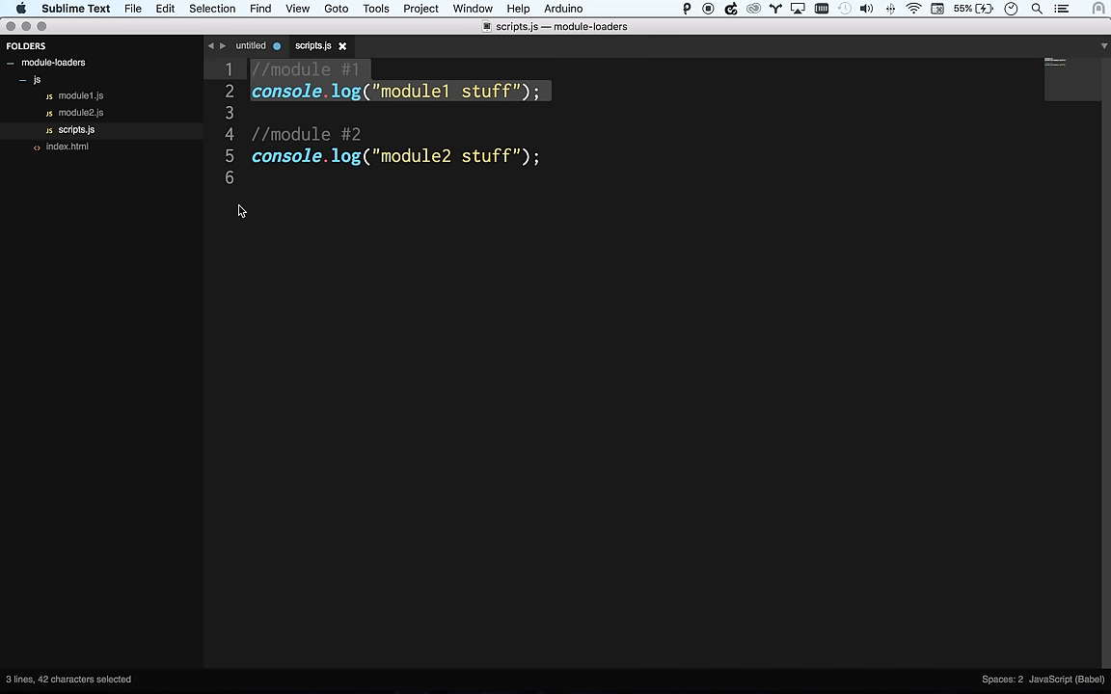
left_click(66, 147)
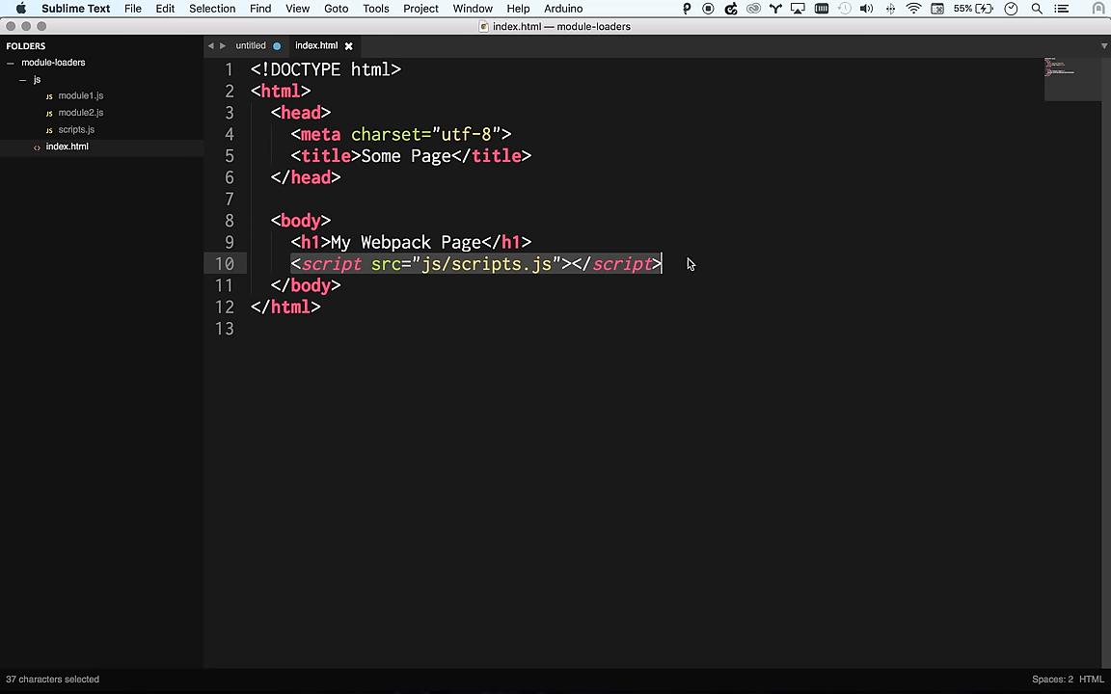
left_click(76, 130)
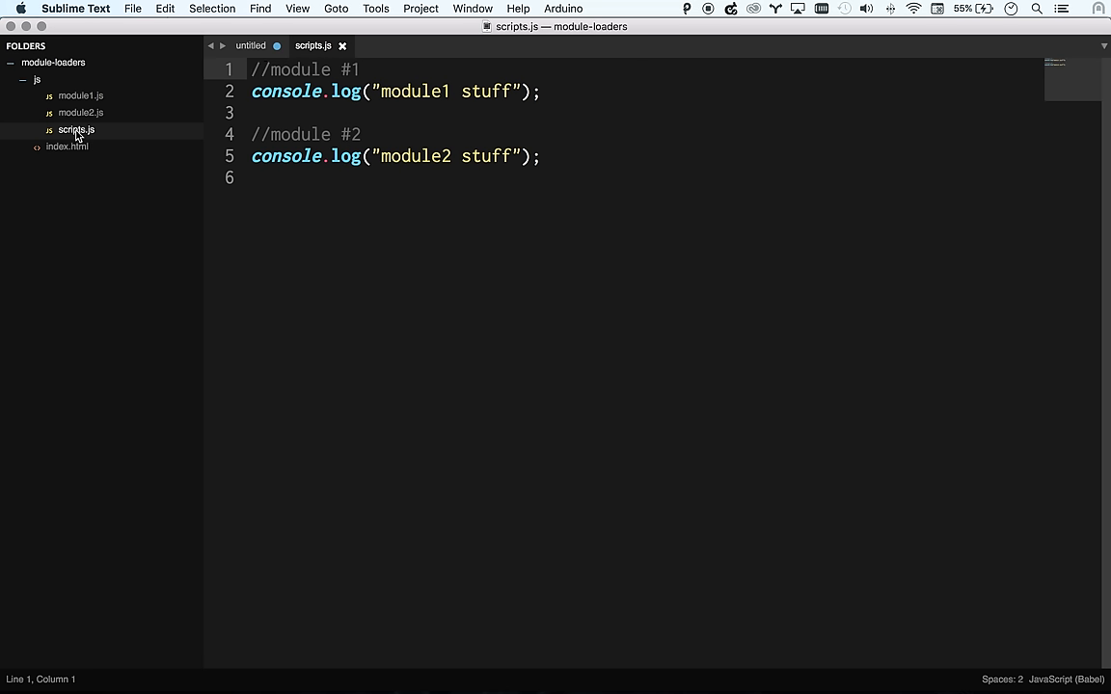
left_click_drag(252, 69, 541, 91)
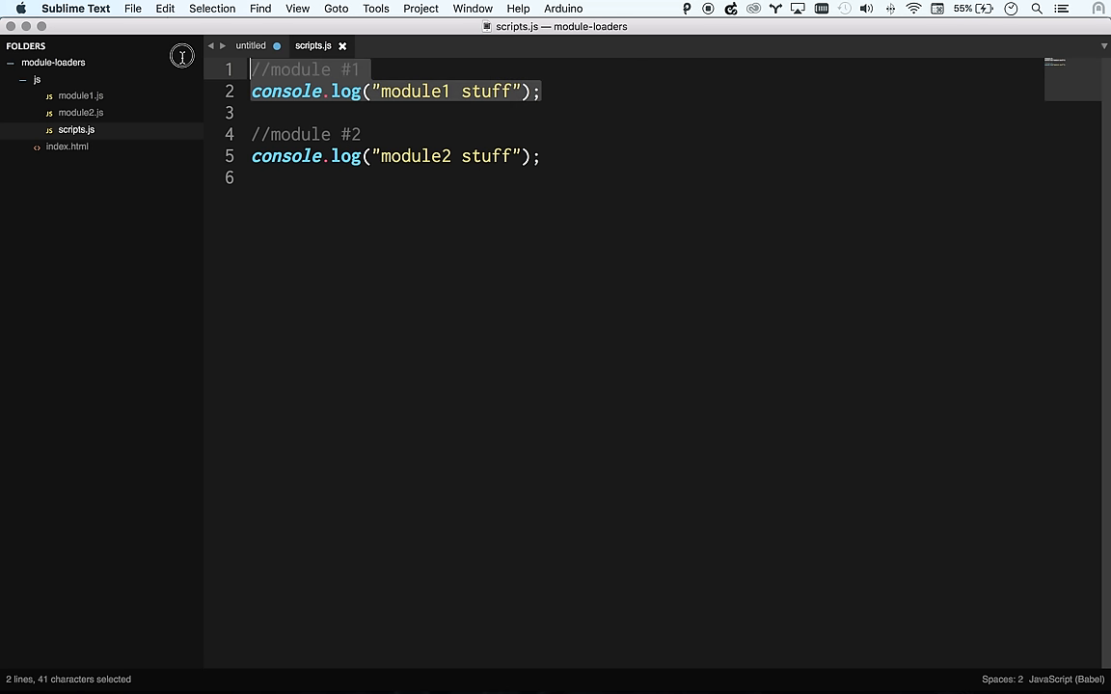
key("cmd+x")
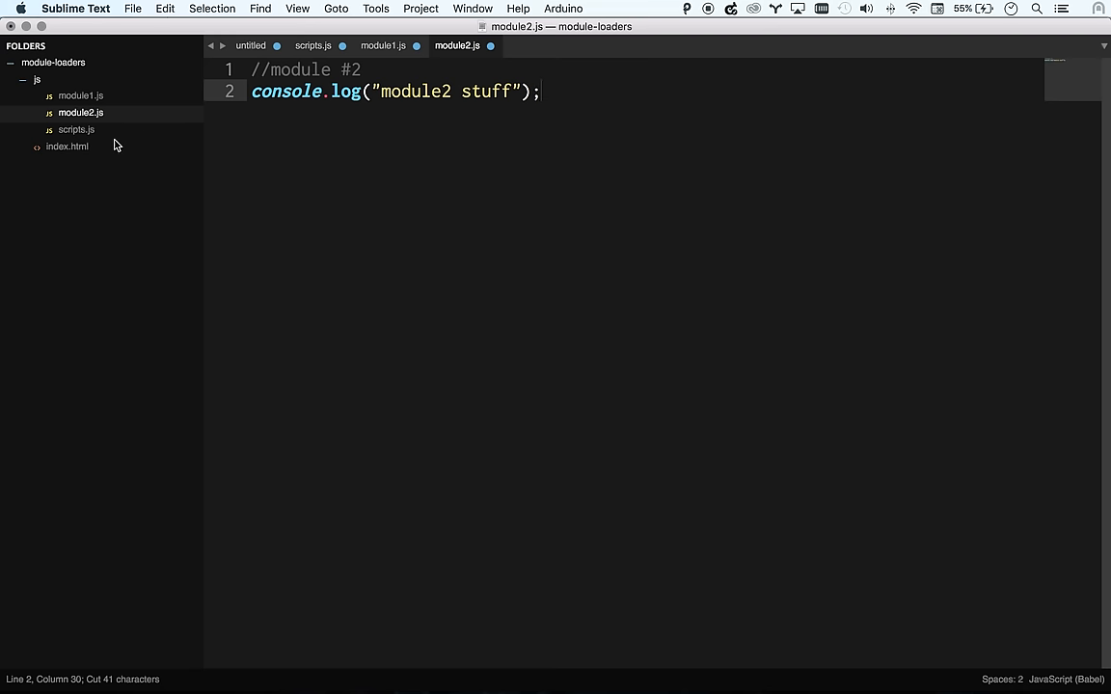
left_click(66, 146)
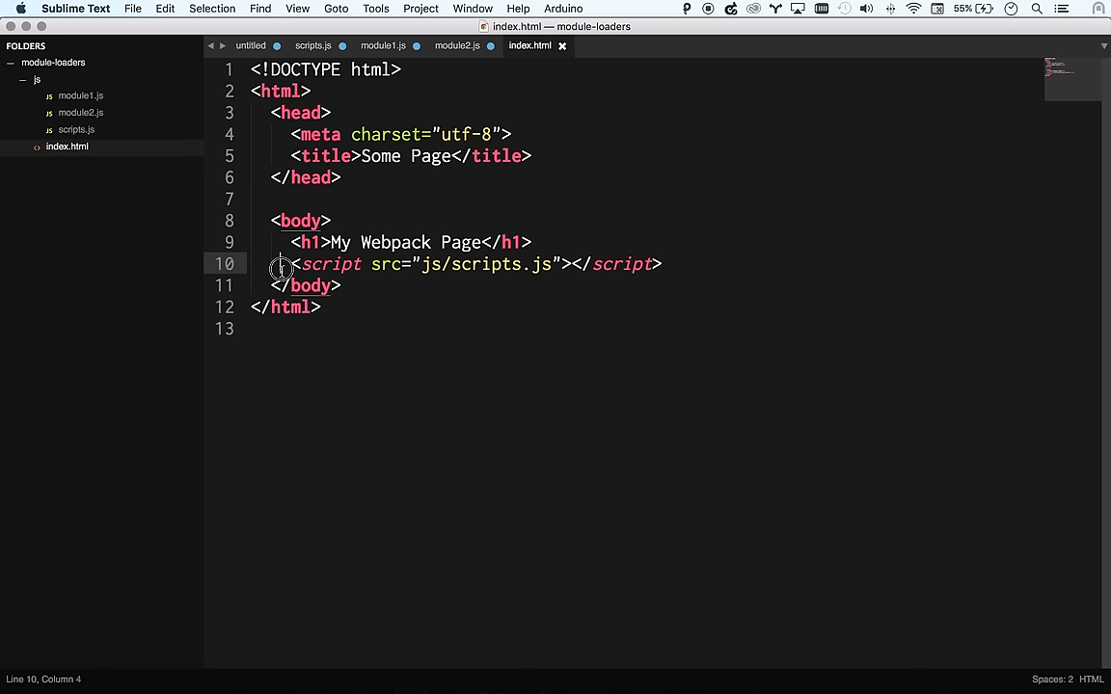
mouse_move(659, 256)
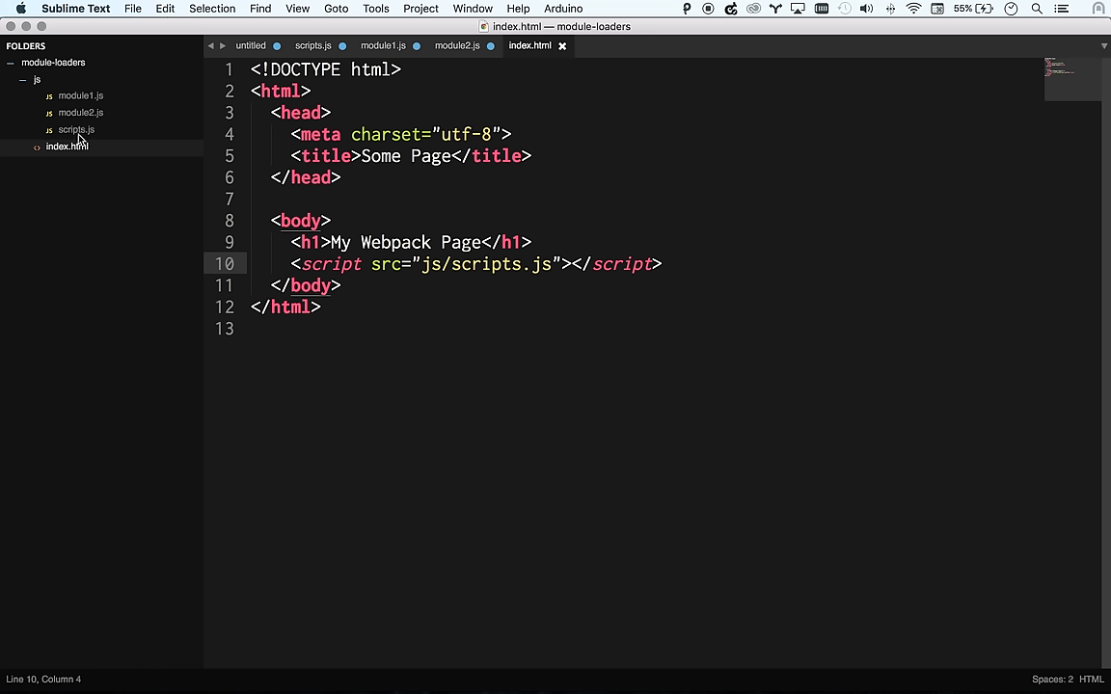
Review the module #1 code in module1.js and move to the top of scripts.js
left_click(75, 129)
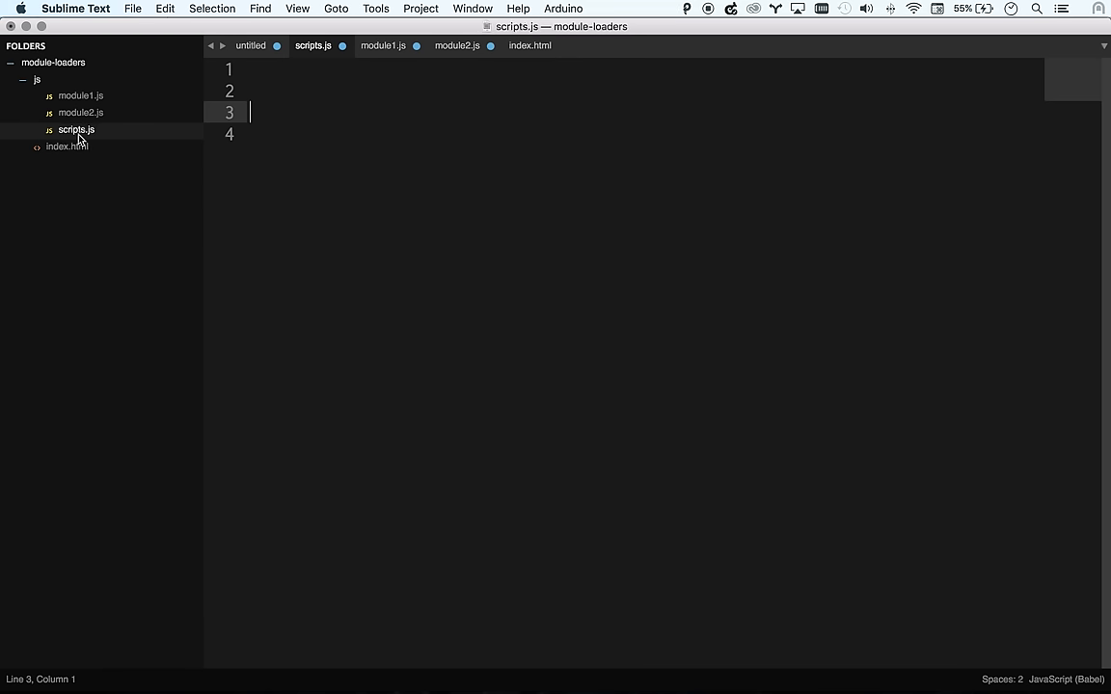
left_click(81, 95)
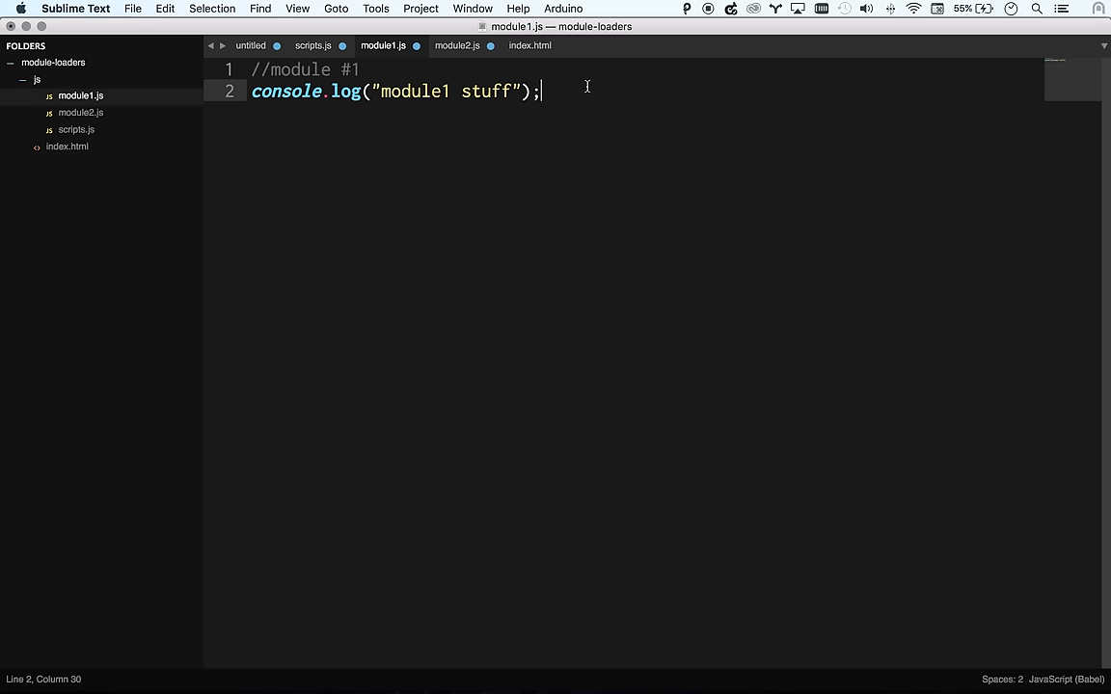
key("cmd+a")
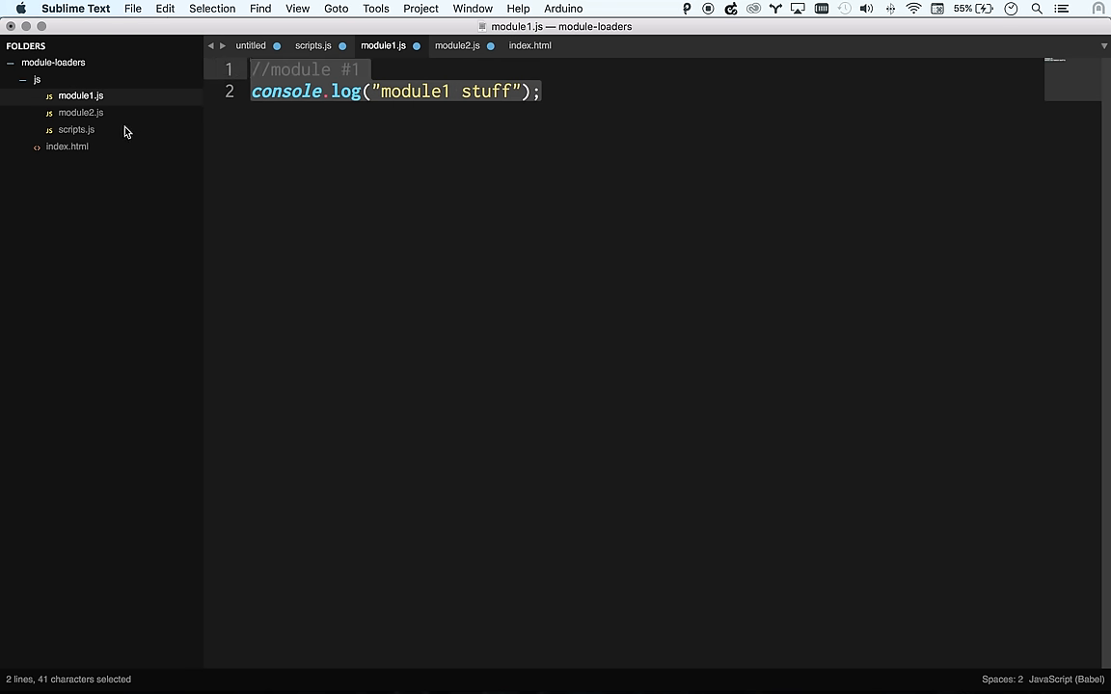
left_click(76, 129)
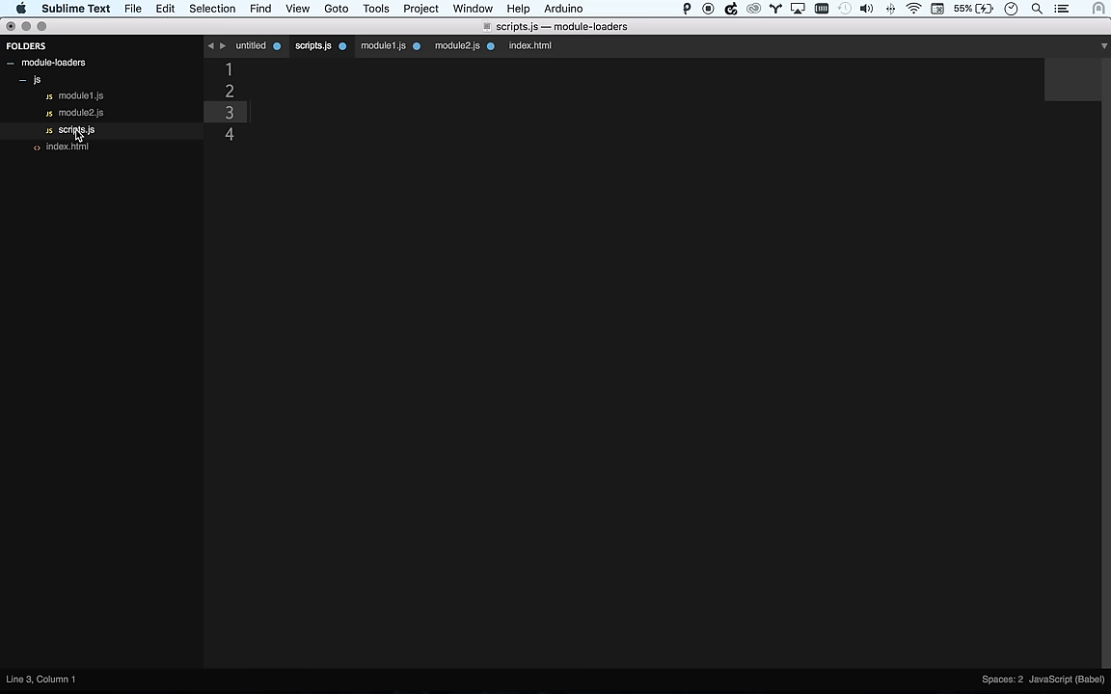
left_click(253, 69)
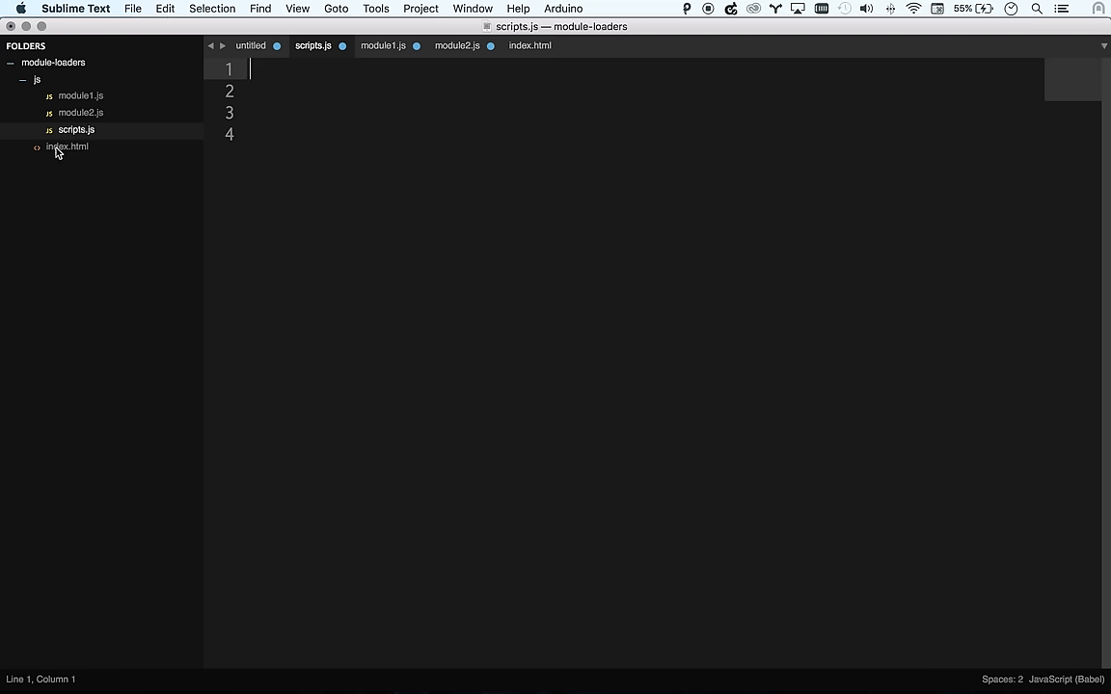
left_click(67, 146)
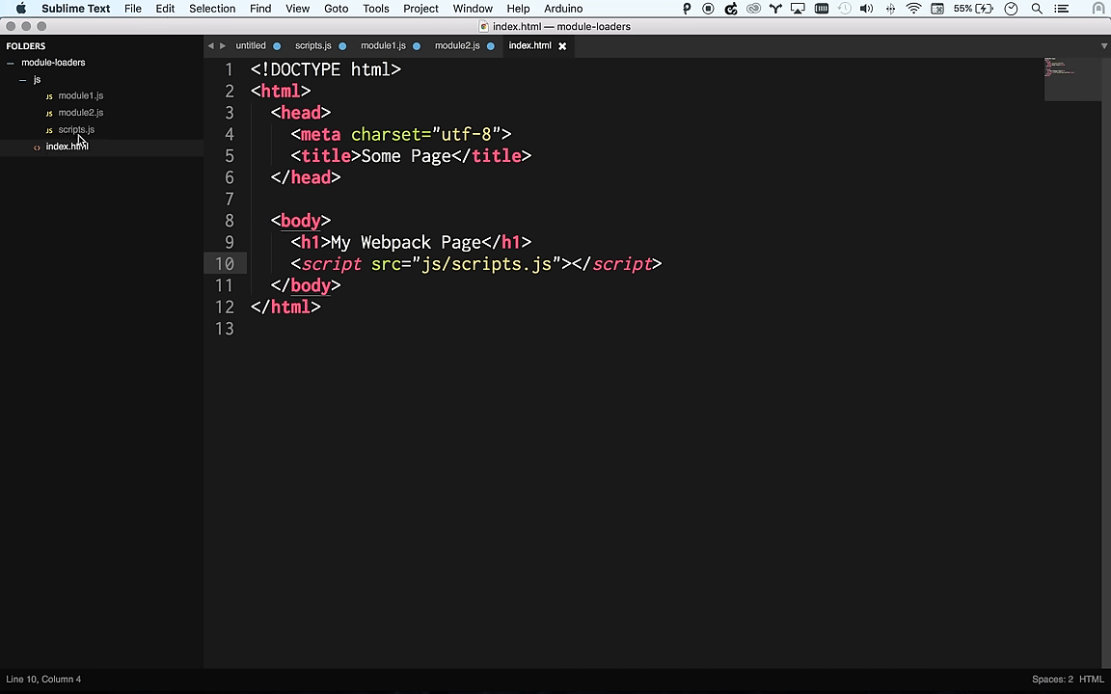
left_click(81, 95)
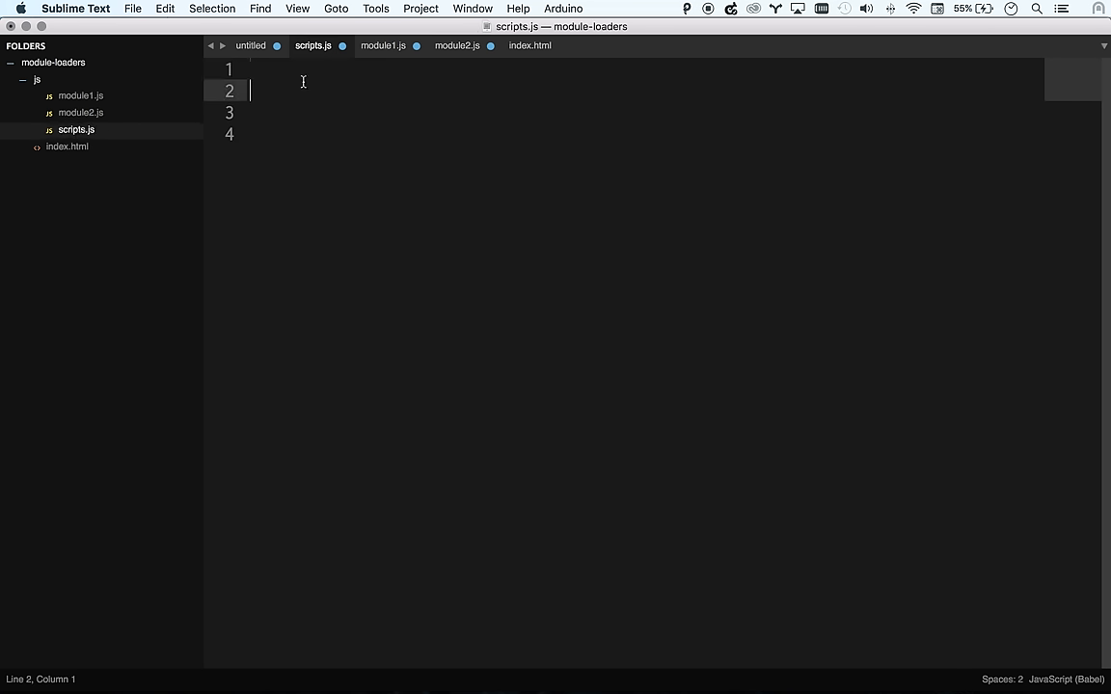
Write the require statement in scripts.js, correcting the relative path to './module1.js'
type("req")
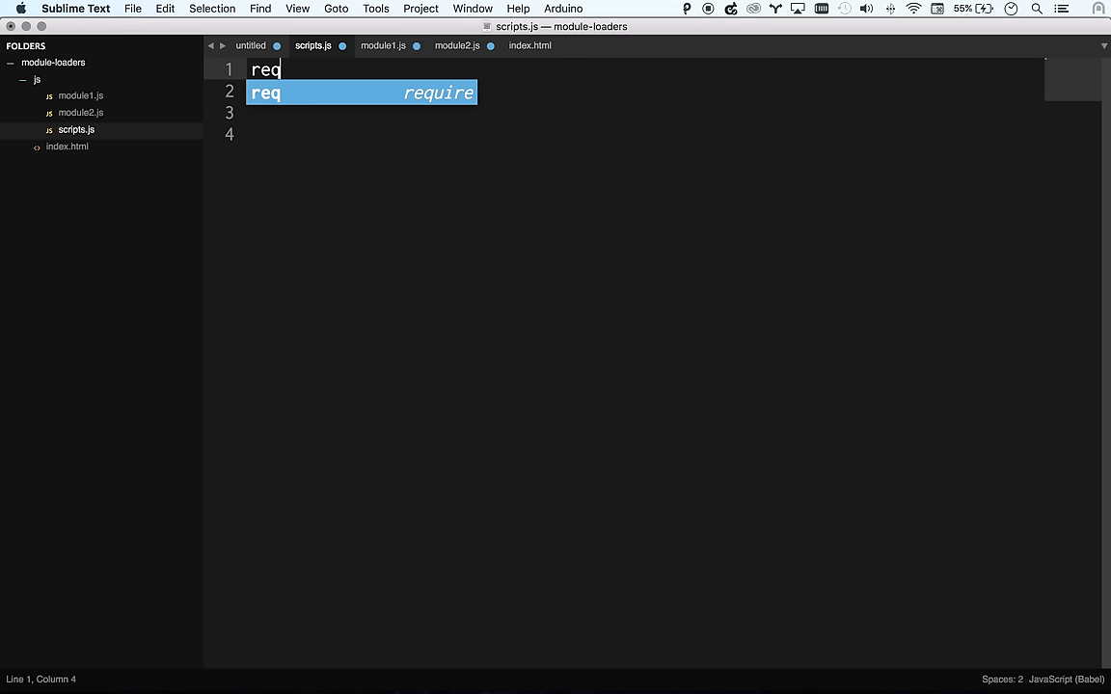
key("Tab")
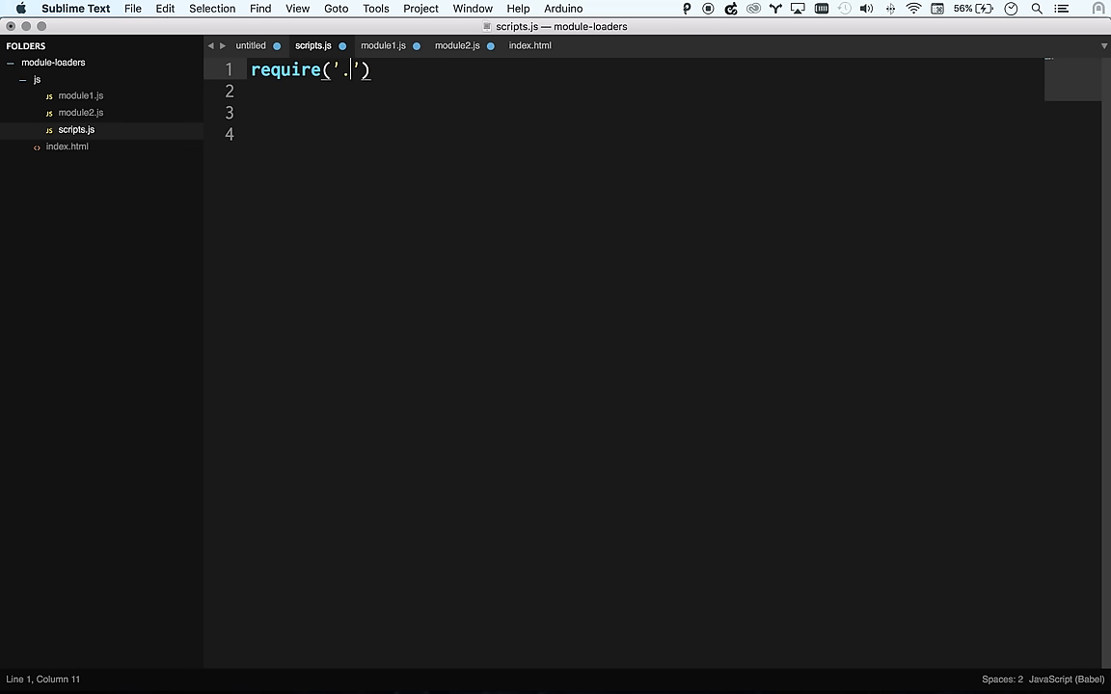
type("/module.js")
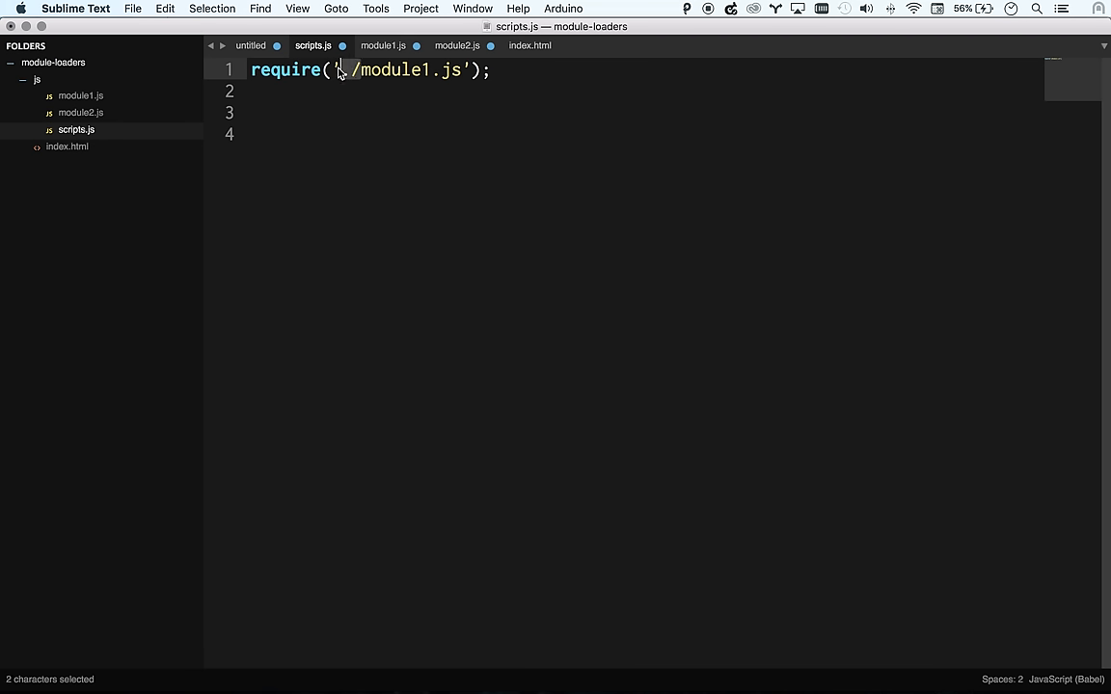
type("..")
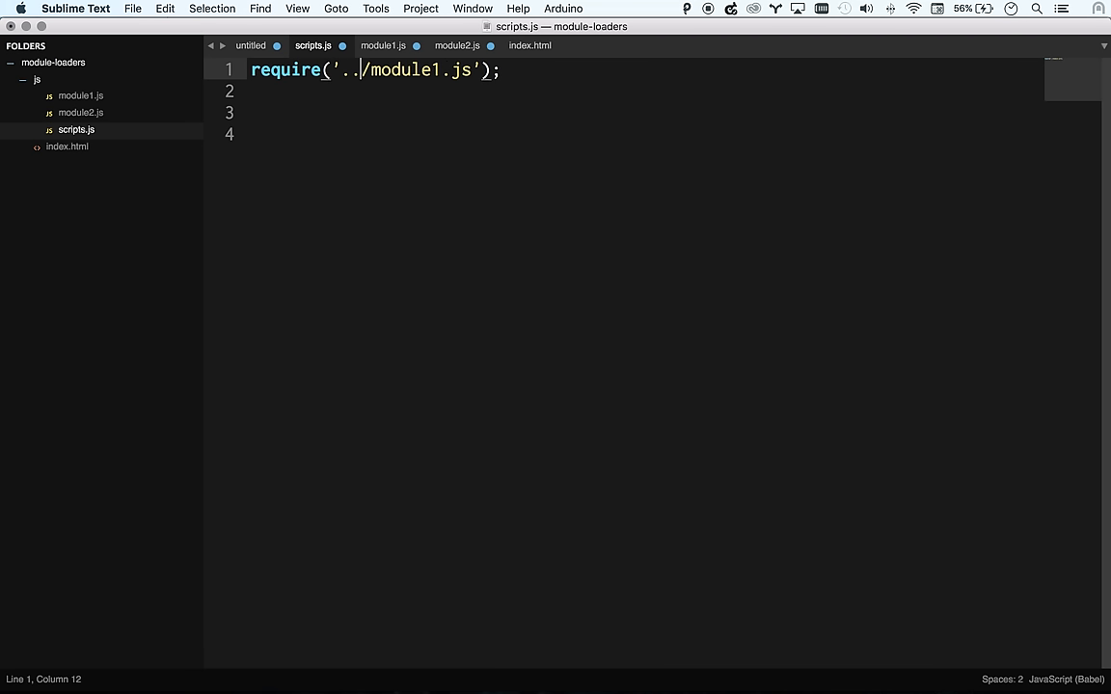
type("./")
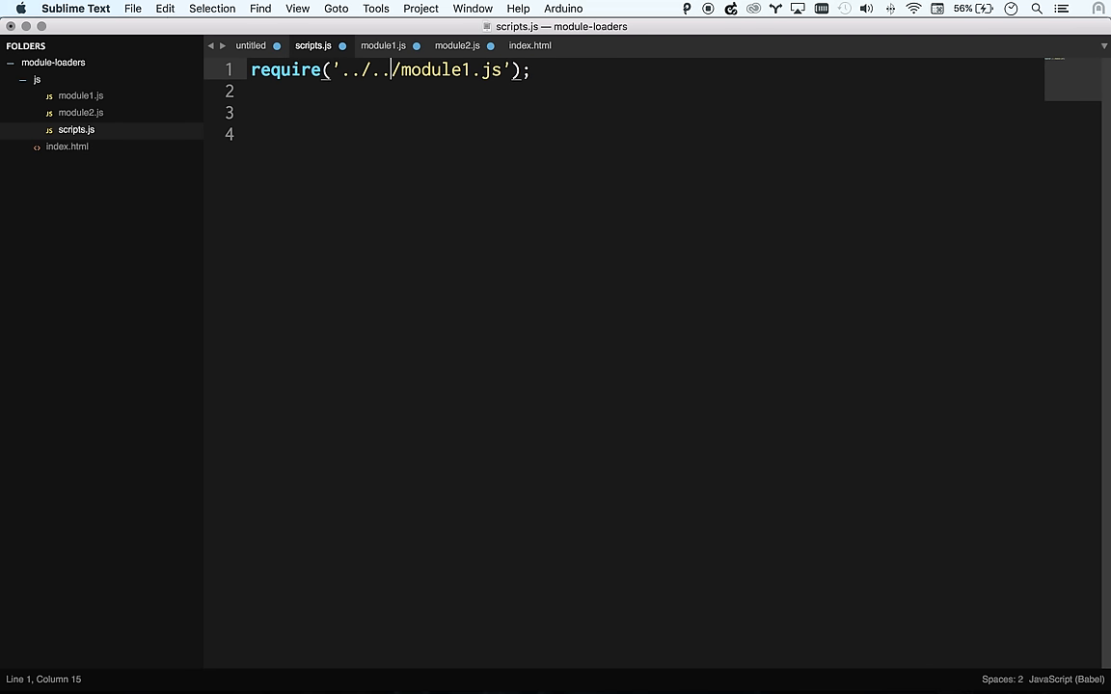
key("backspace")
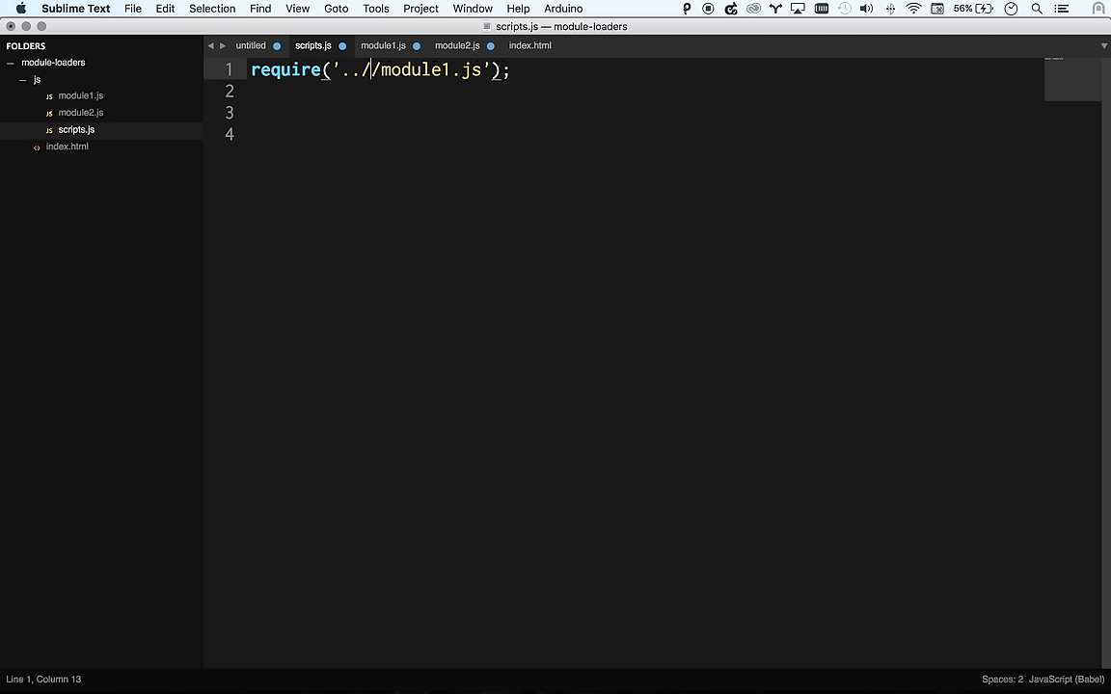
type("js")
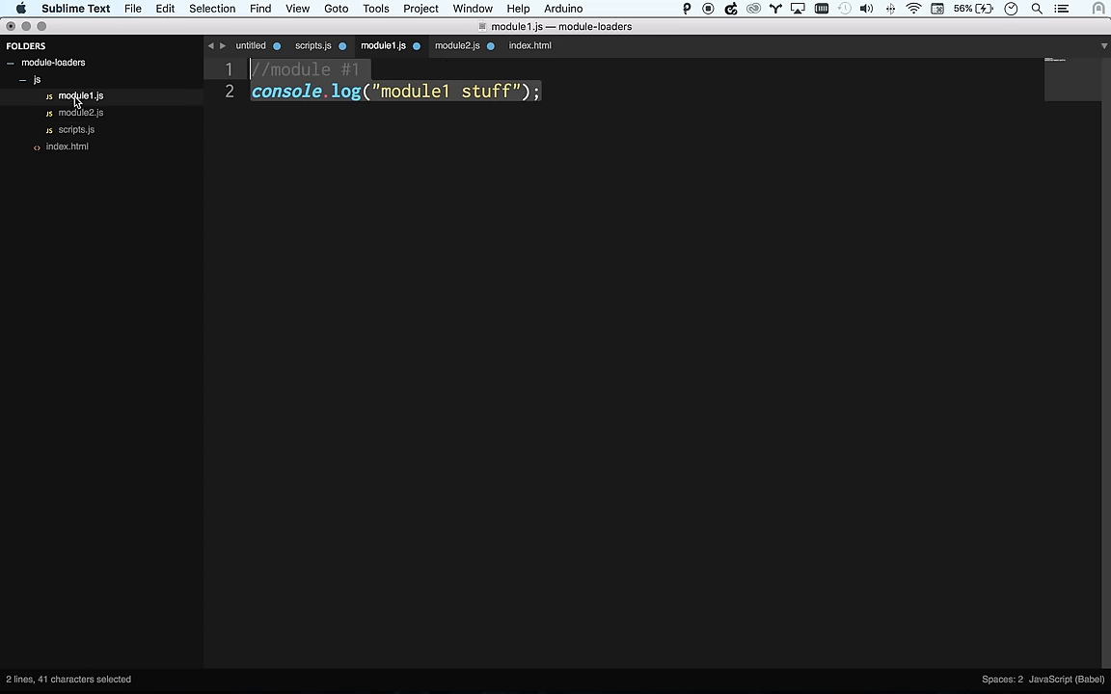
left_click(76, 129)
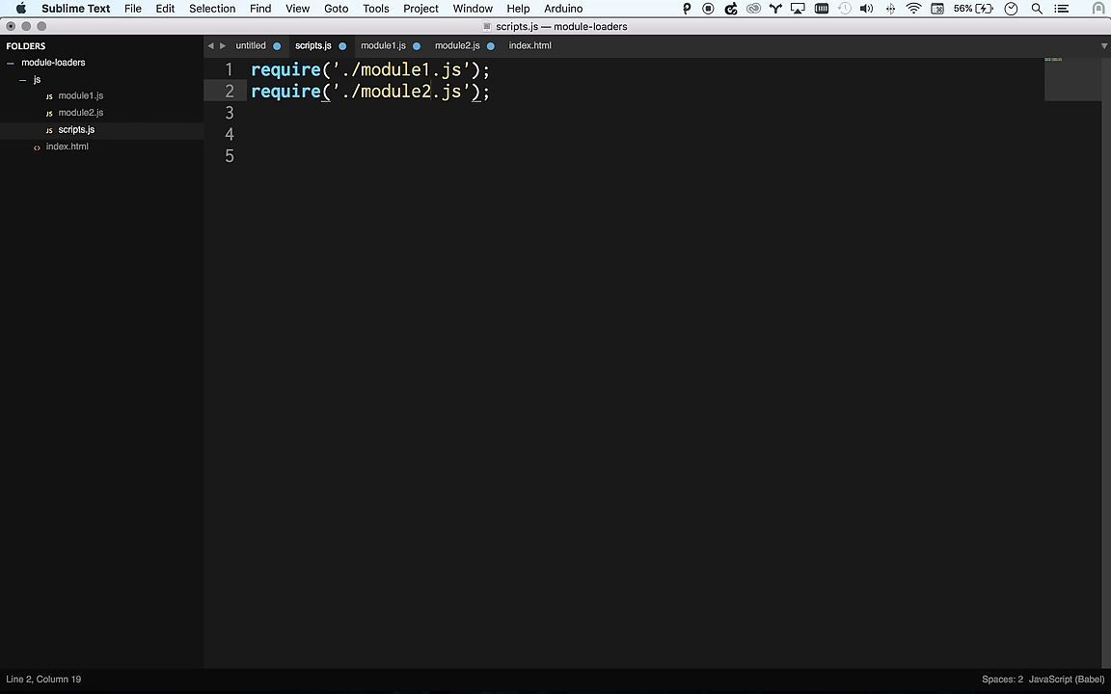
mouse_move(547, 100)
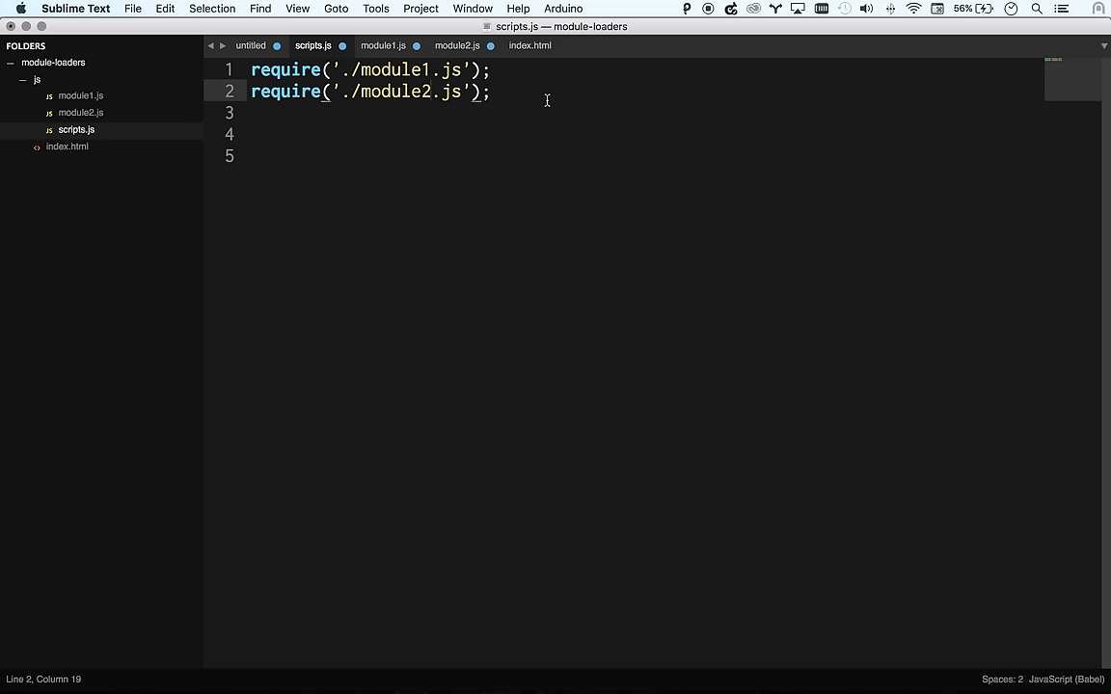
Save scripts.js, then run npm init and npm install -S webpack in iTerm
left_click(492, 92)
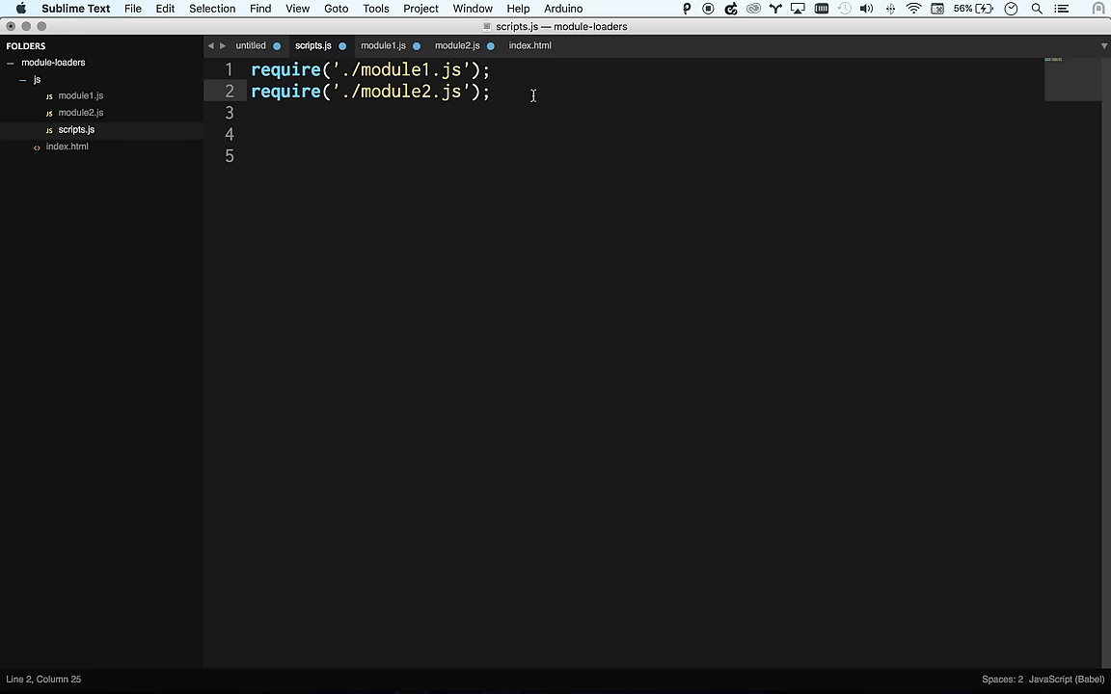
key("cmd+s")
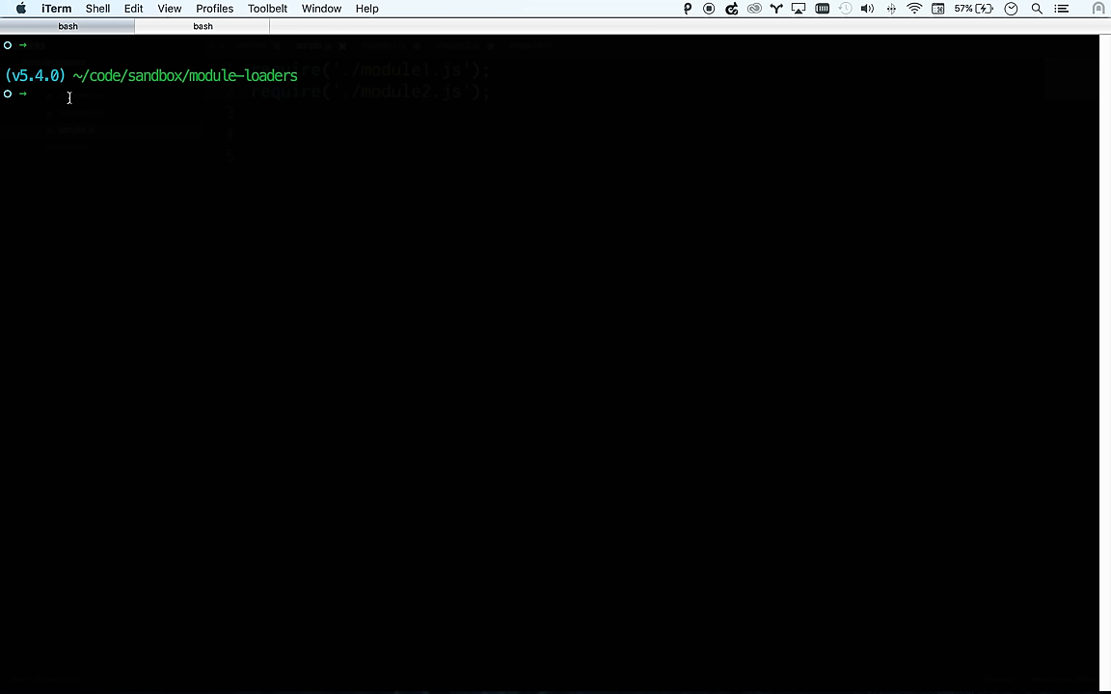
type("npm install -S")
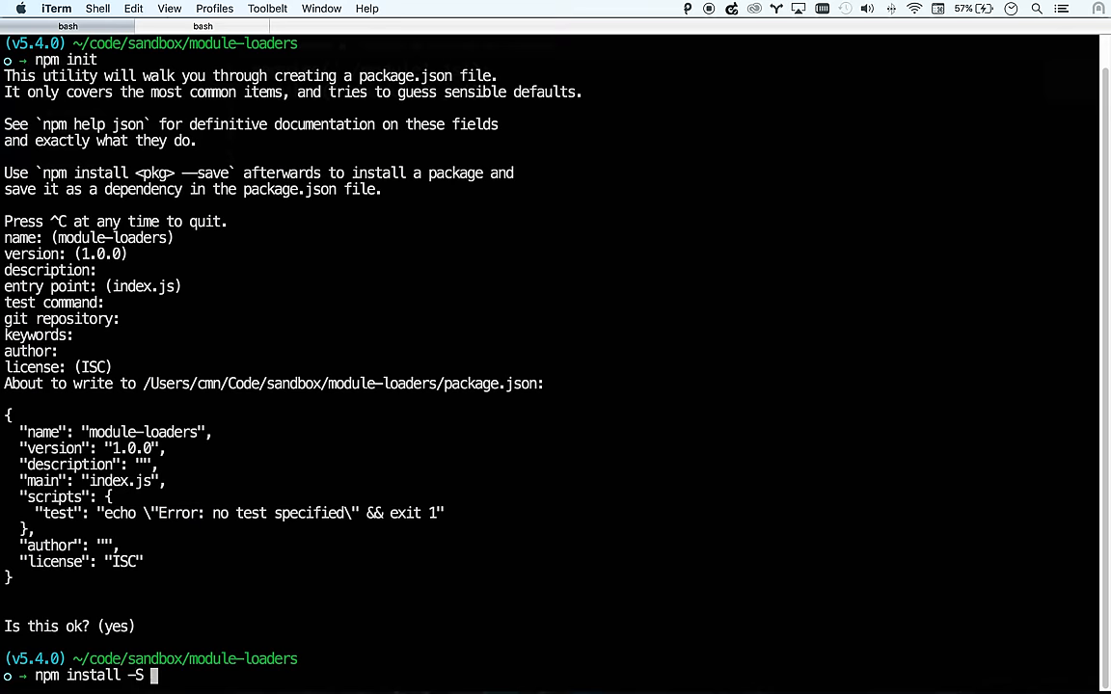
type("webpack")
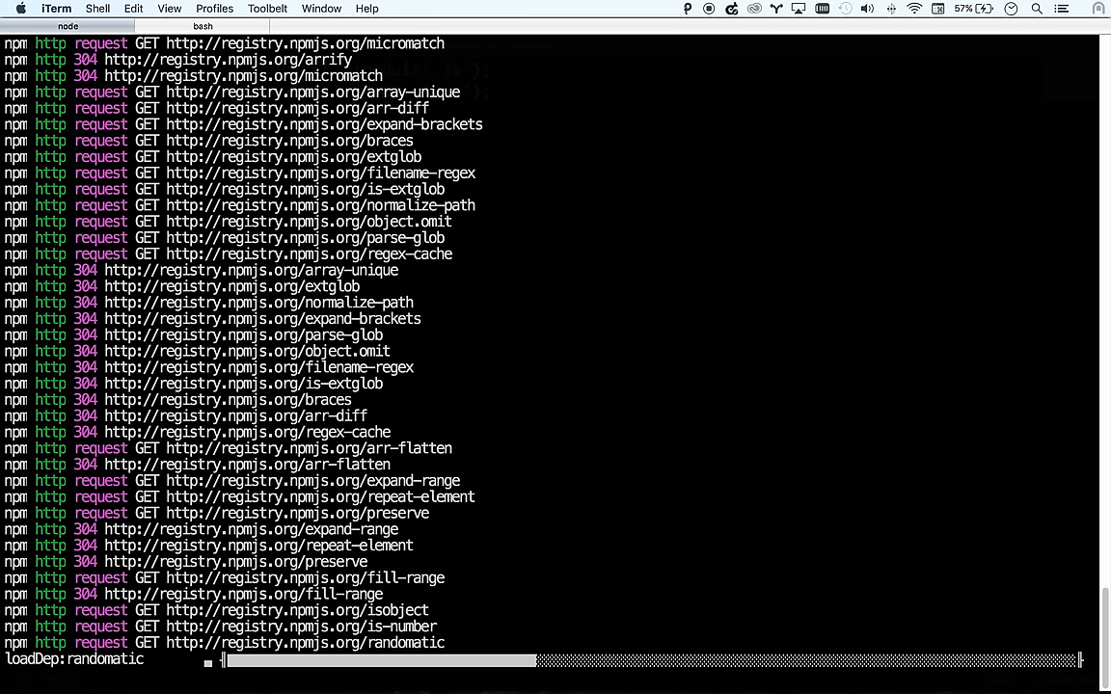
scroll("down", 3)
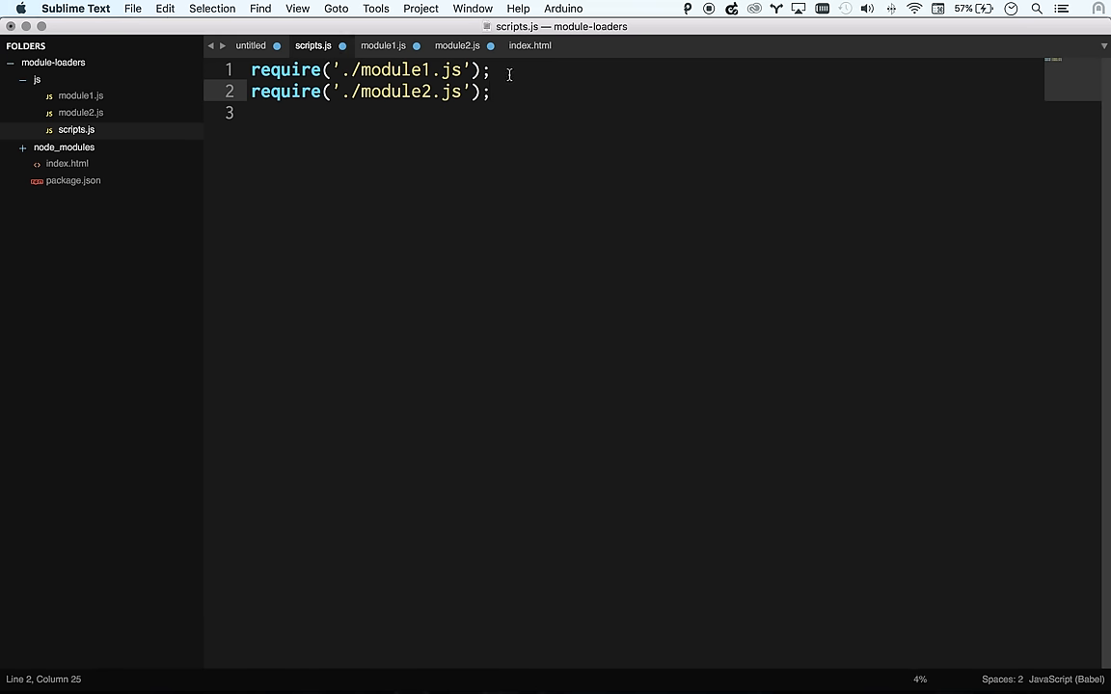
Select the second require line in scripts.js, then view module2.js
triple_click(370, 69)
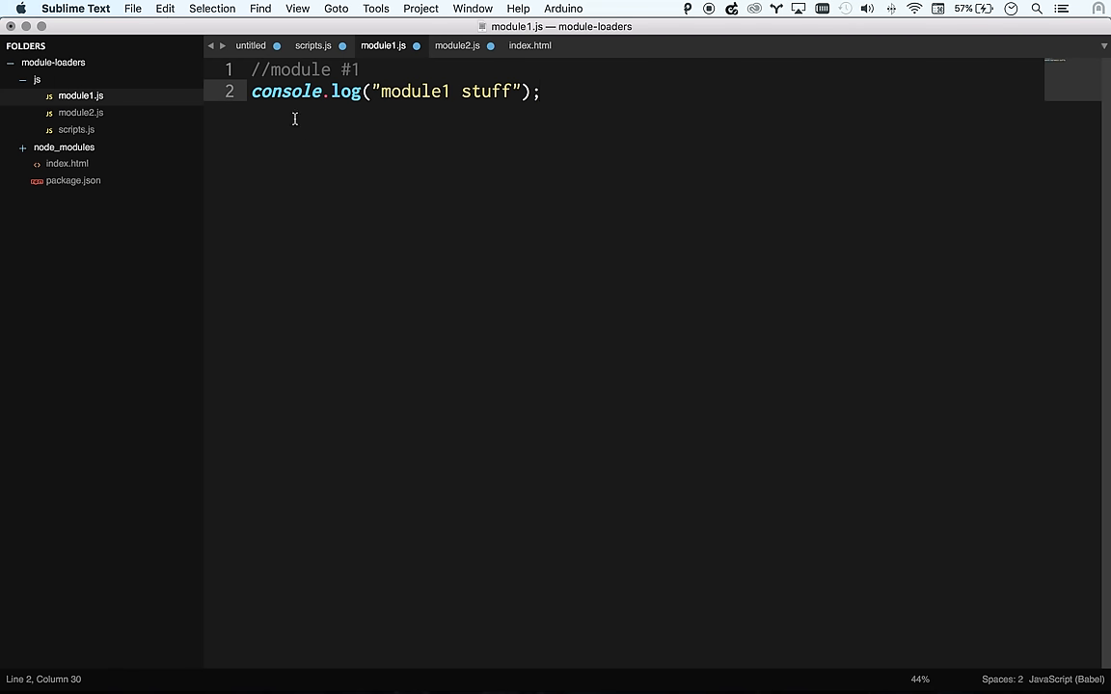
left_click(76, 130)
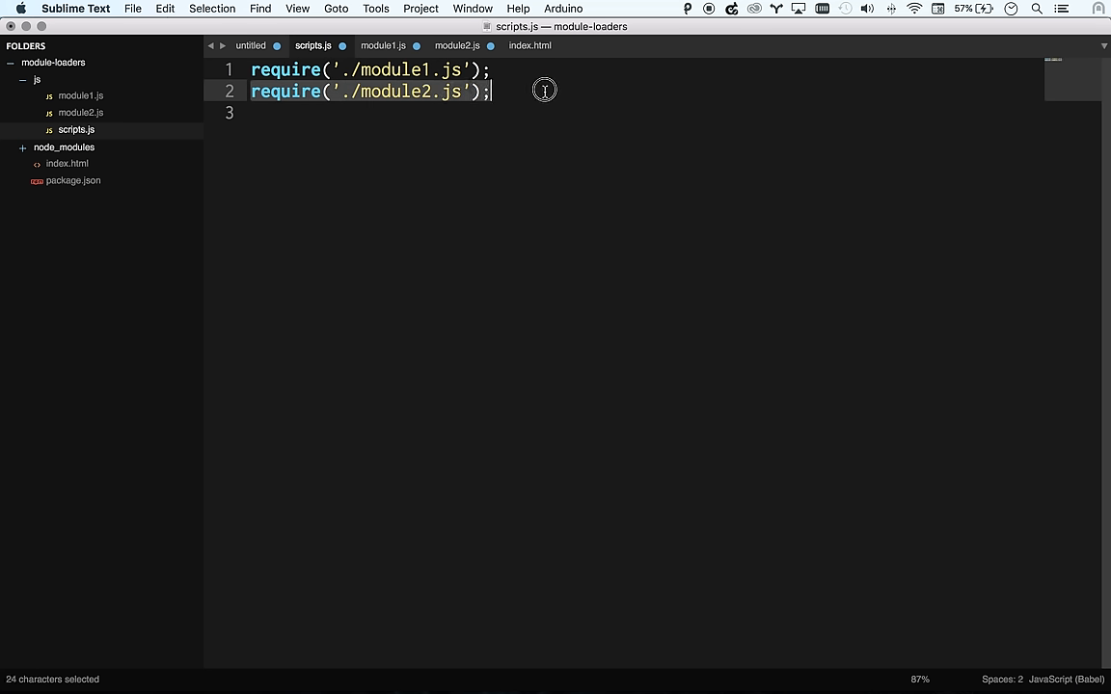
mouse_move(421, 92)
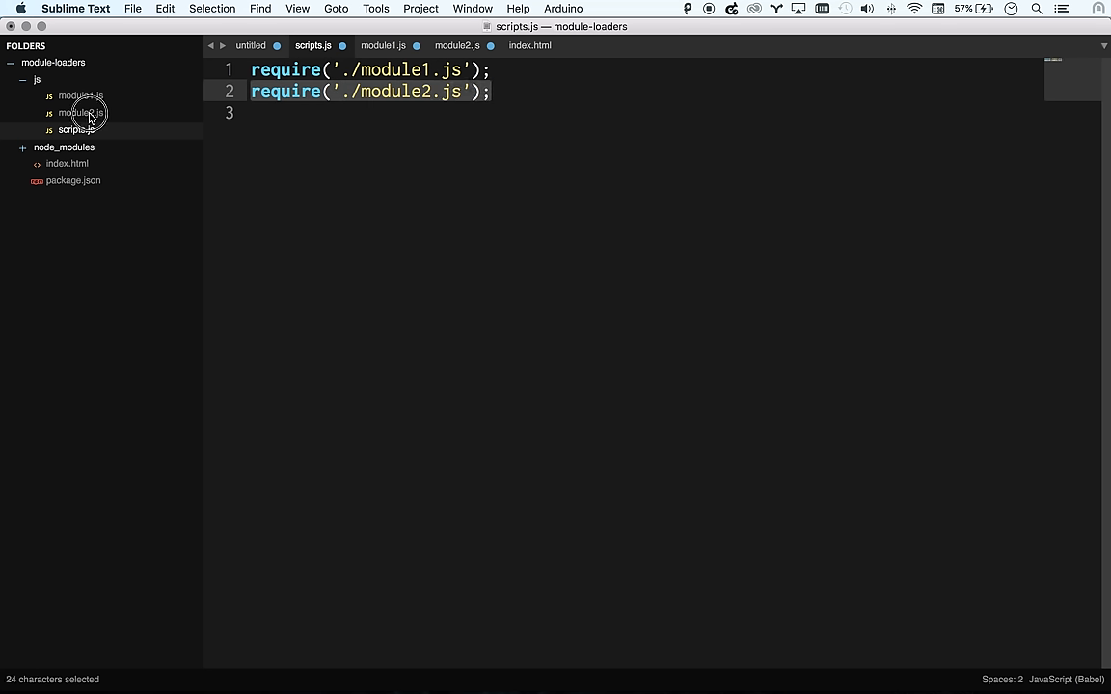
left_click(82, 113)
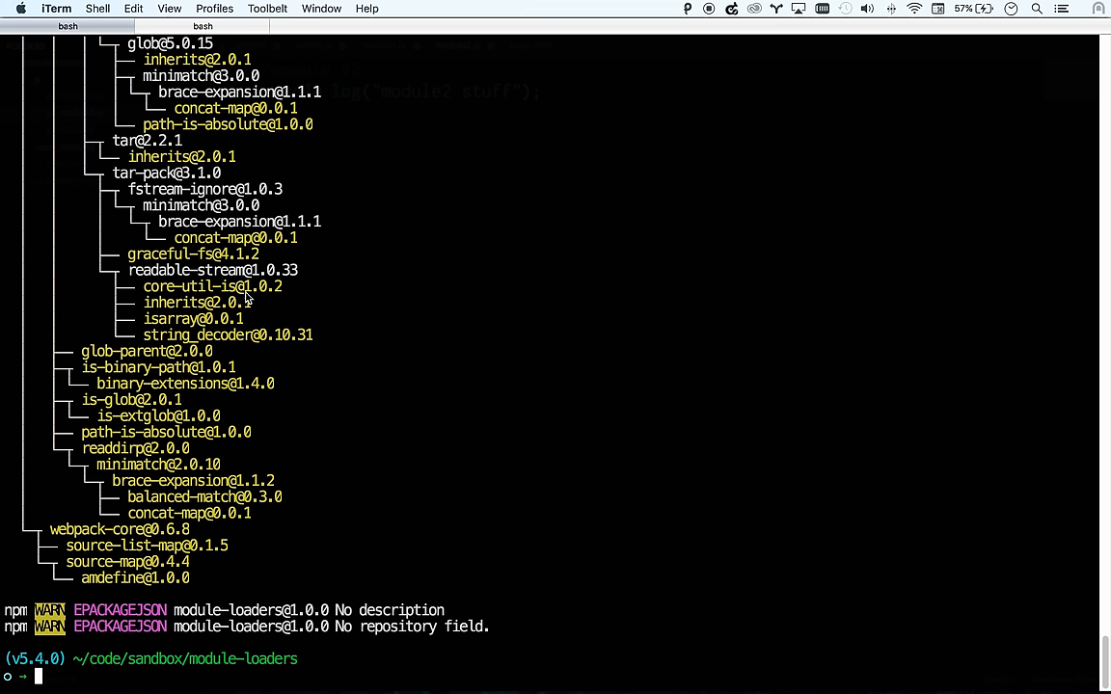
Install webpack globally with npm install -g webpack and type touch webpack.config.js
type("npm")
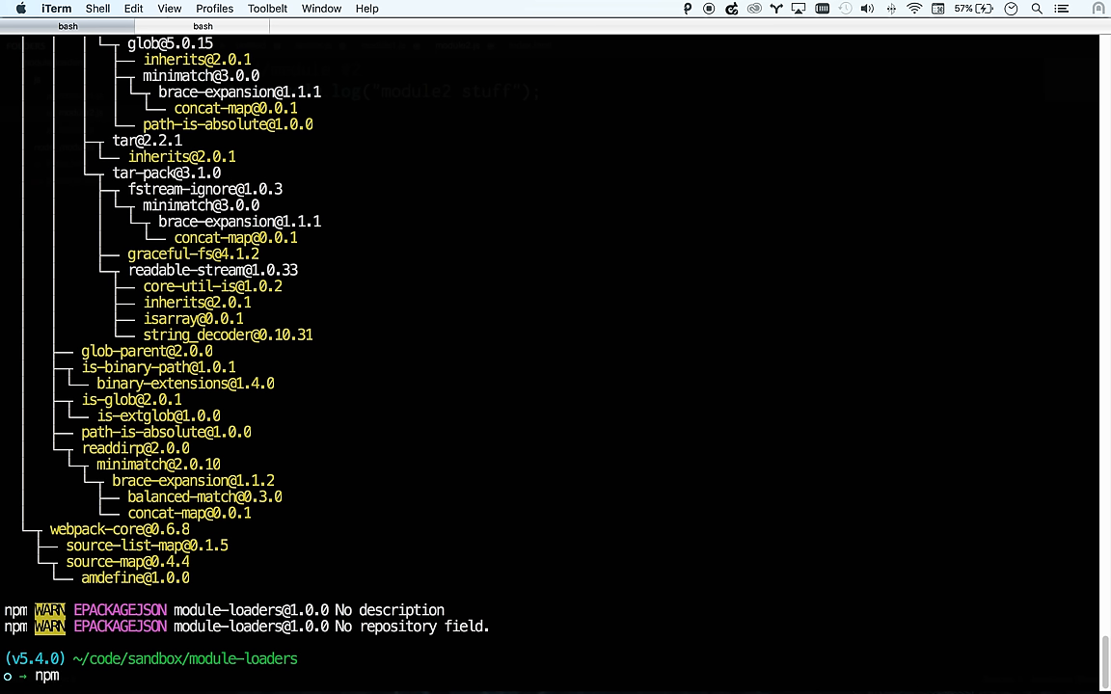
type("install -g we")
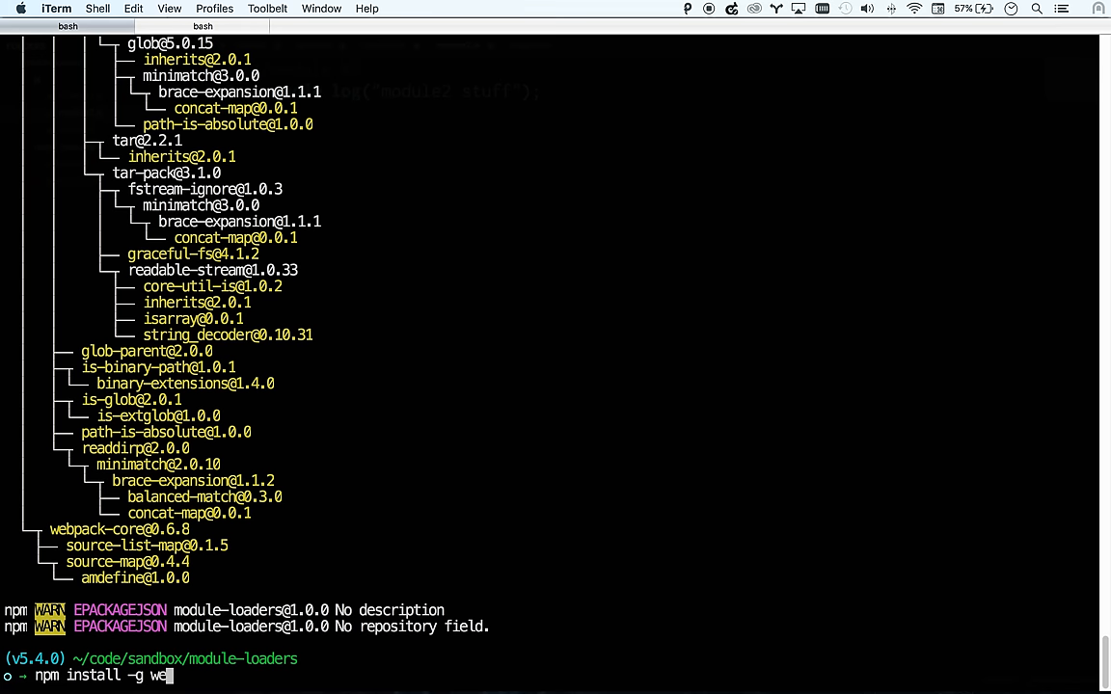
type("bp")
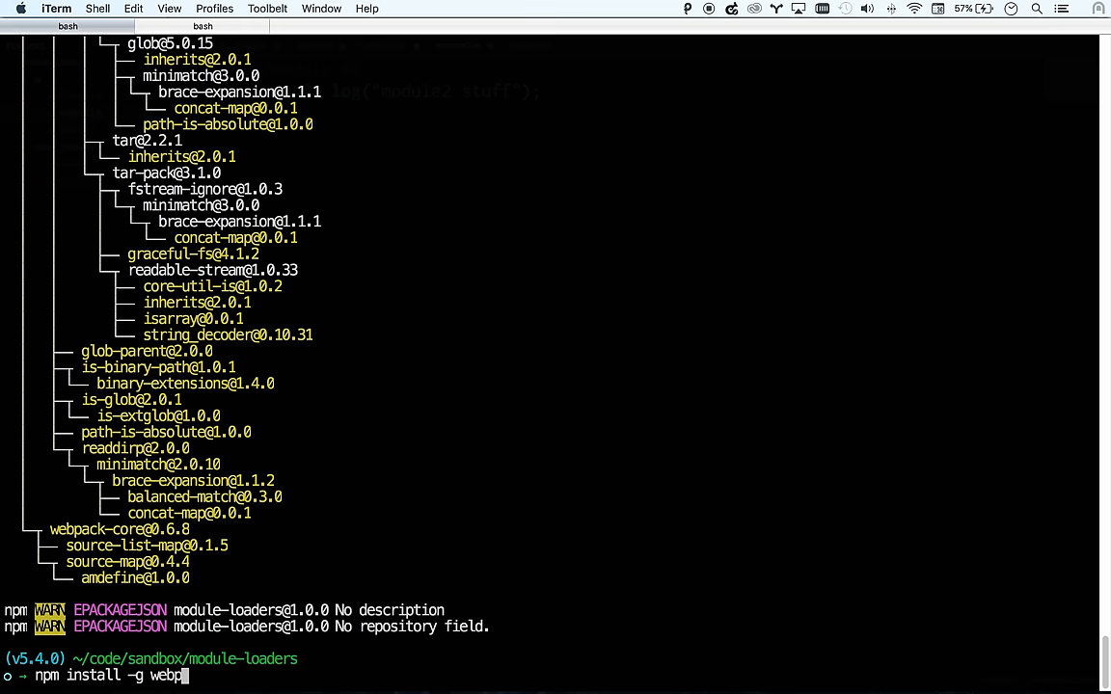
type("ack")
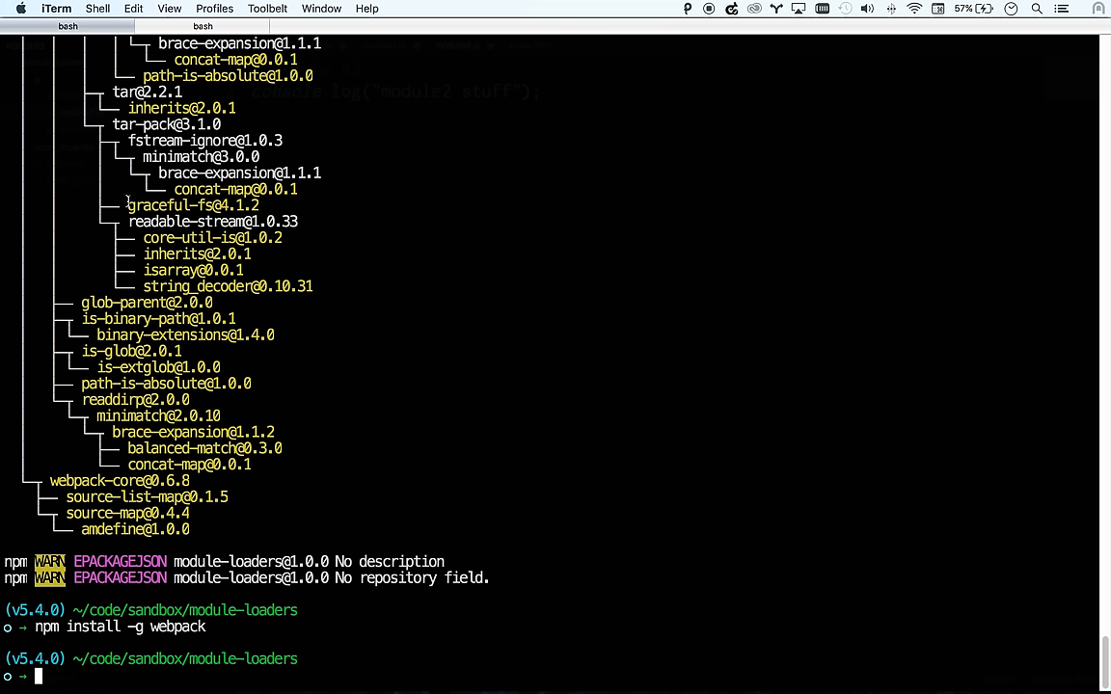
mouse_move(140, 231)
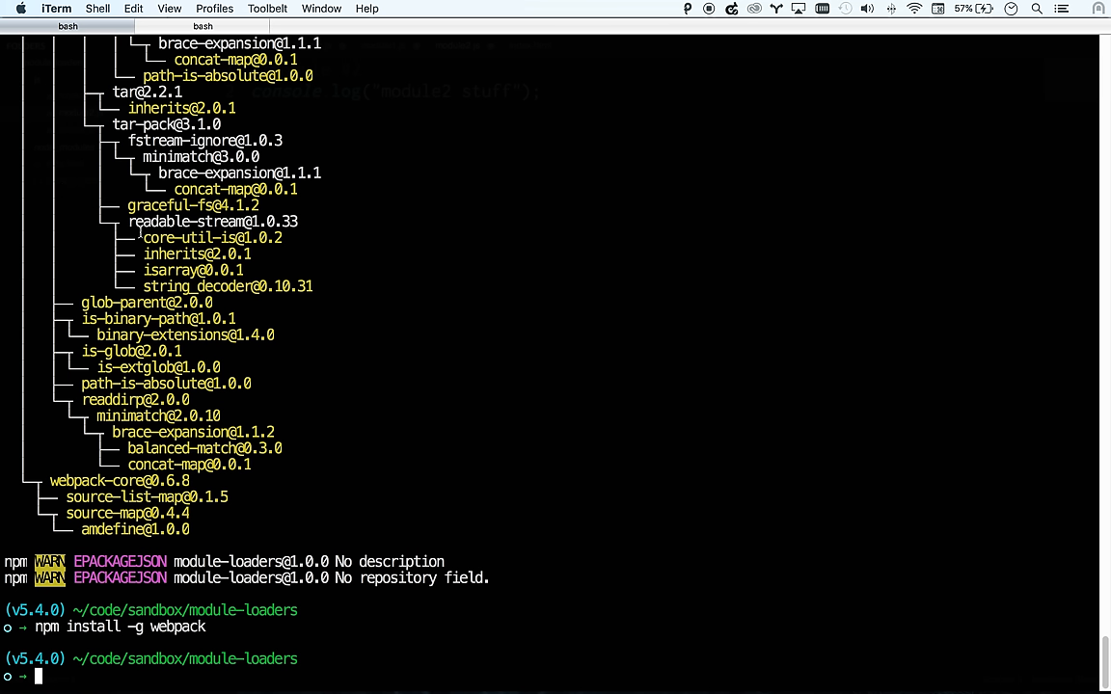
type("touch")
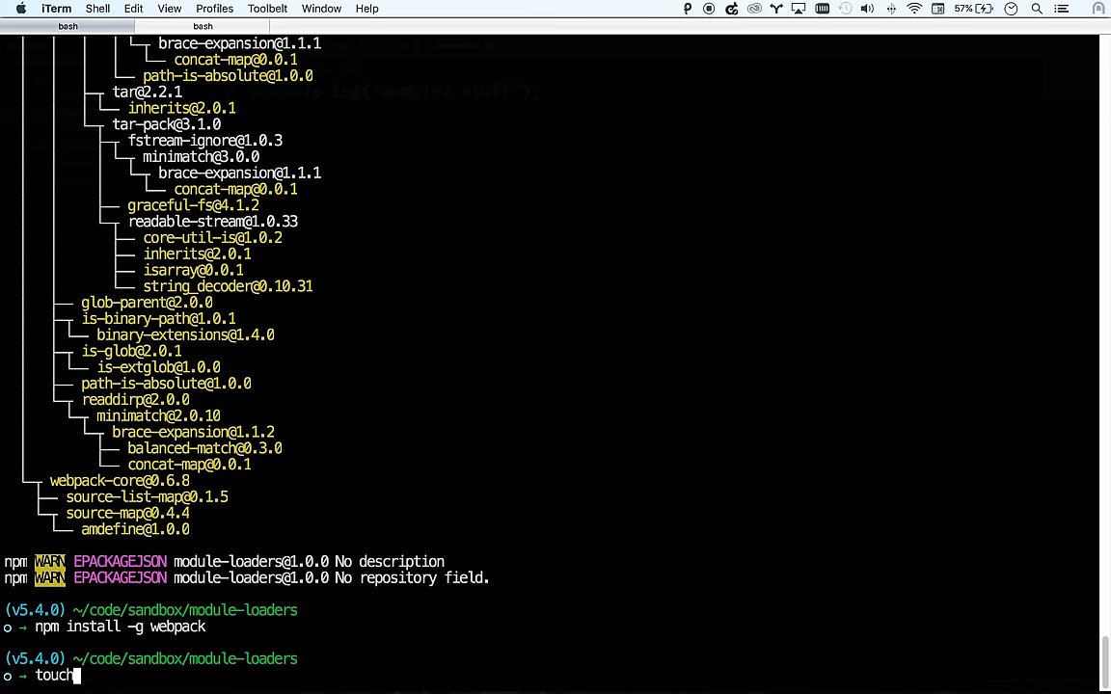
type("webpack.con")
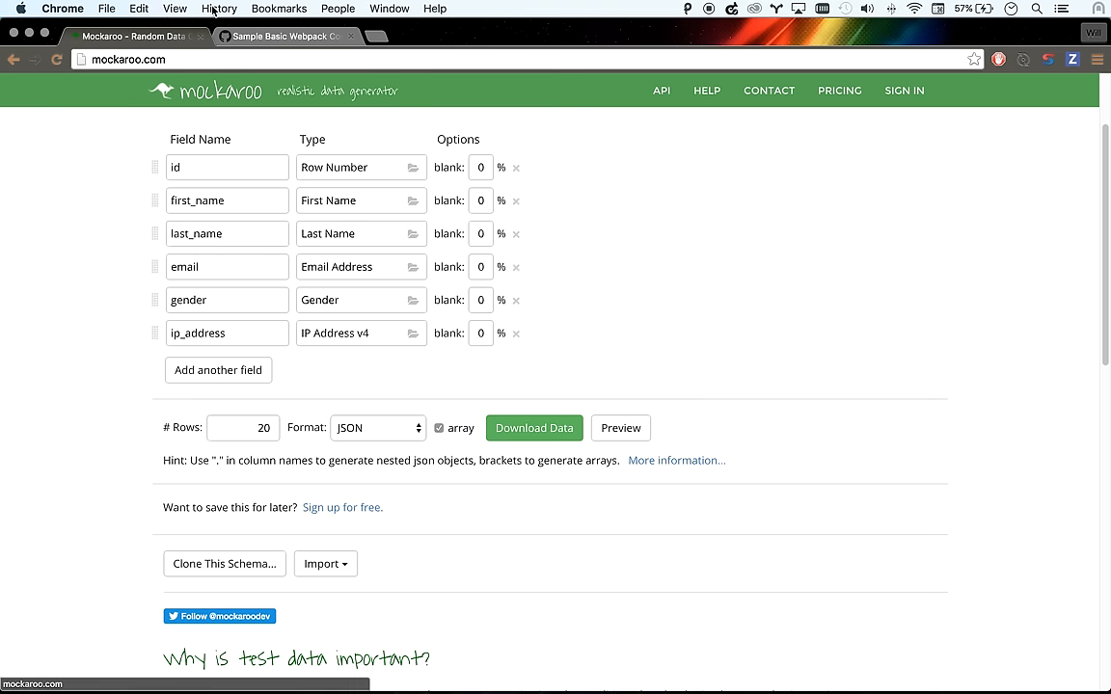
Switch to the Chrome tab showing the Mockaroo data generator
left_click(285, 36)
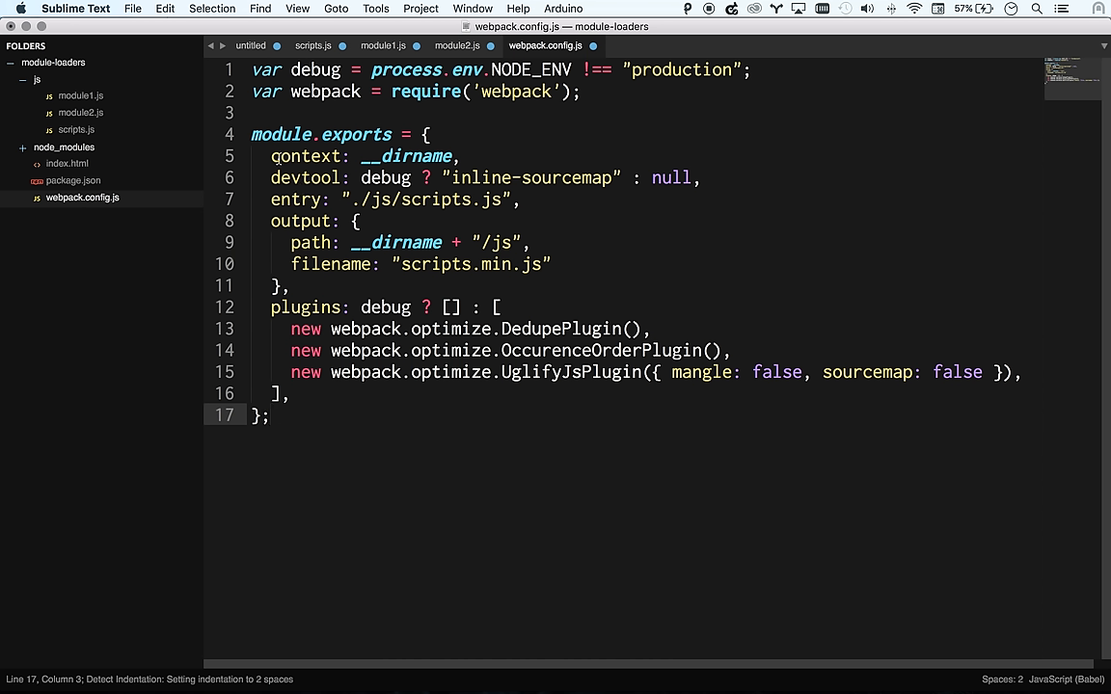
Try appending "/app" to the __dirname context setting, then remove it
left_click_drag(271, 155, 458, 156)
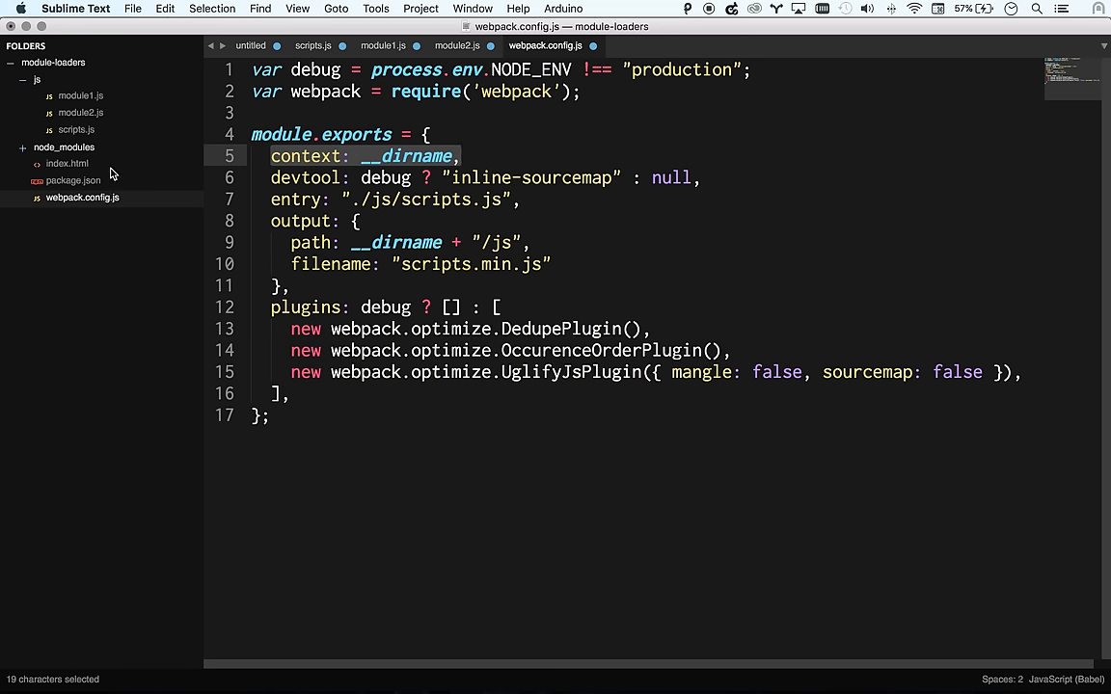
left_click(452, 156)
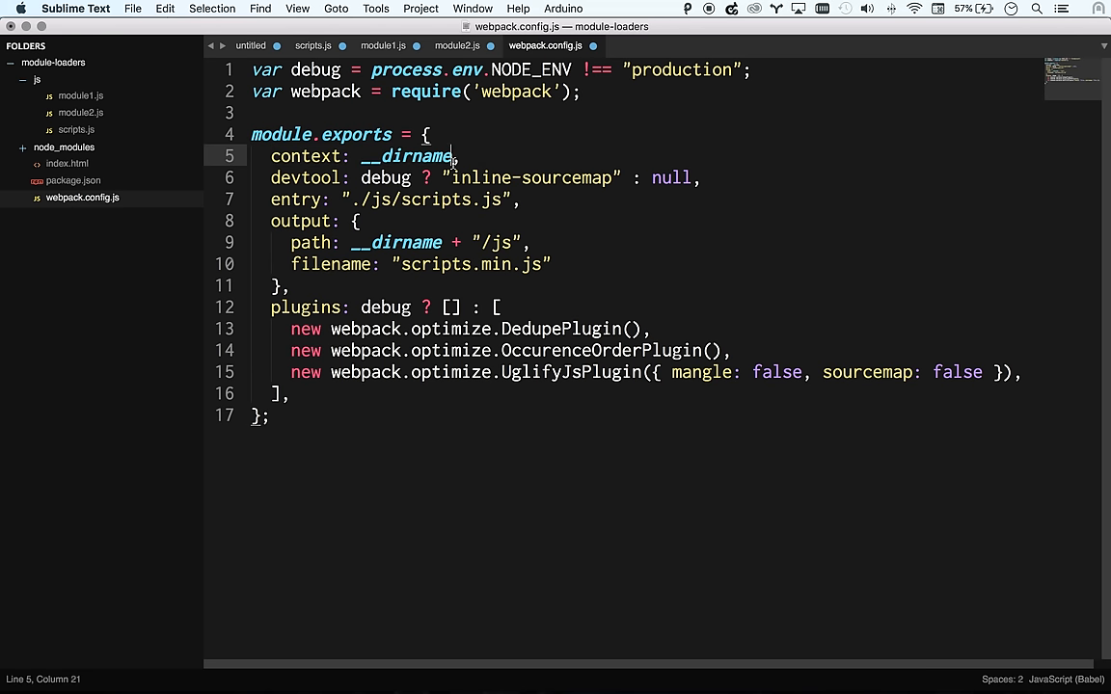
type("+\"/app\"")
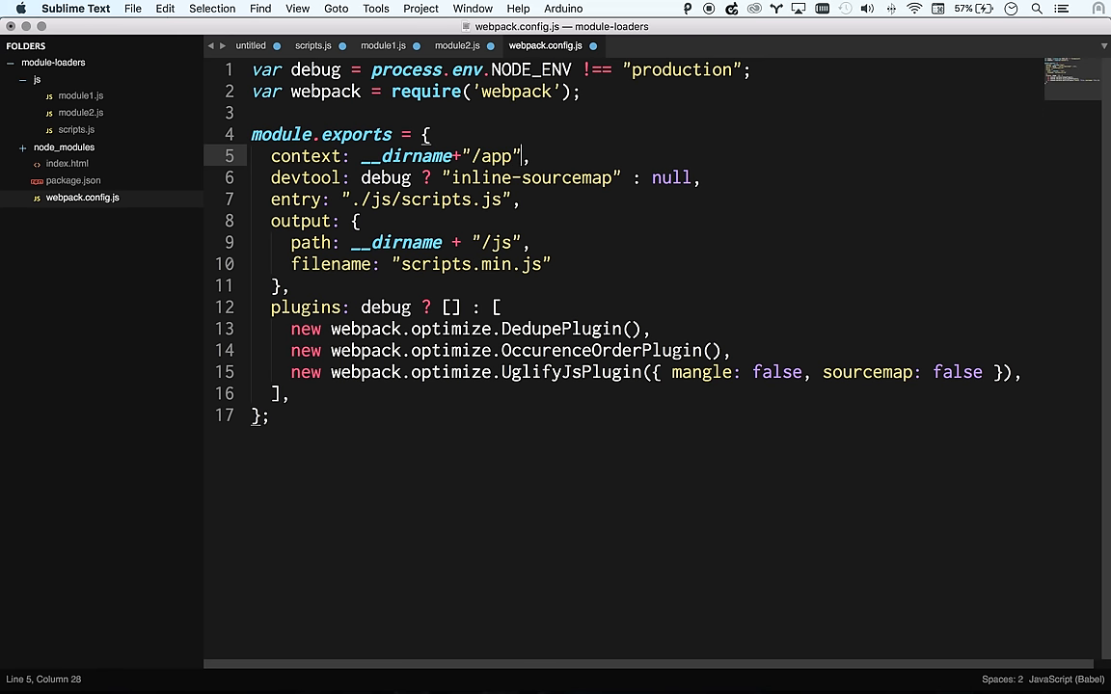
key("backspace")
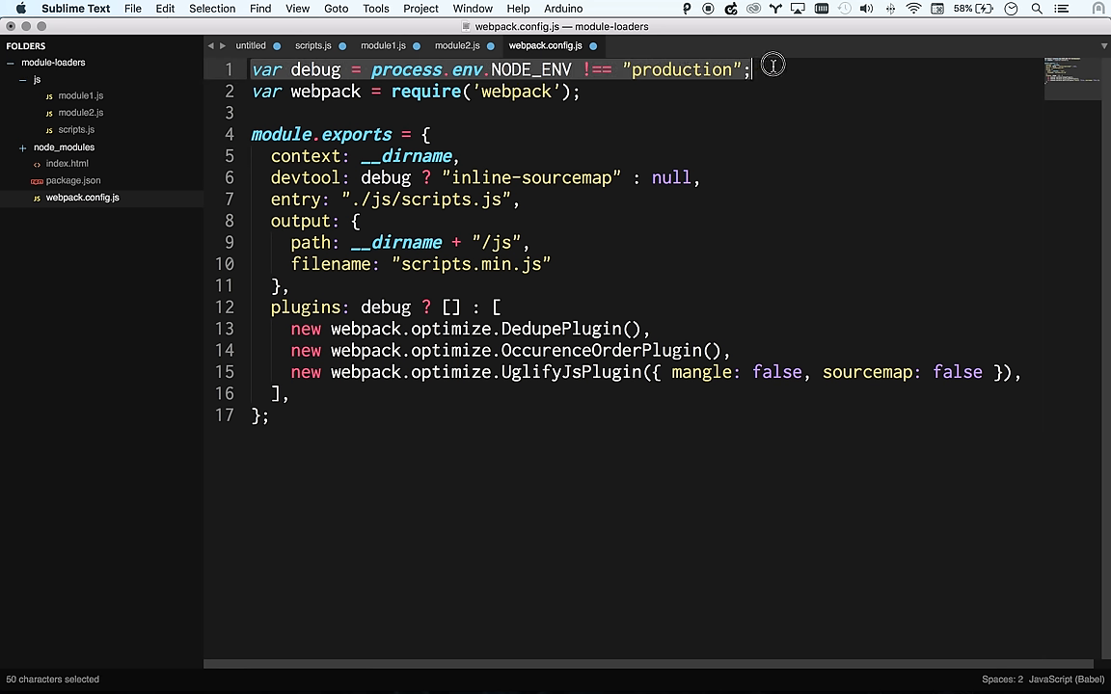
Review the three debug-only optimization plugin lines and glance at the scripts.js entry file
left_click(752, 70)
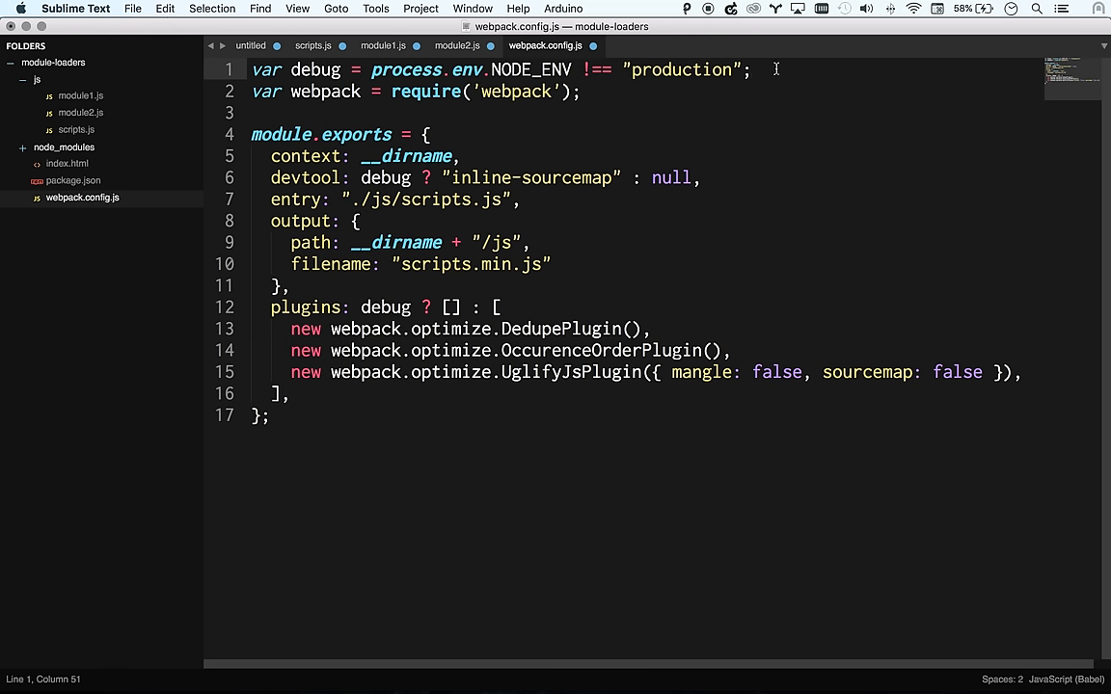
mouse_move(291, 328)
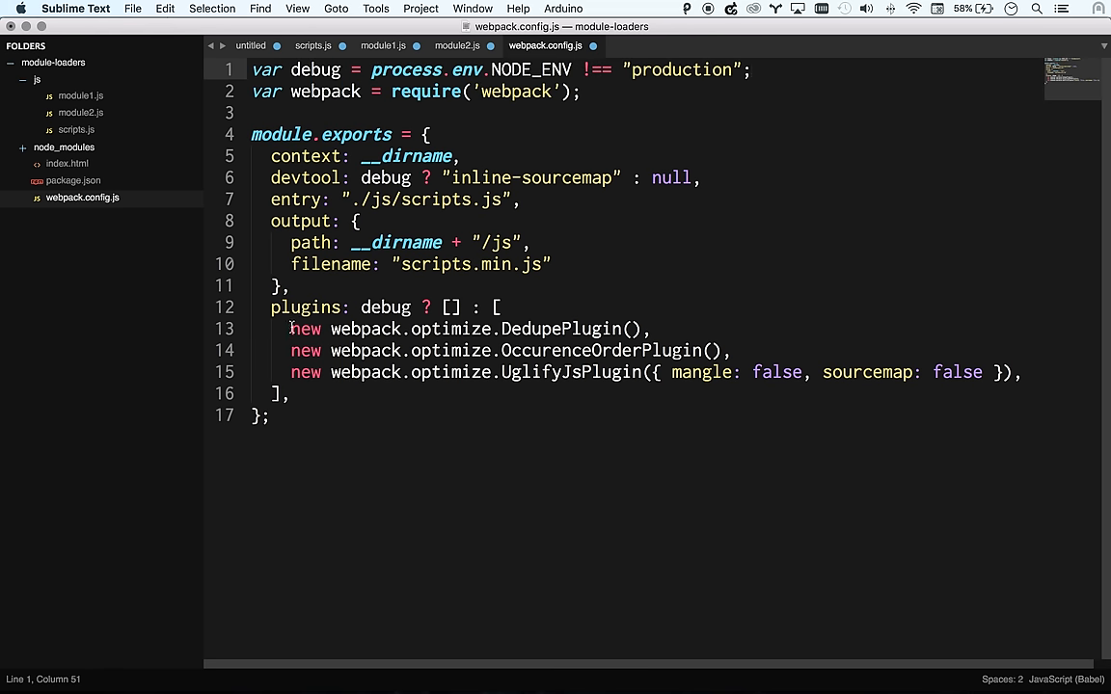
left_click_drag(290, 329, 866, 373)
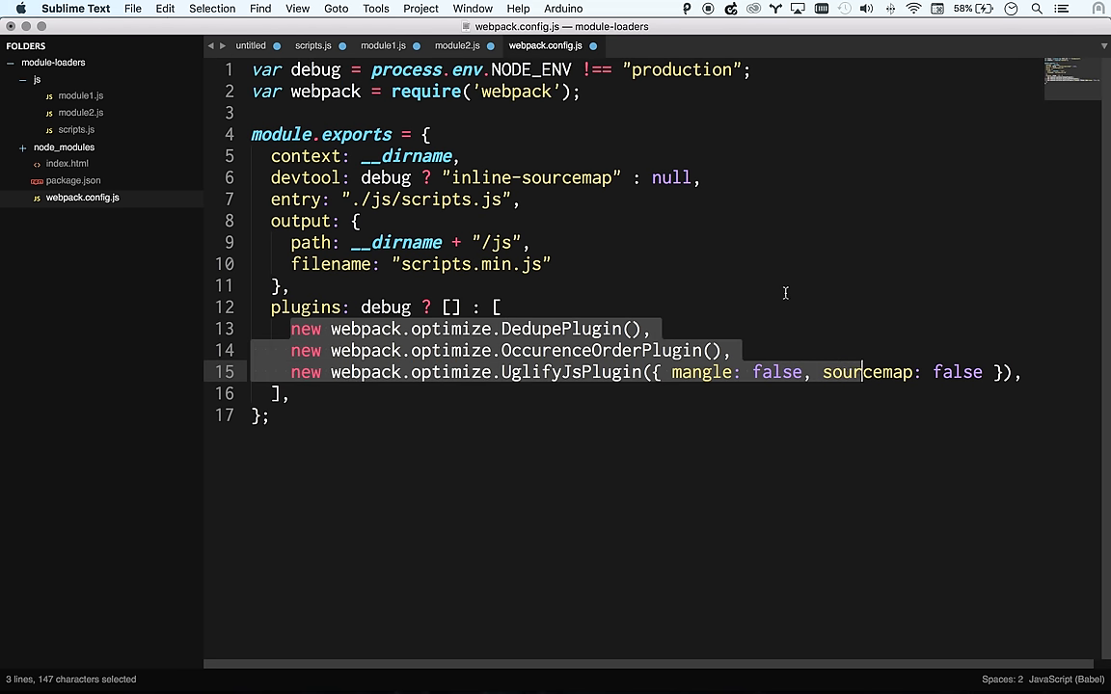
left_click(641, 70)
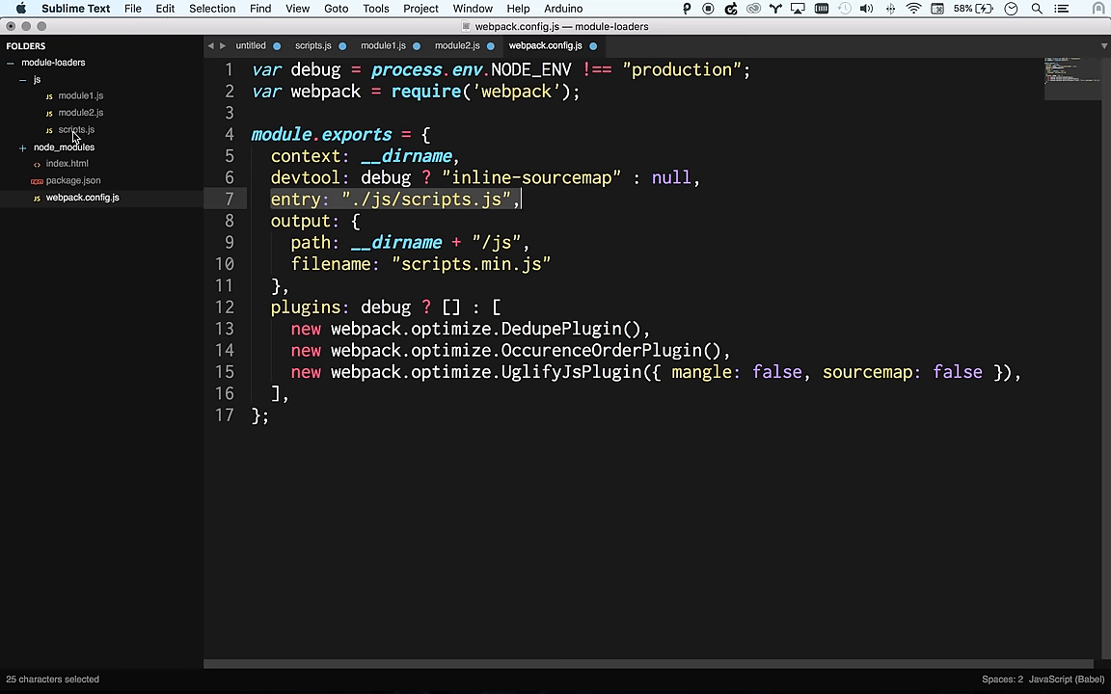
left_click(312, 46)
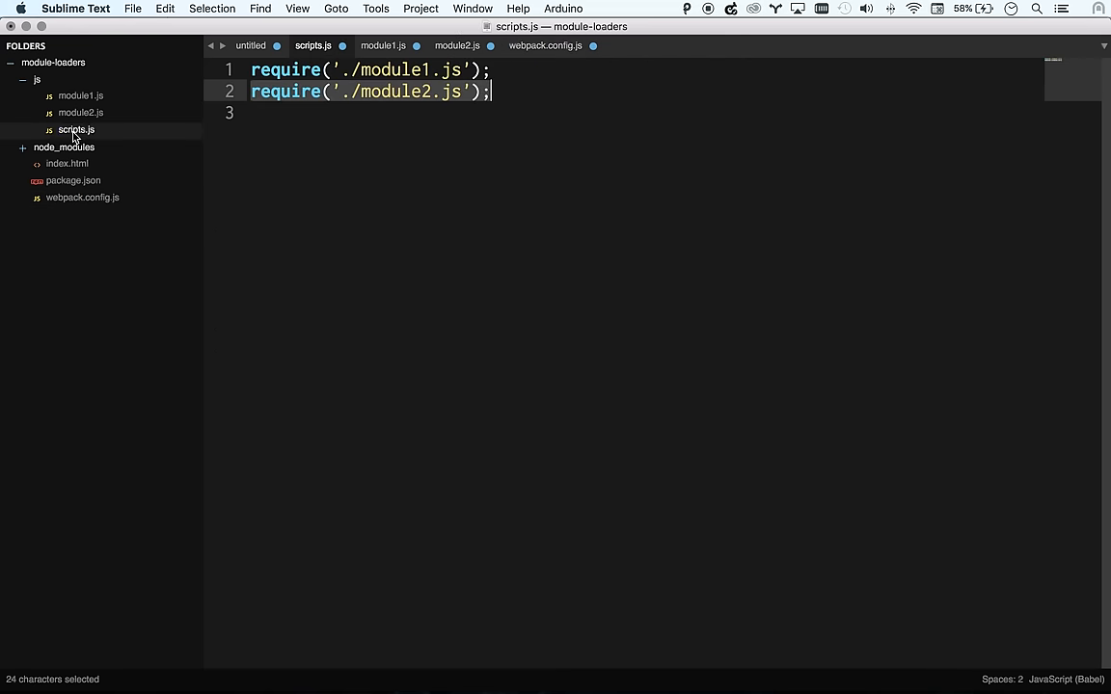
left_click(545, 46)
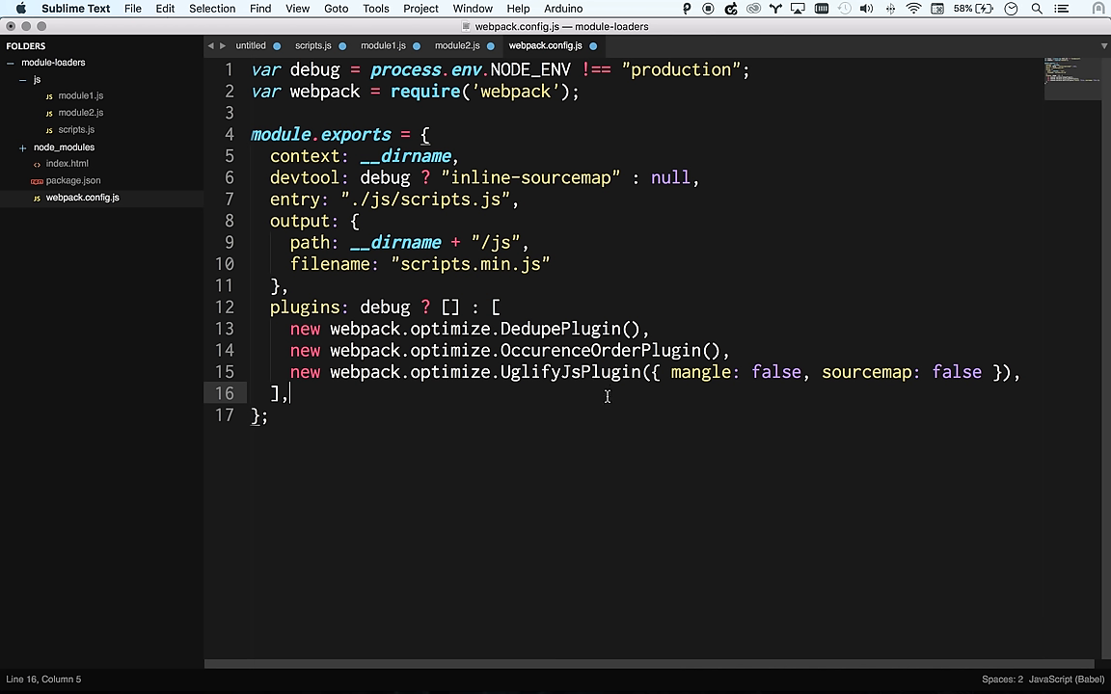
mouse_move(388, 394)
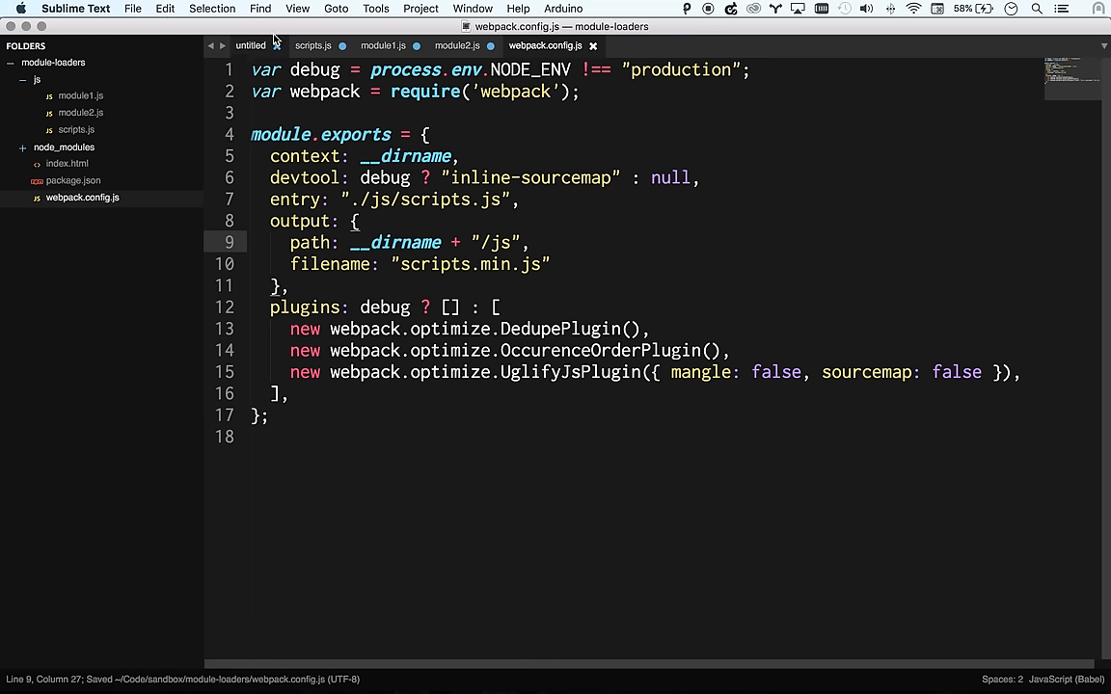
Run the webpack build in the terminal
left_click(382, 45)
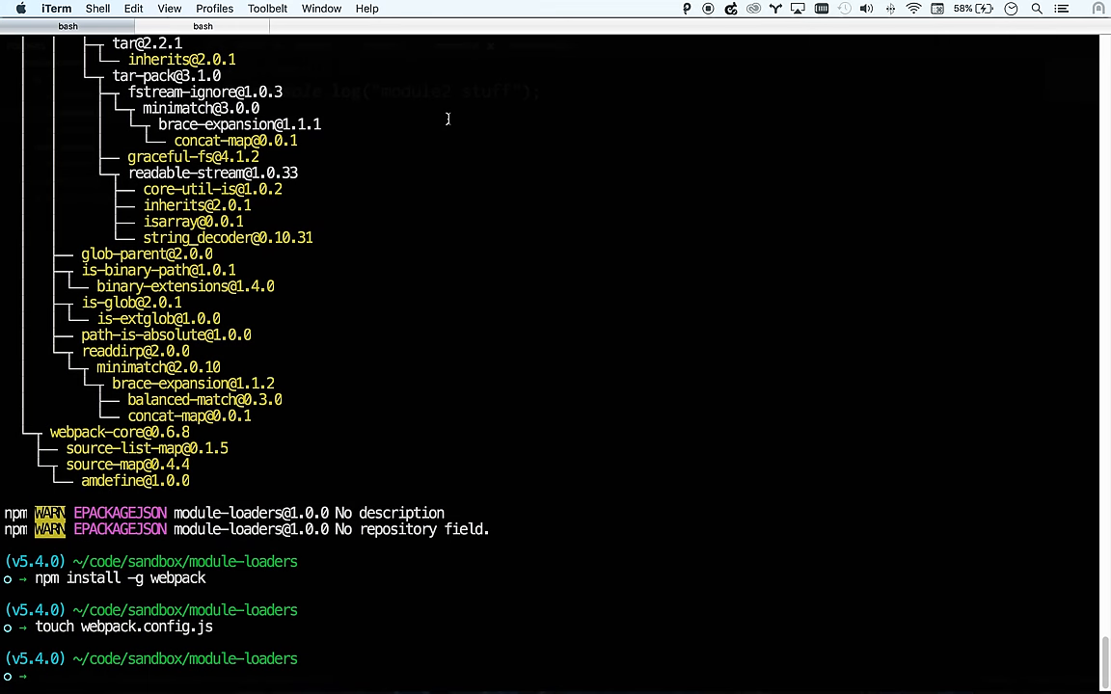
type("webpack")
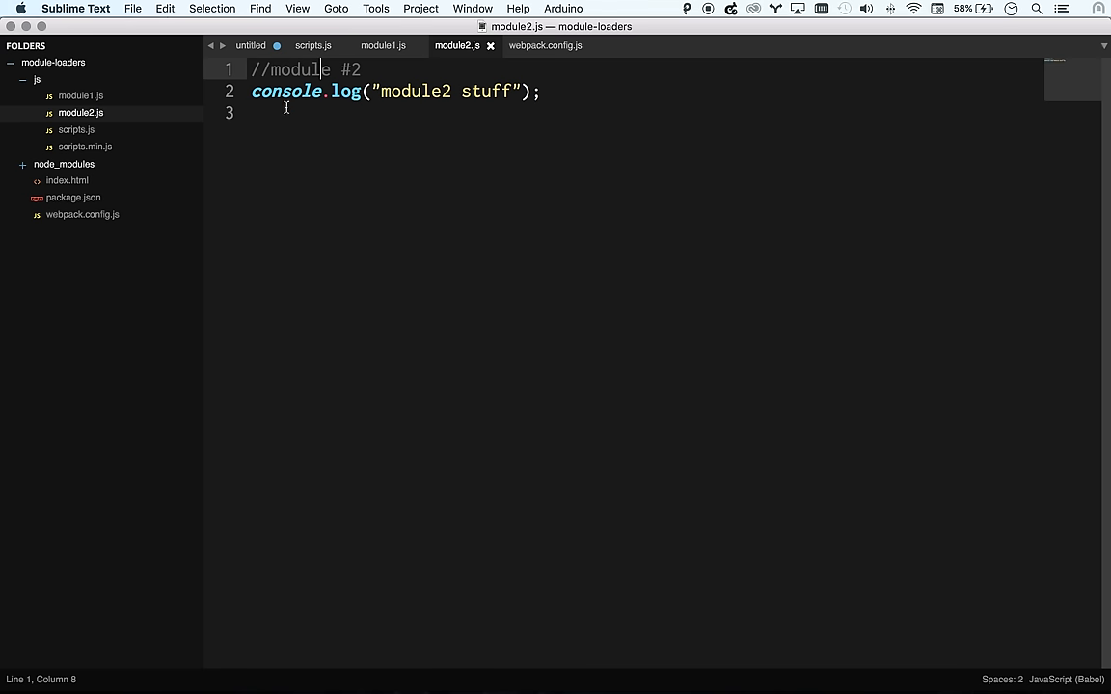
Open scripts.min.js and scroll through the bundled module #1 and module #2 code
left_click(535, 45)
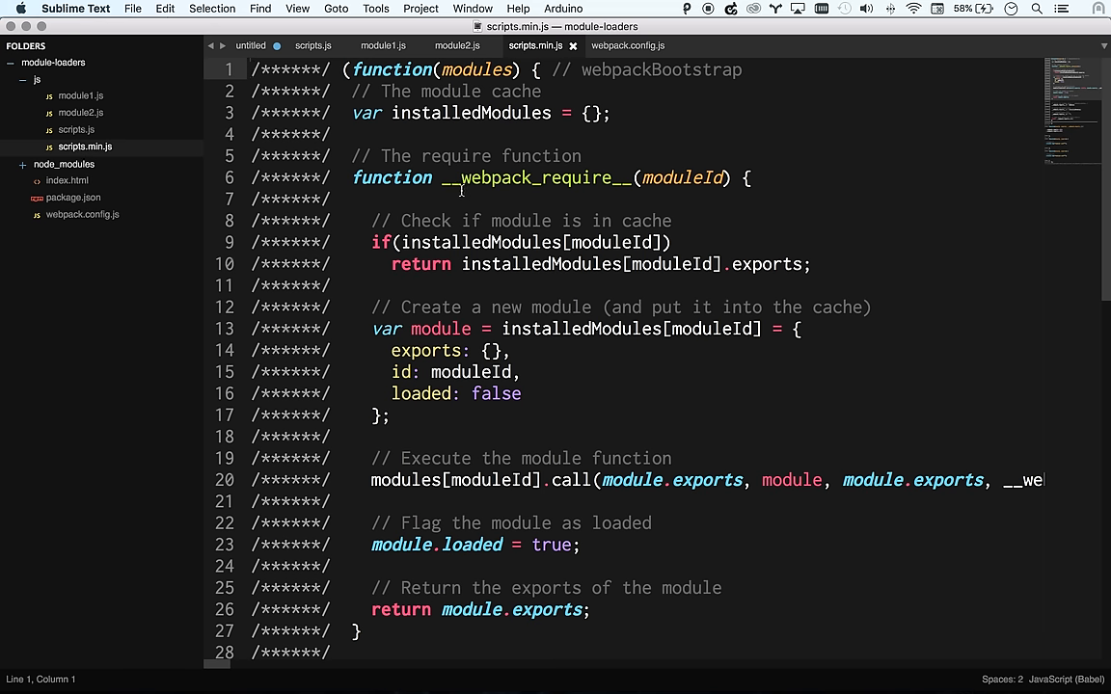
scroll("down", 3)
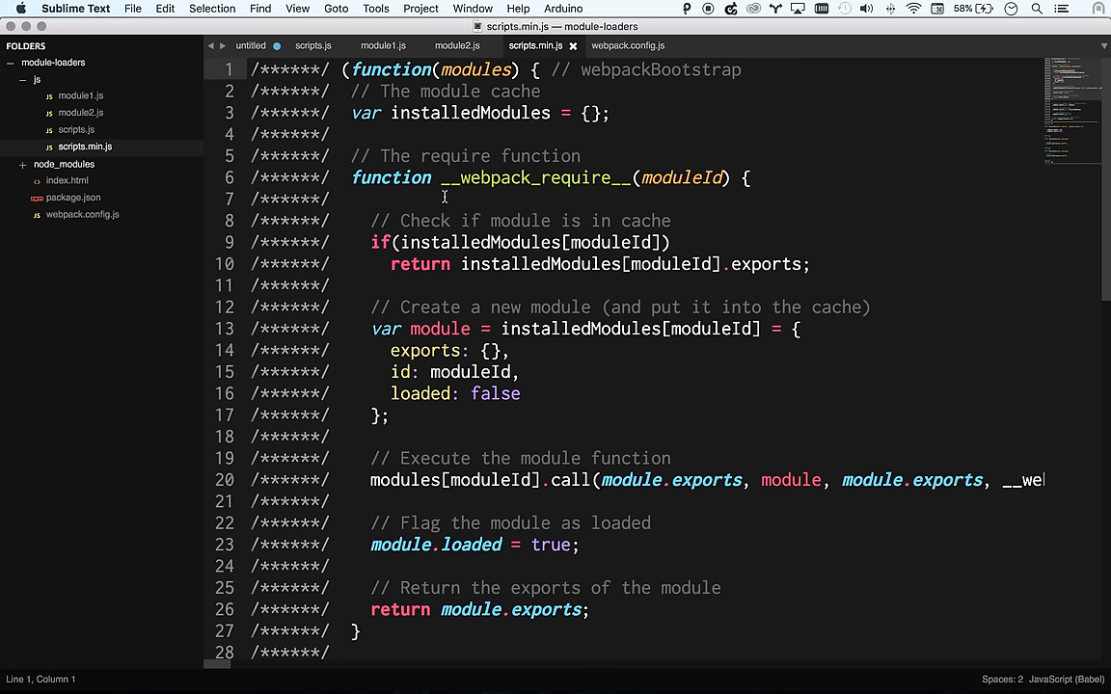
scroll("down", 3)
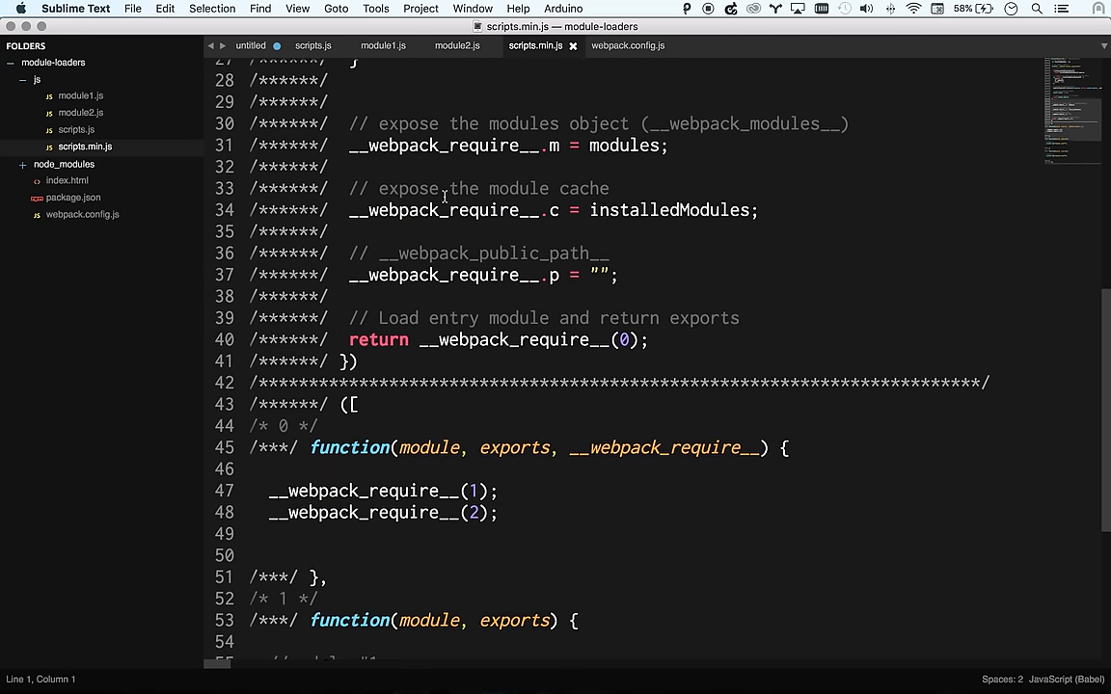
scroll("down", 3)
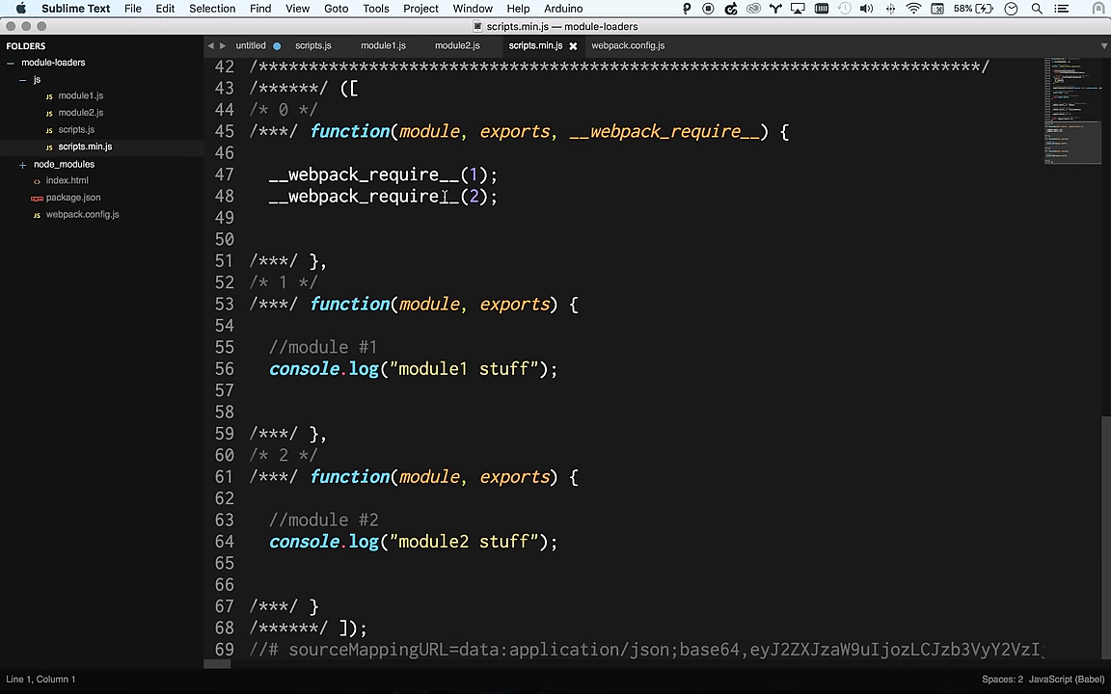
scroll("up", 3)
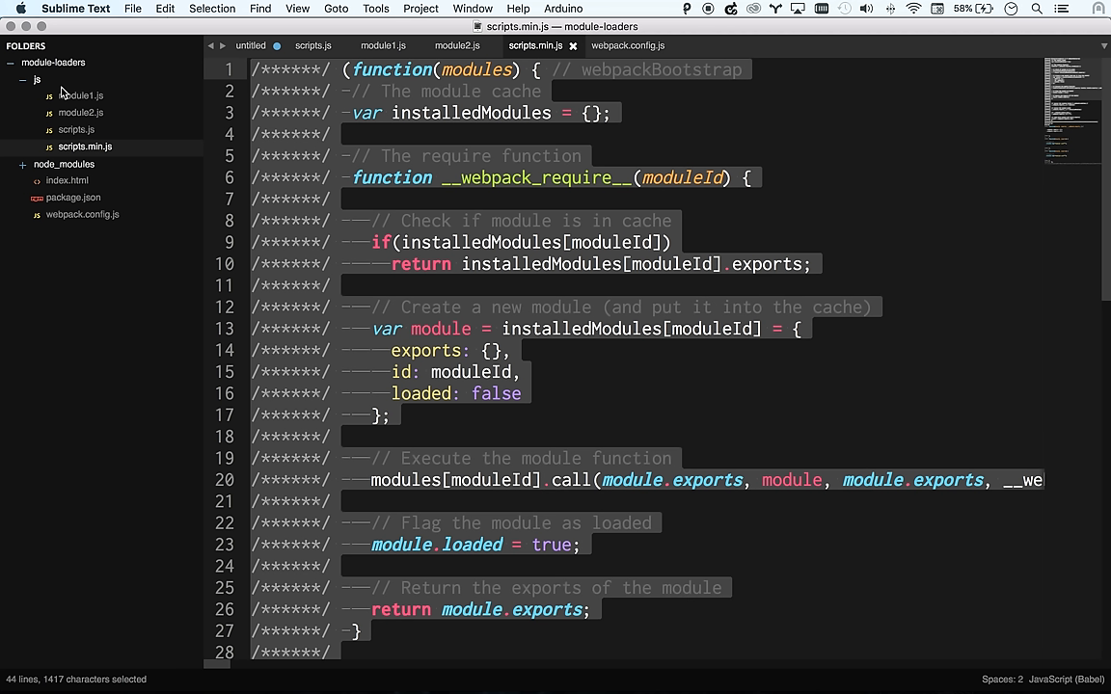
mouse_move(283, 79)
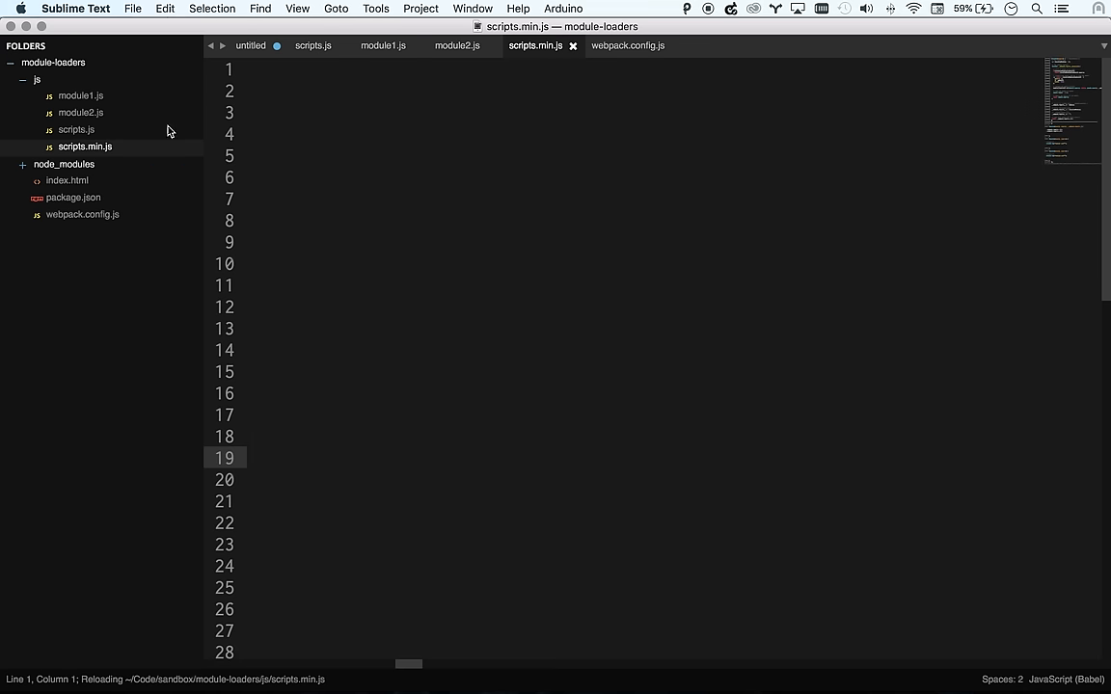
Change the script src in index.html to js/scripts.min.js
left_click(66, 181)
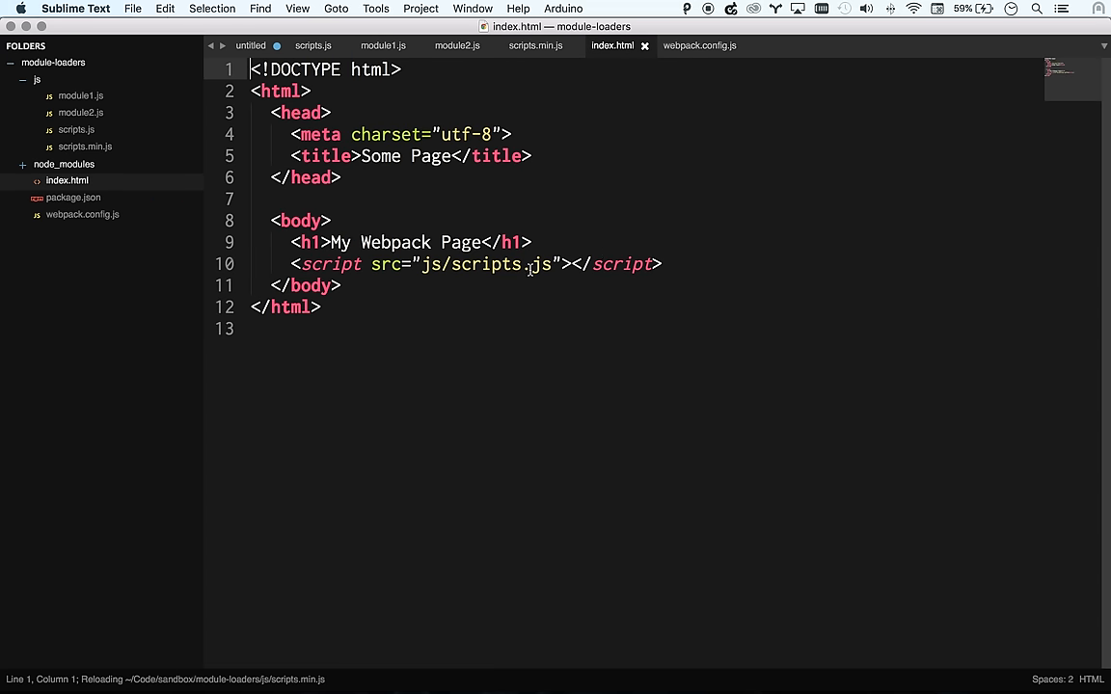
type(".min")
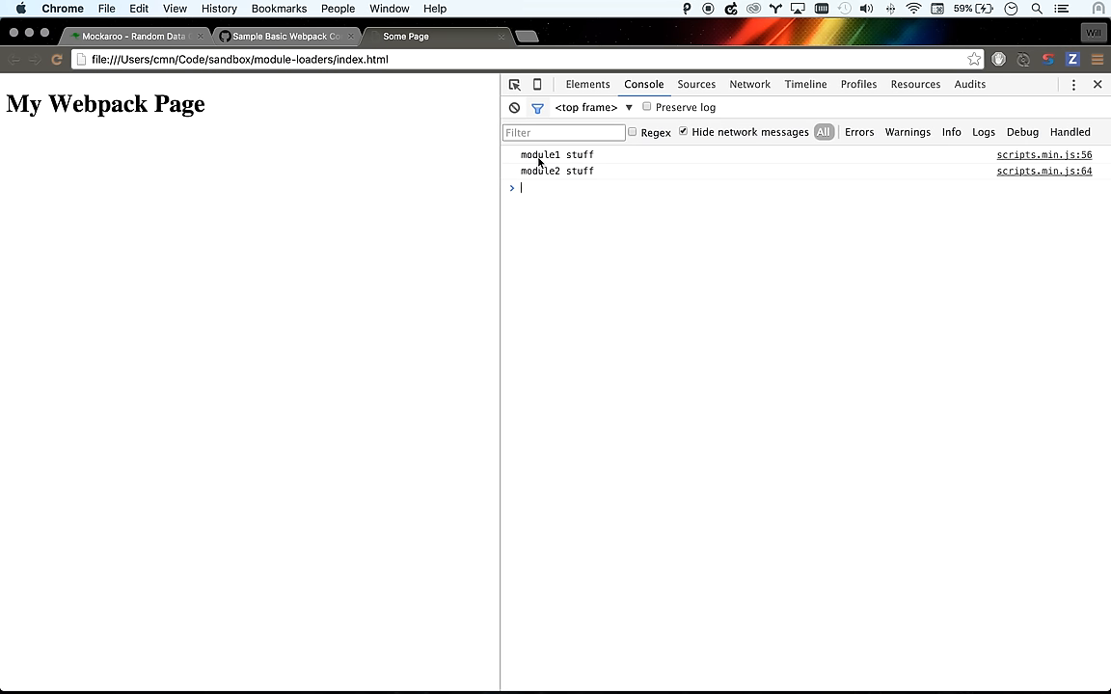
Inspect the loaded scripts.min.js bundle source in Chrome's developer tools
left_click(914, 84)
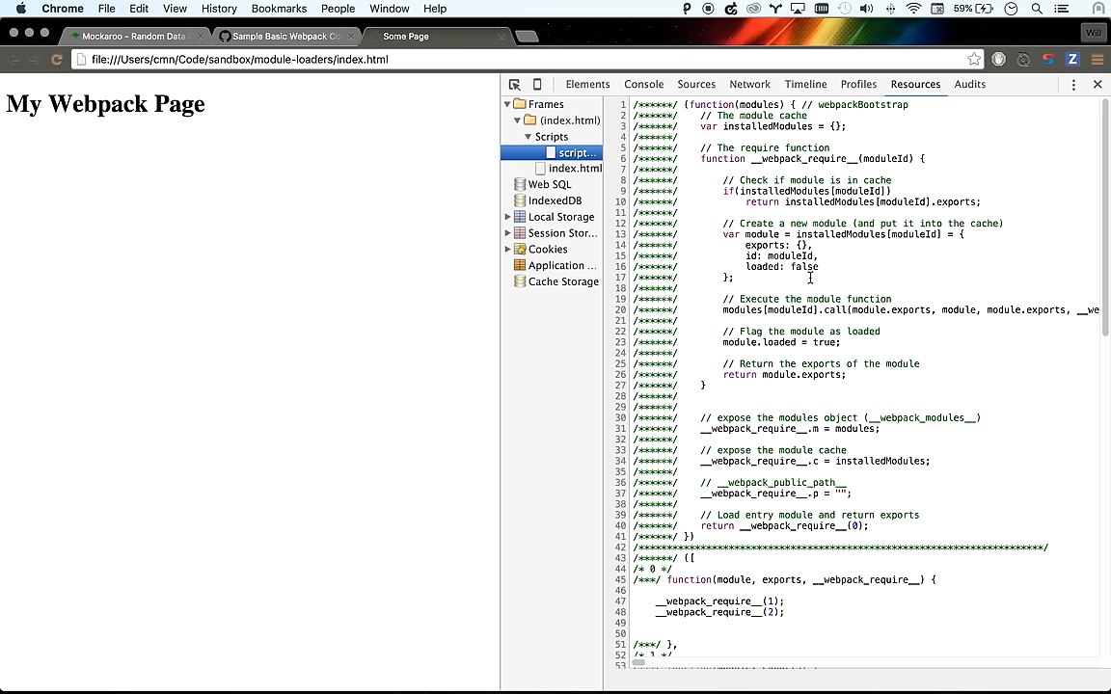
mouse_move(477, 362)
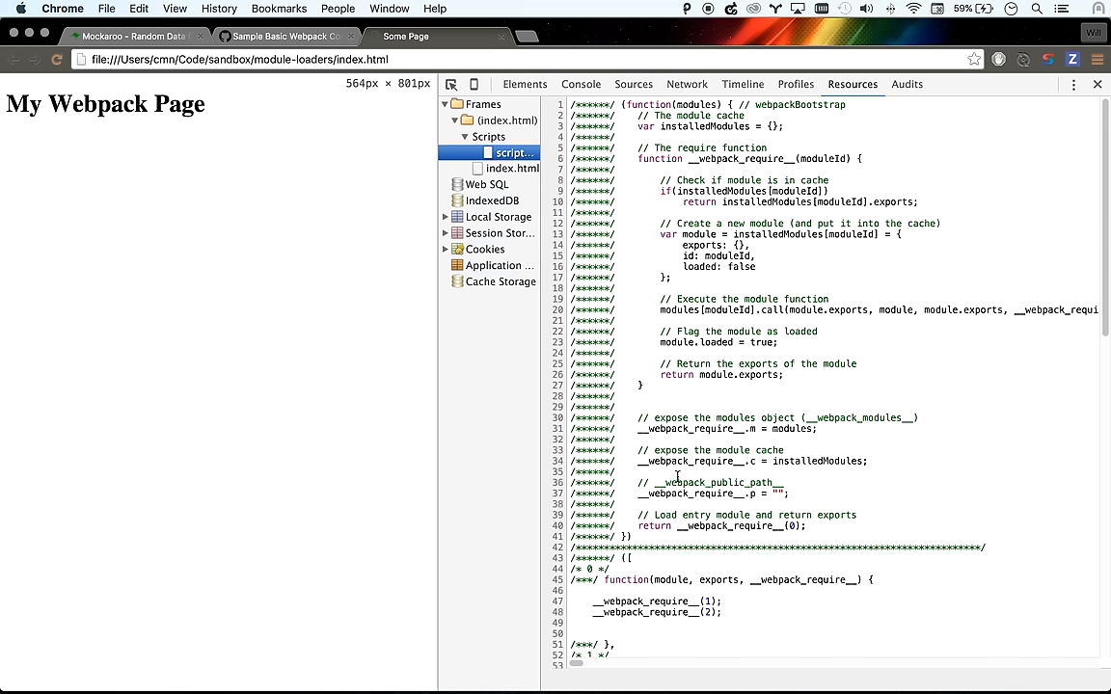
scroll("down", 3)
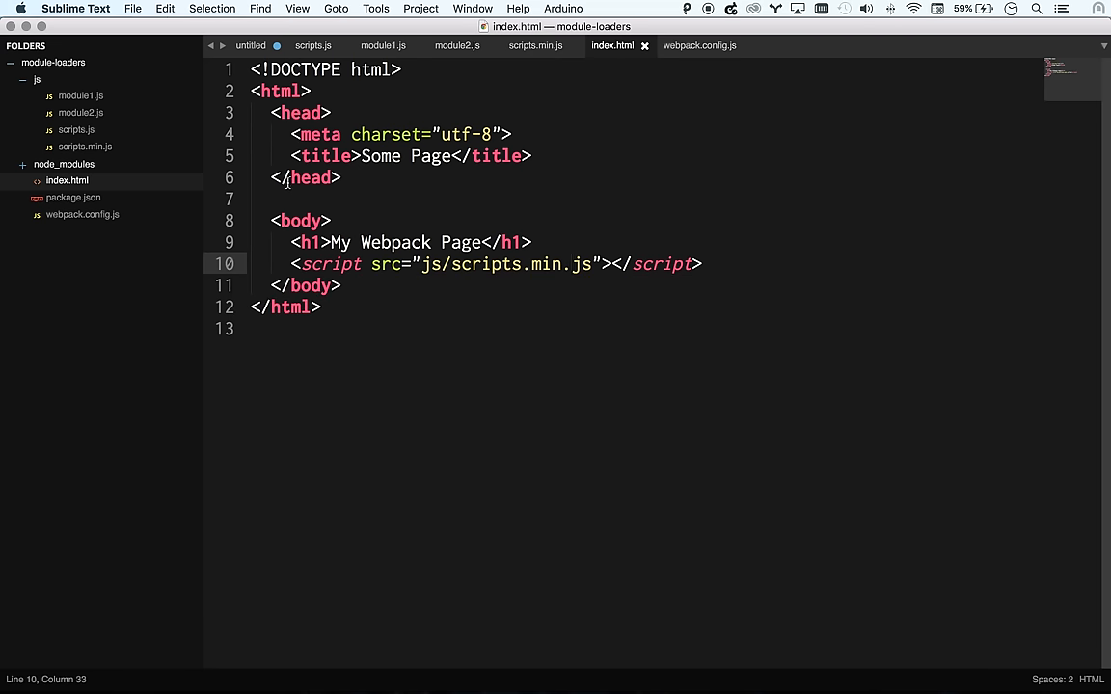
left_click(81, 96)
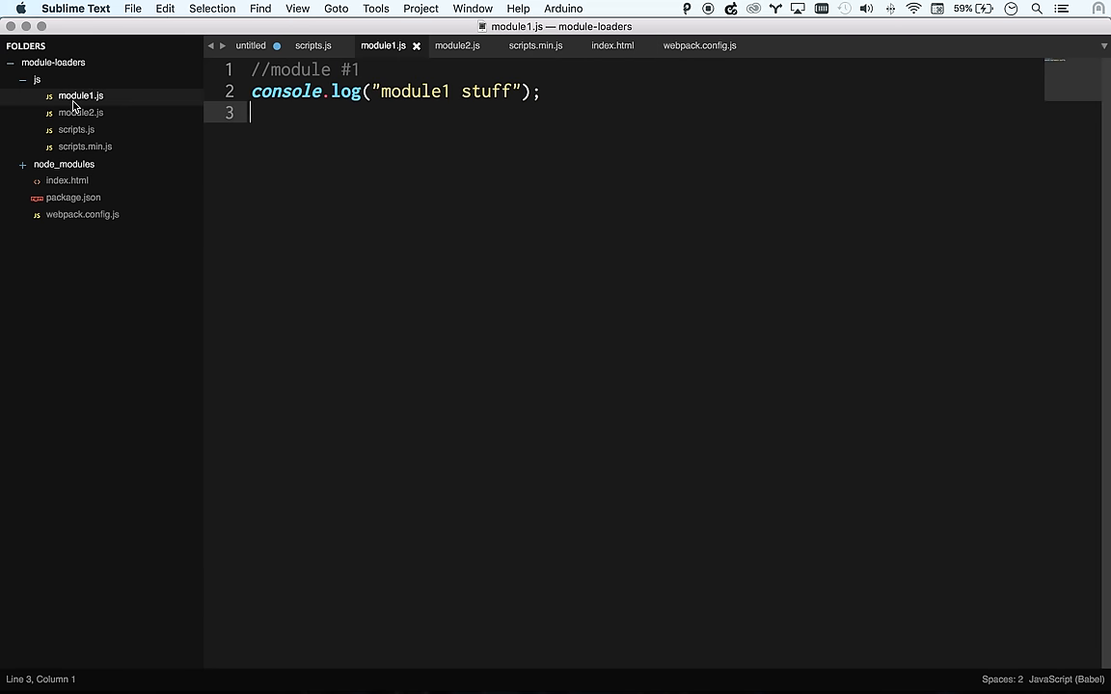
Run npm install -S jquery in the module-loaders folder
key("cmd+tab")
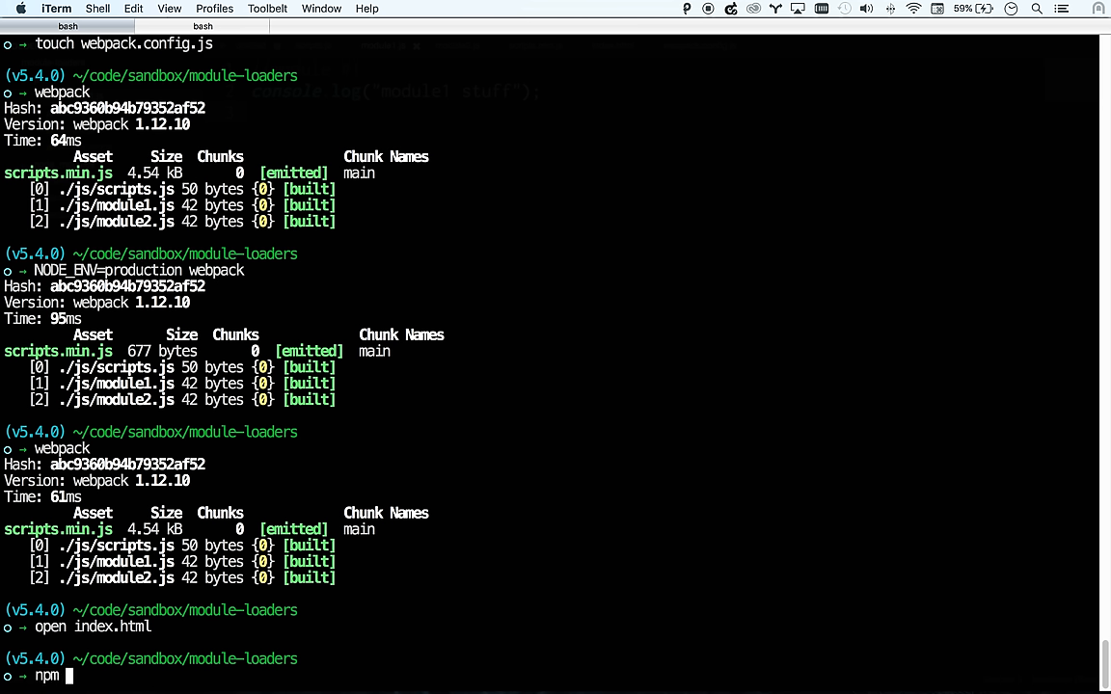
type("ins")
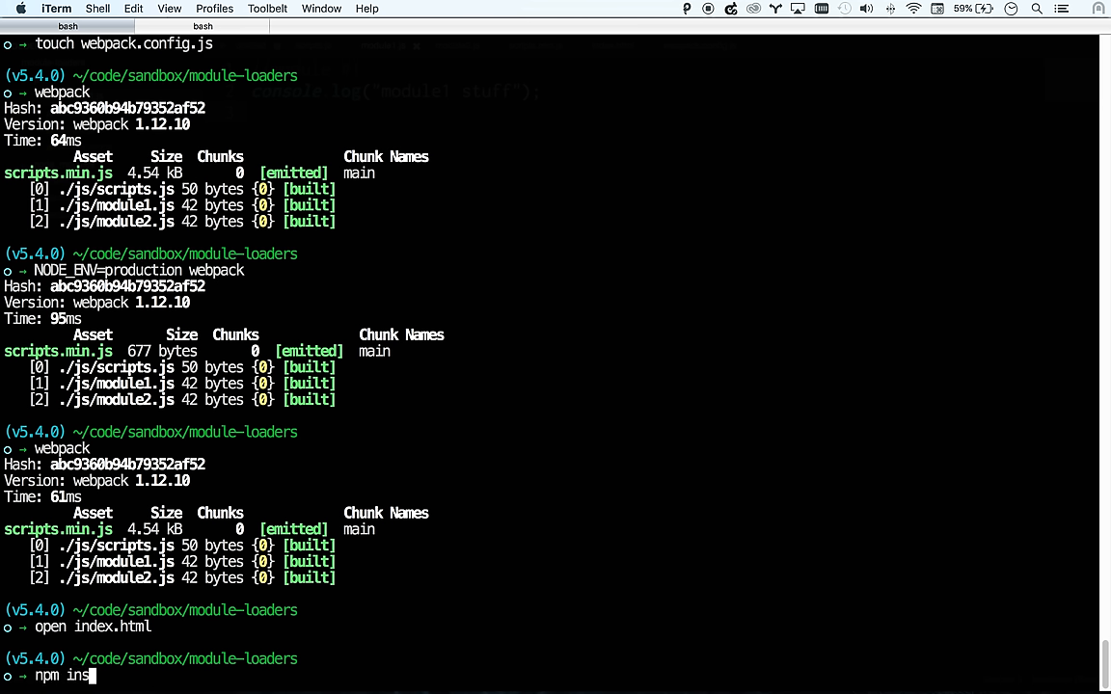
type("tall")
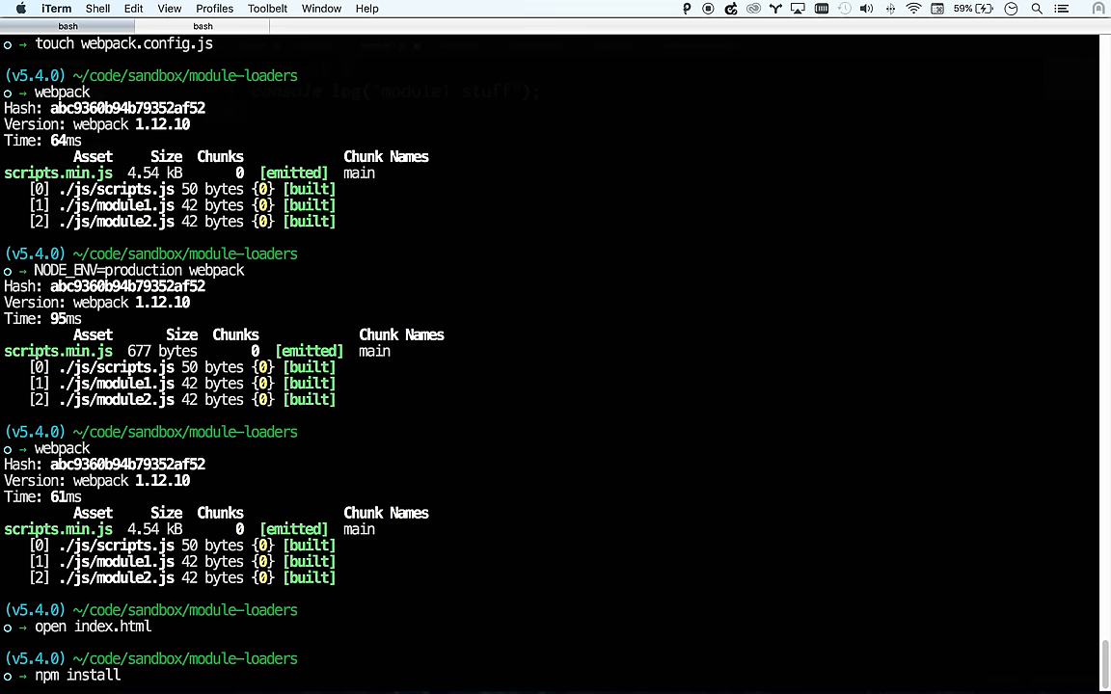
type("jquery")
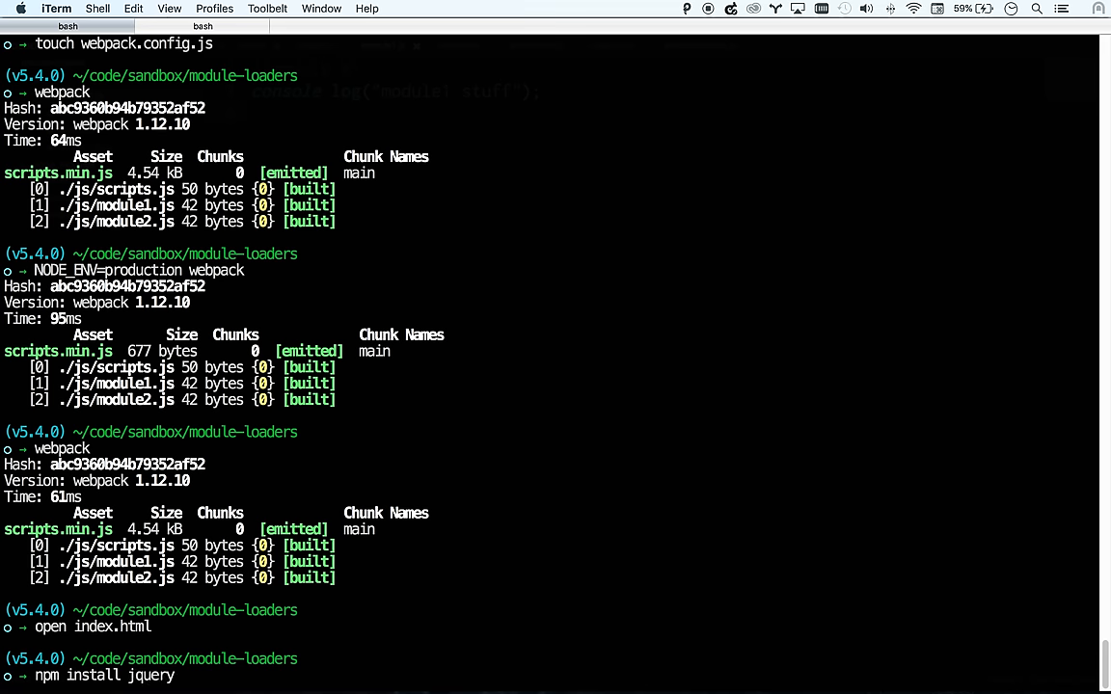
type("-S j")
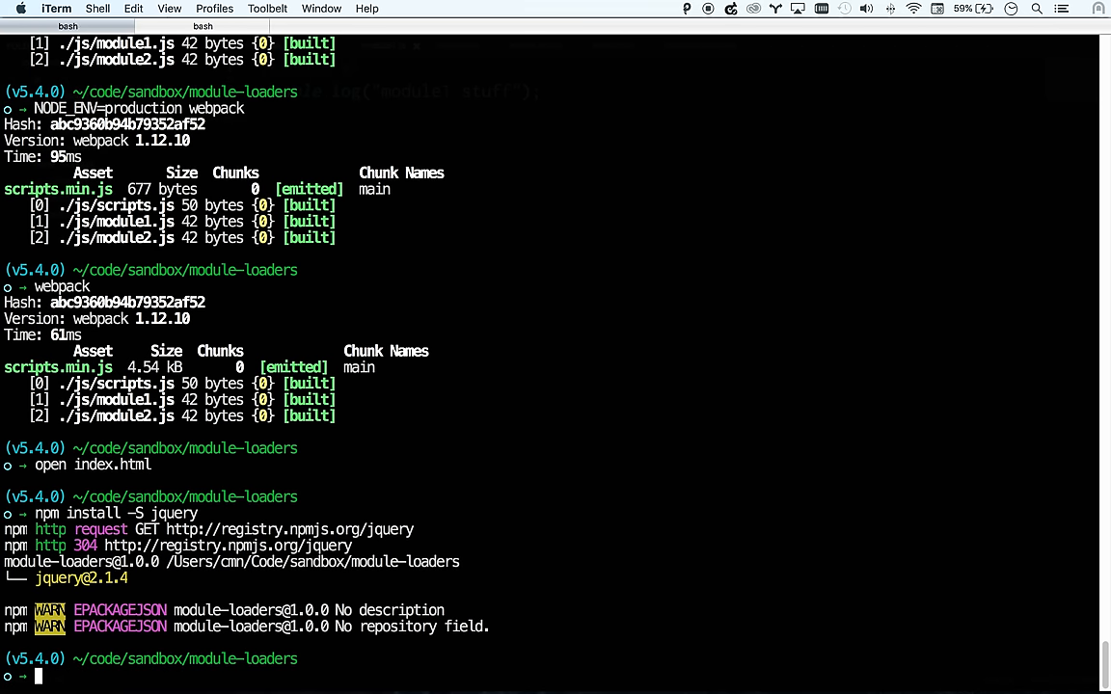
type("np")
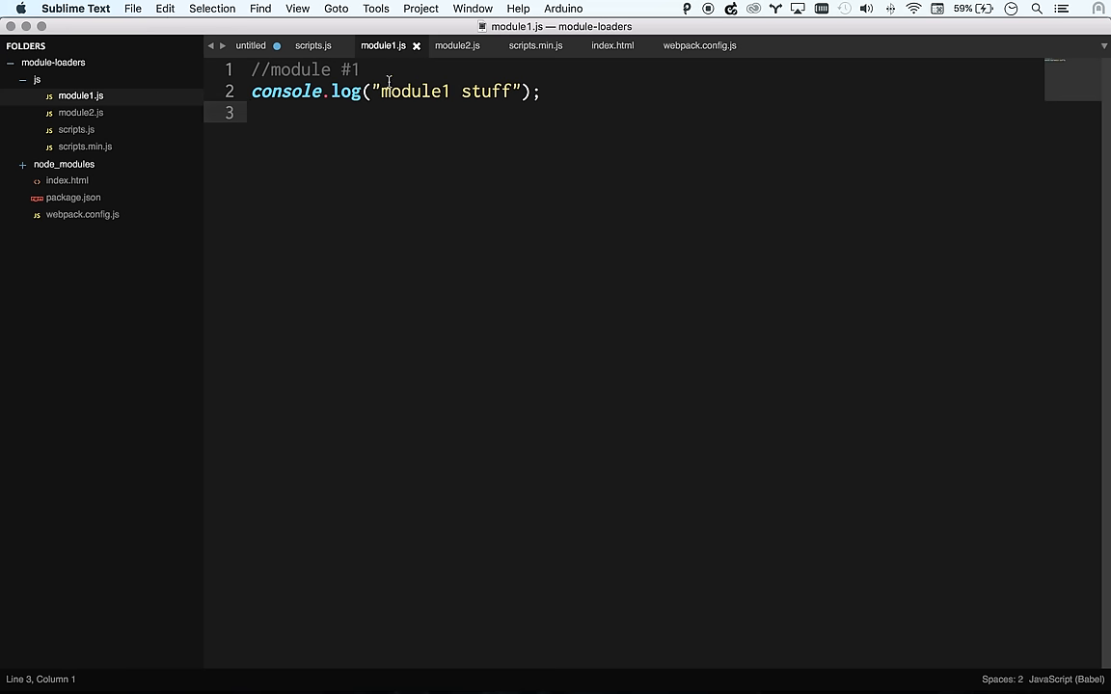
Replace module1.js with a jQuery require setting h1 to "new text", then rebuild with webpack
double_click(304, 69)
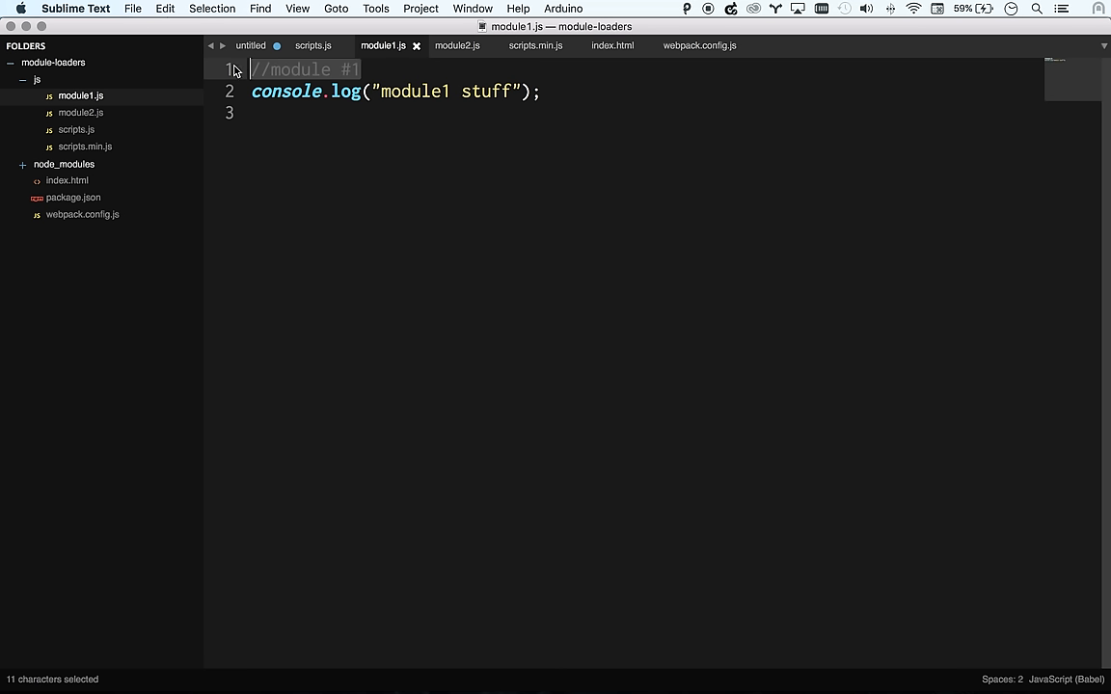
type("var $ =")
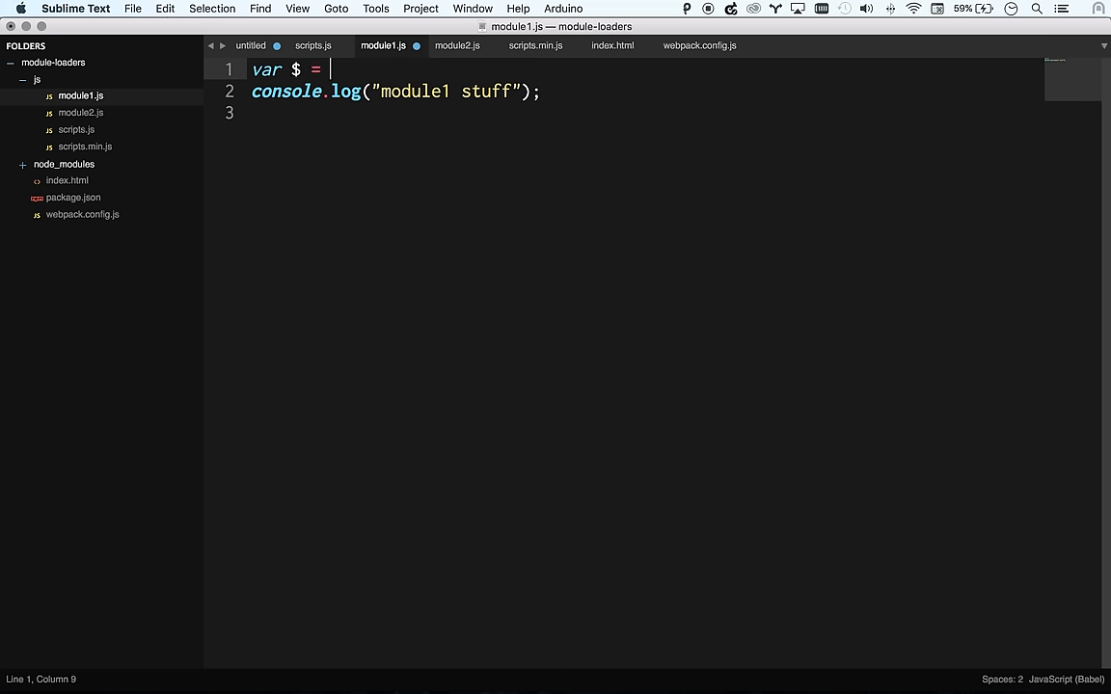
type("require(\"jquery\")")
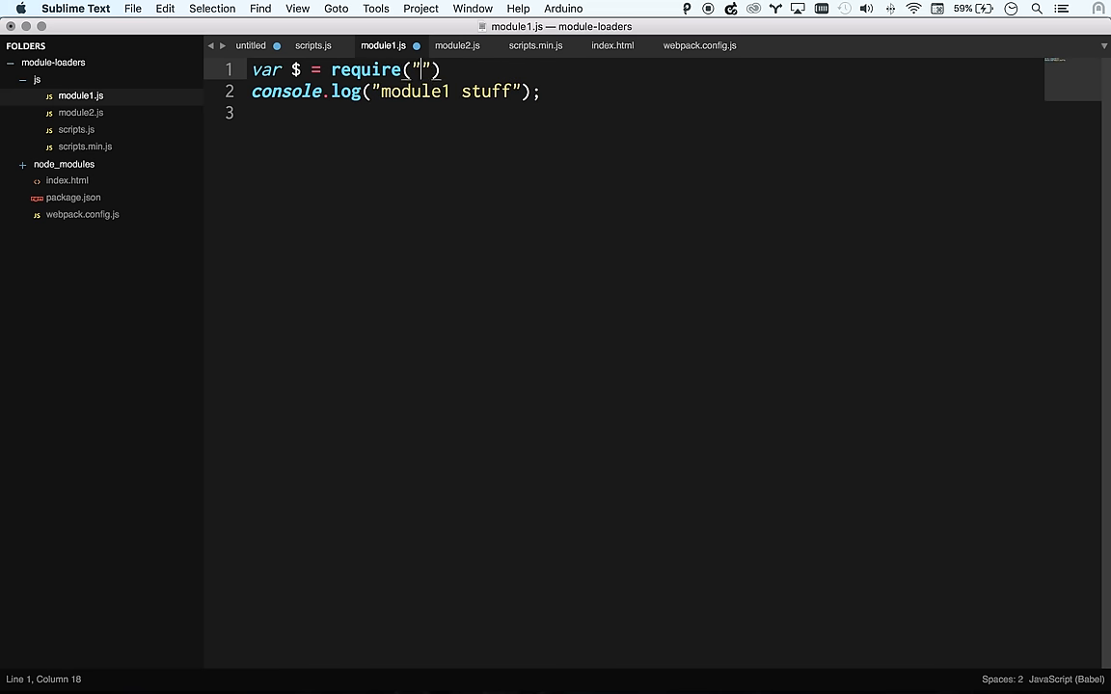
type("jquery'")
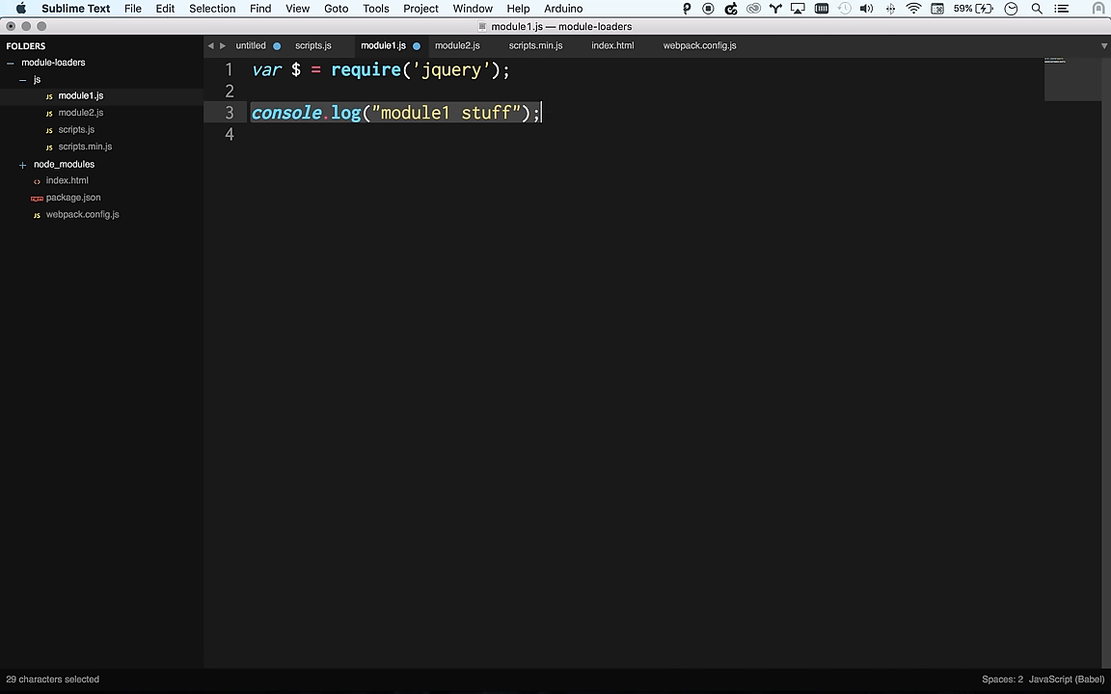
type("$('h')")
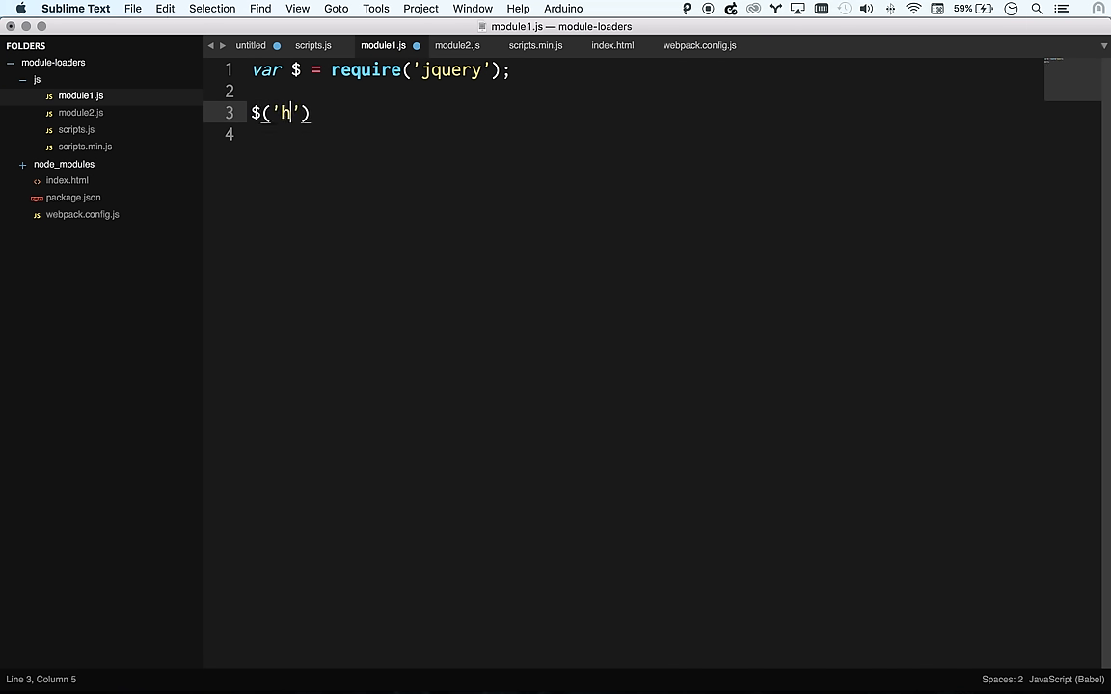
type("1.")
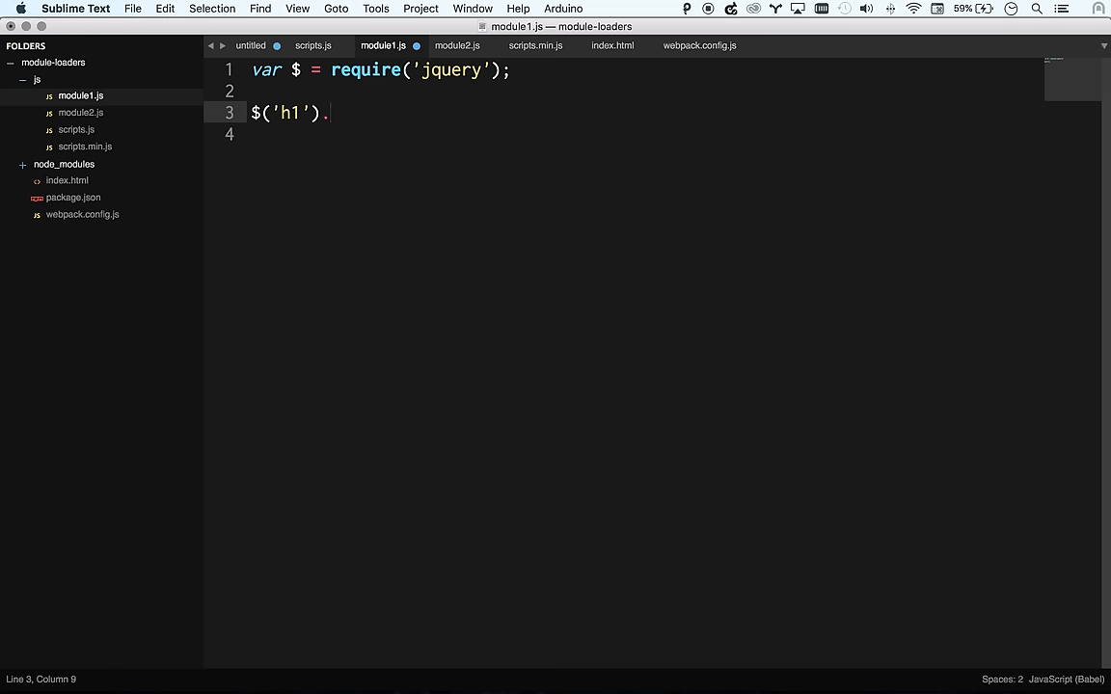
type("html(\"n\")")
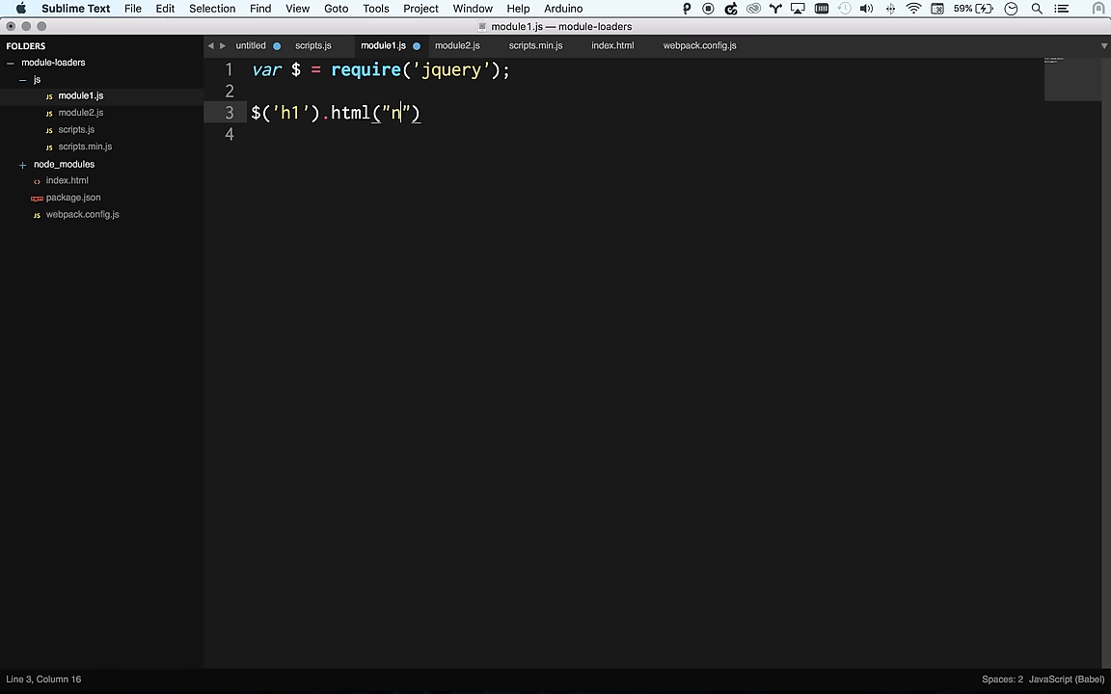
type("ew text")
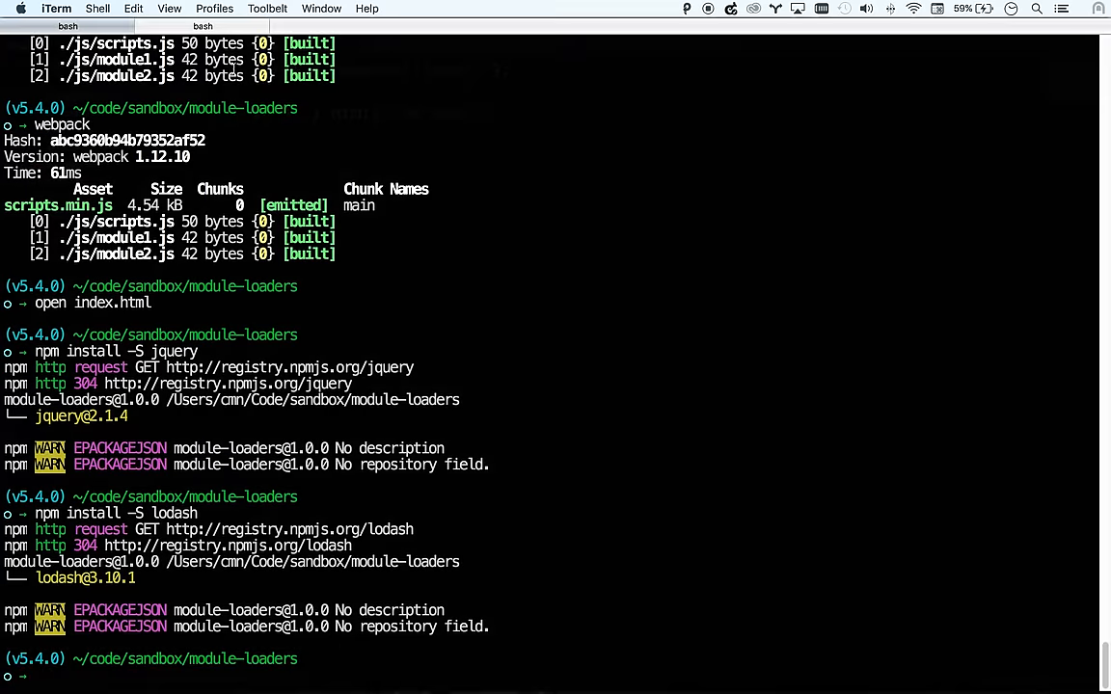
key("cmd+tab")
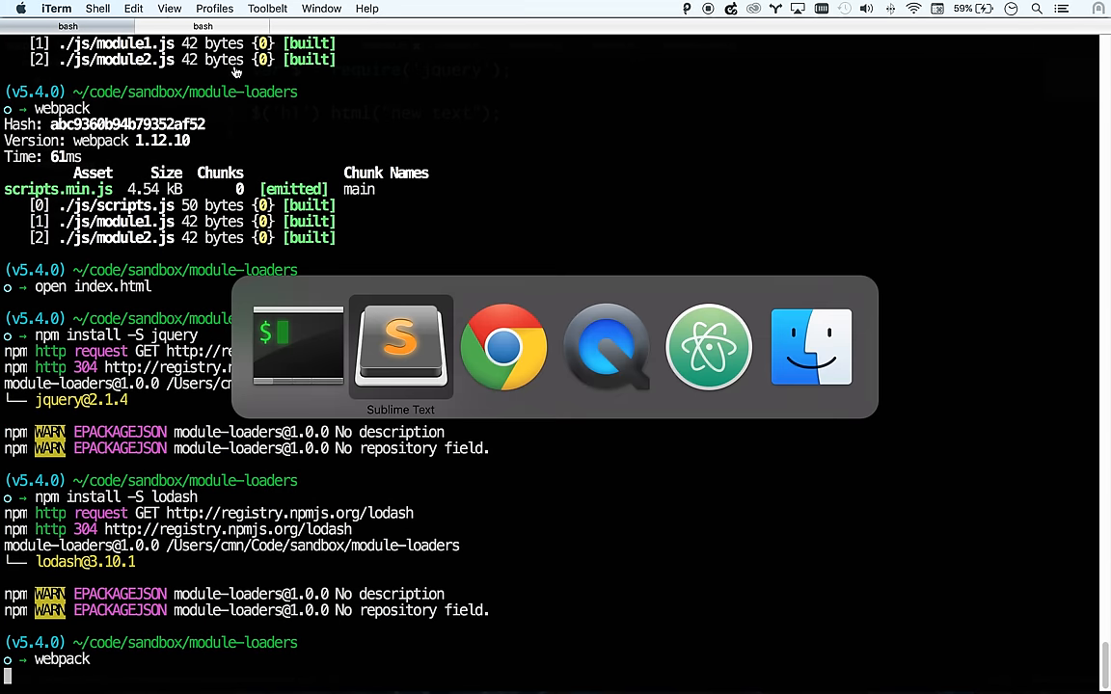
left_click(503, 347)
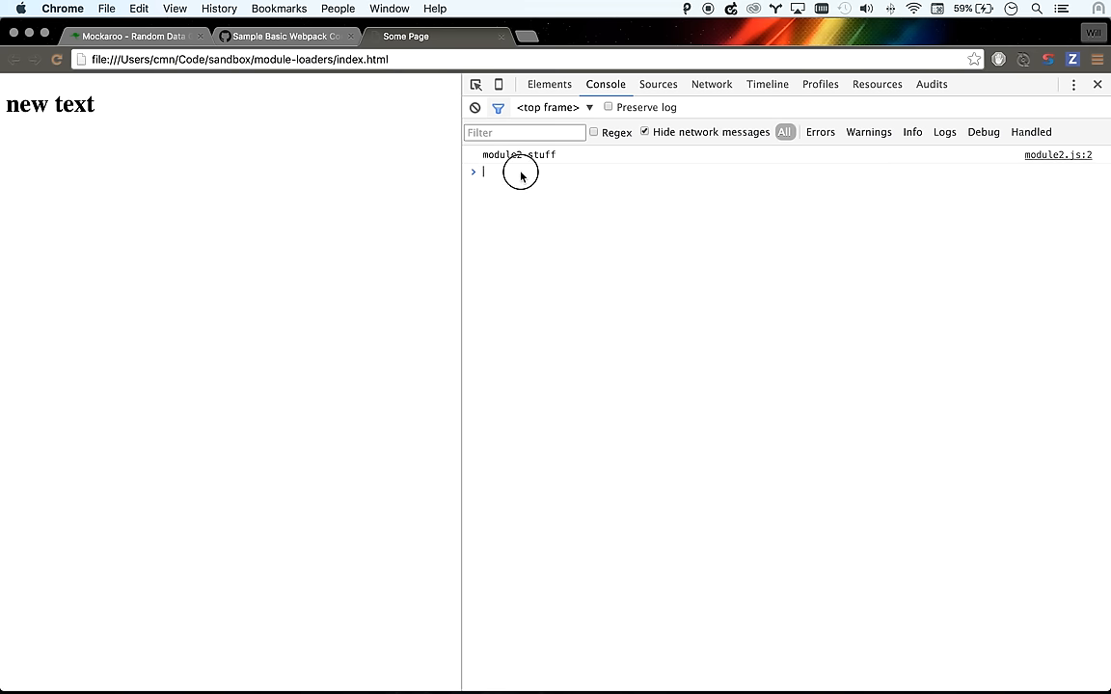
type("$.")
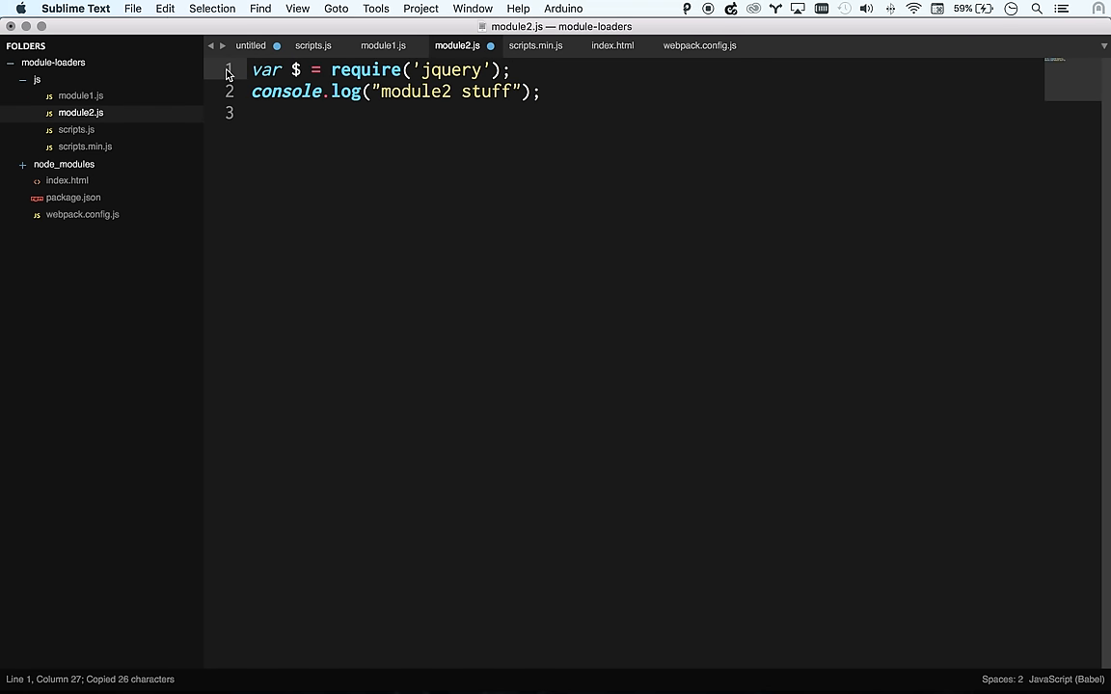
Remove the pasted jQuery require and write var _ = require('lodash') on line 1
key("enter")
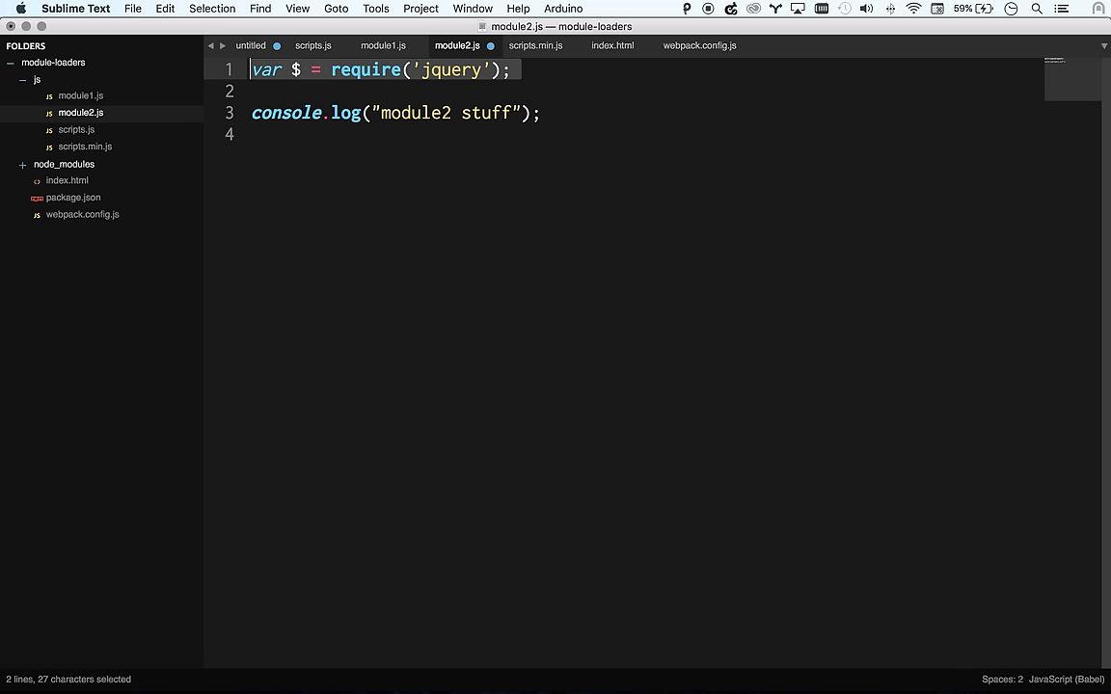
key("delete")
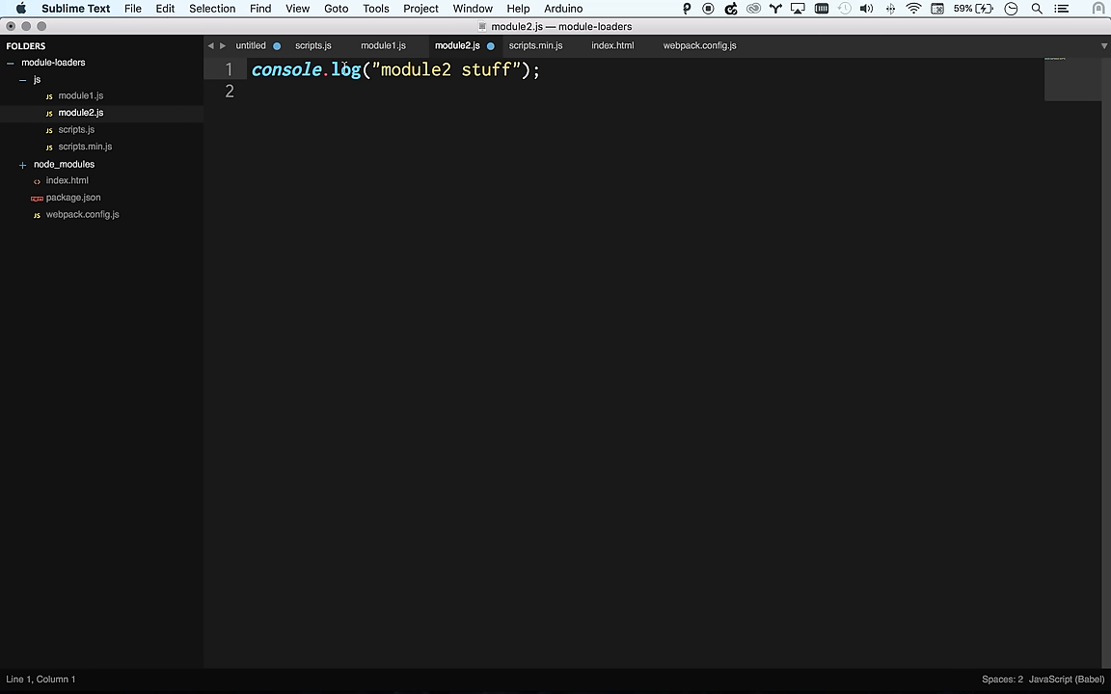
mouse_move(382, 46)
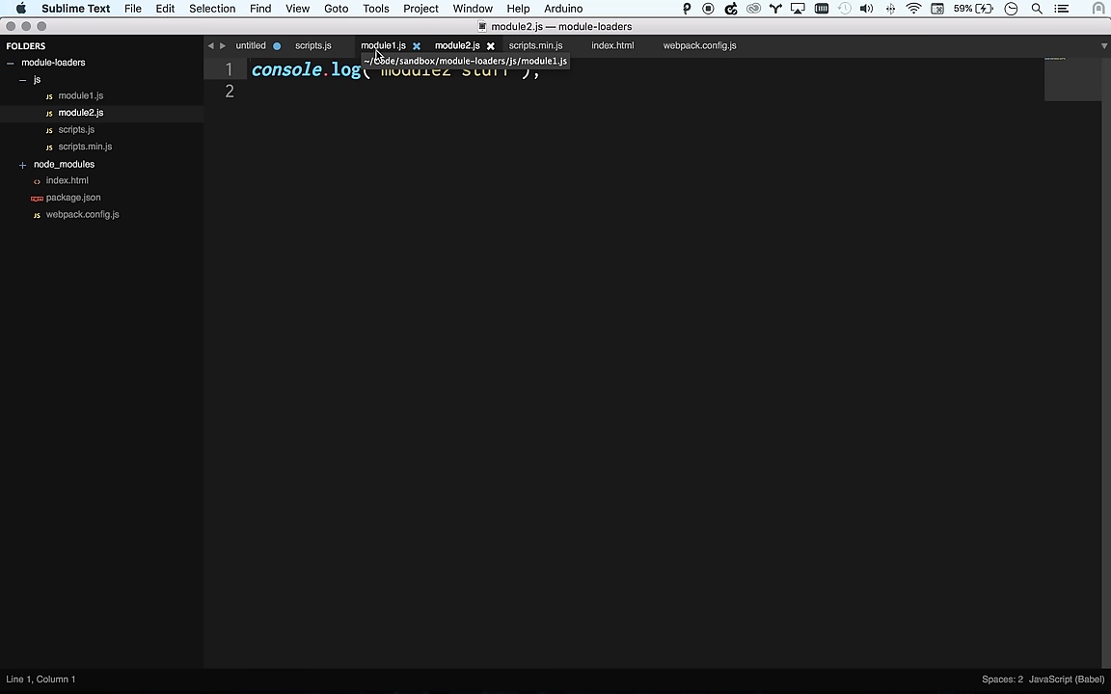
left_click(381, 46)
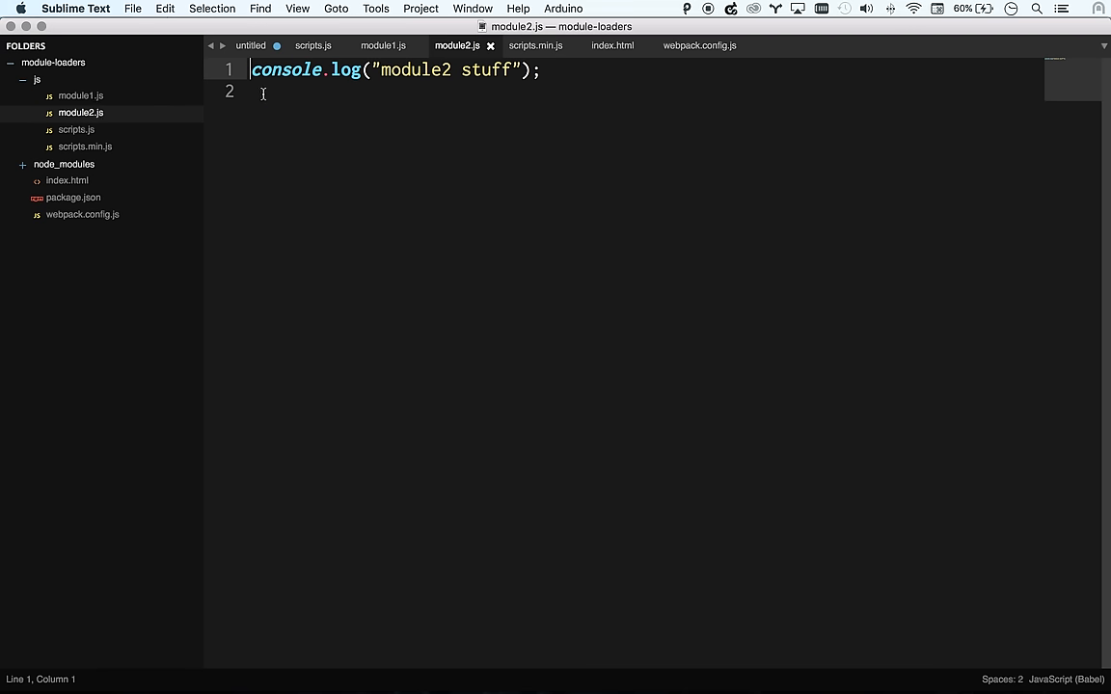
type("var")
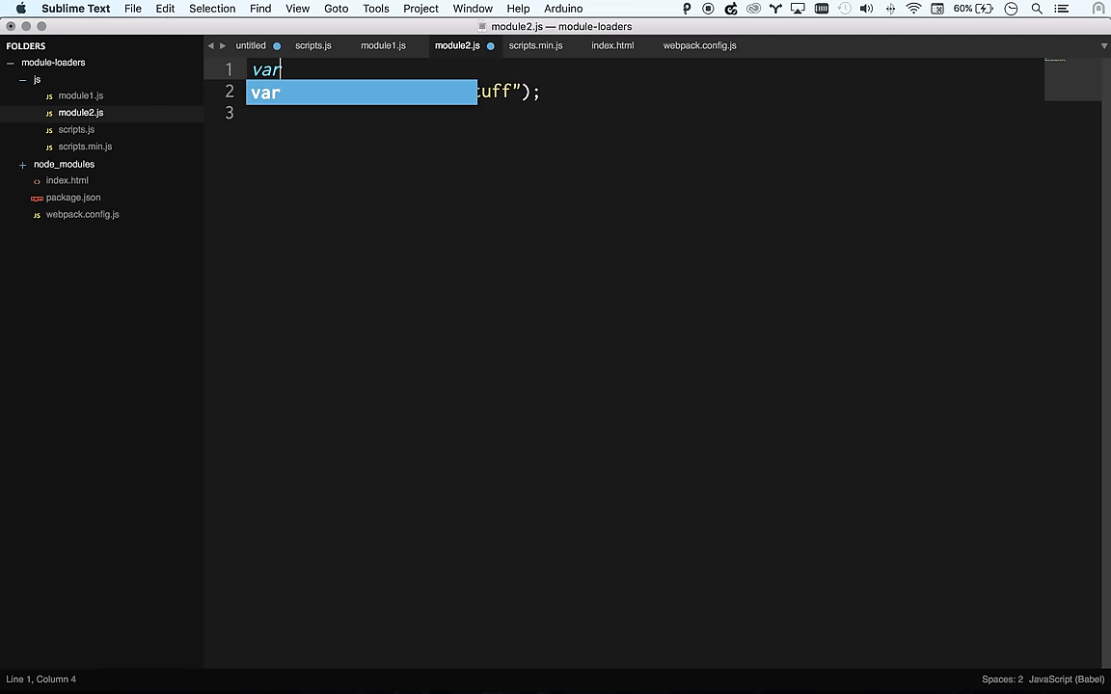
type("_")
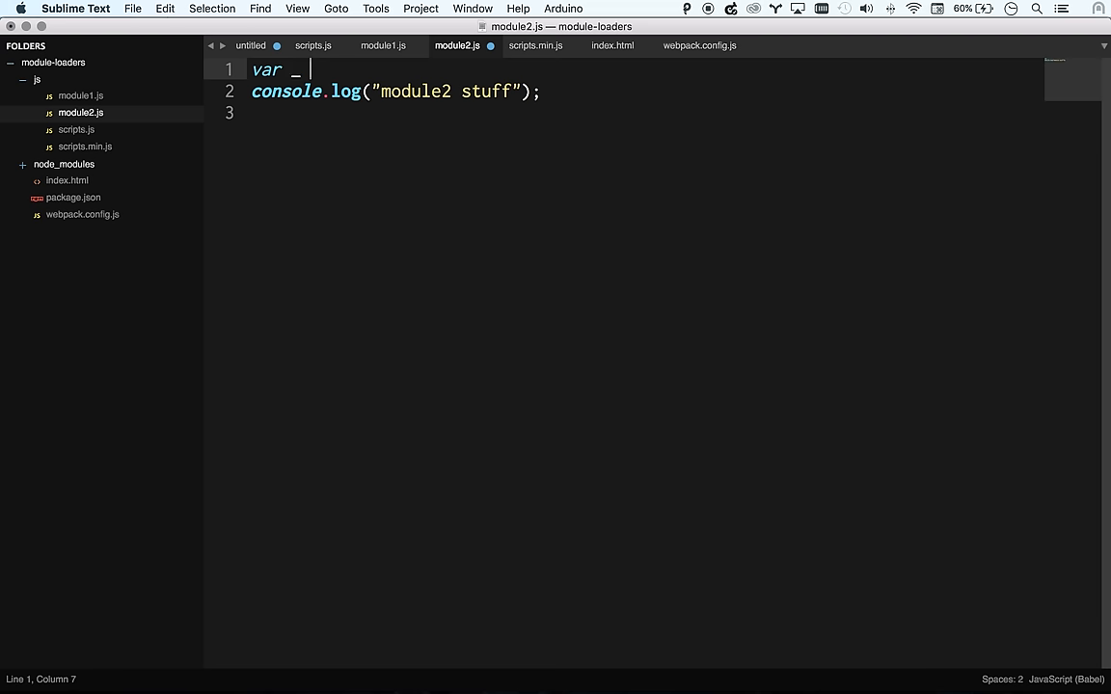
type("require(\"")
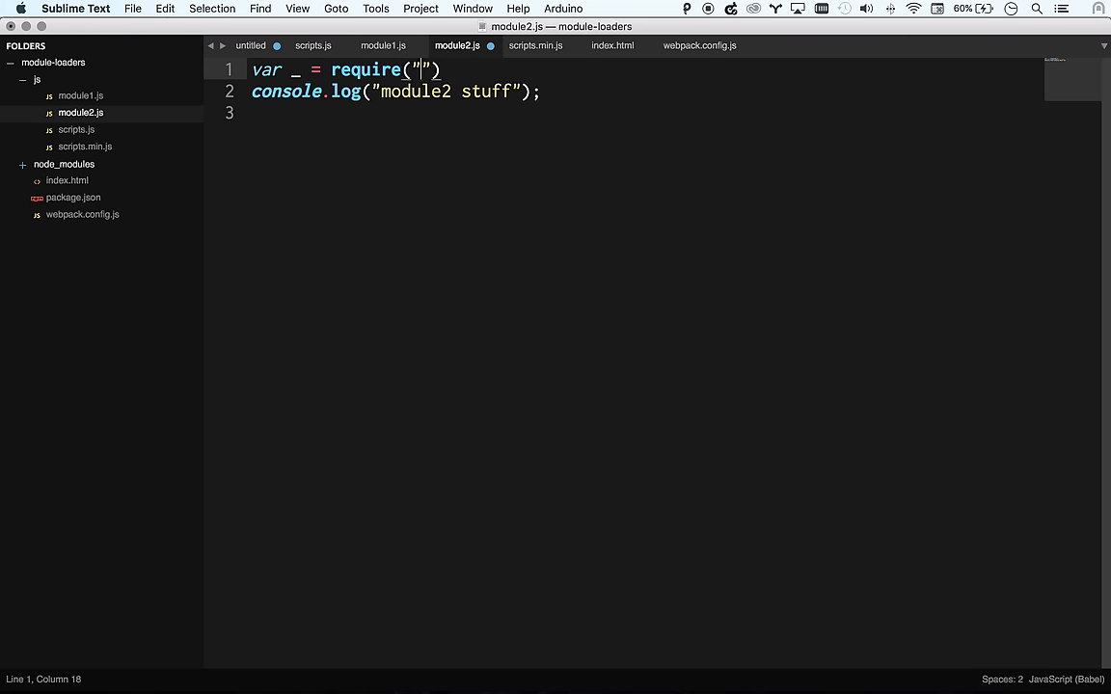
type("lodash'")
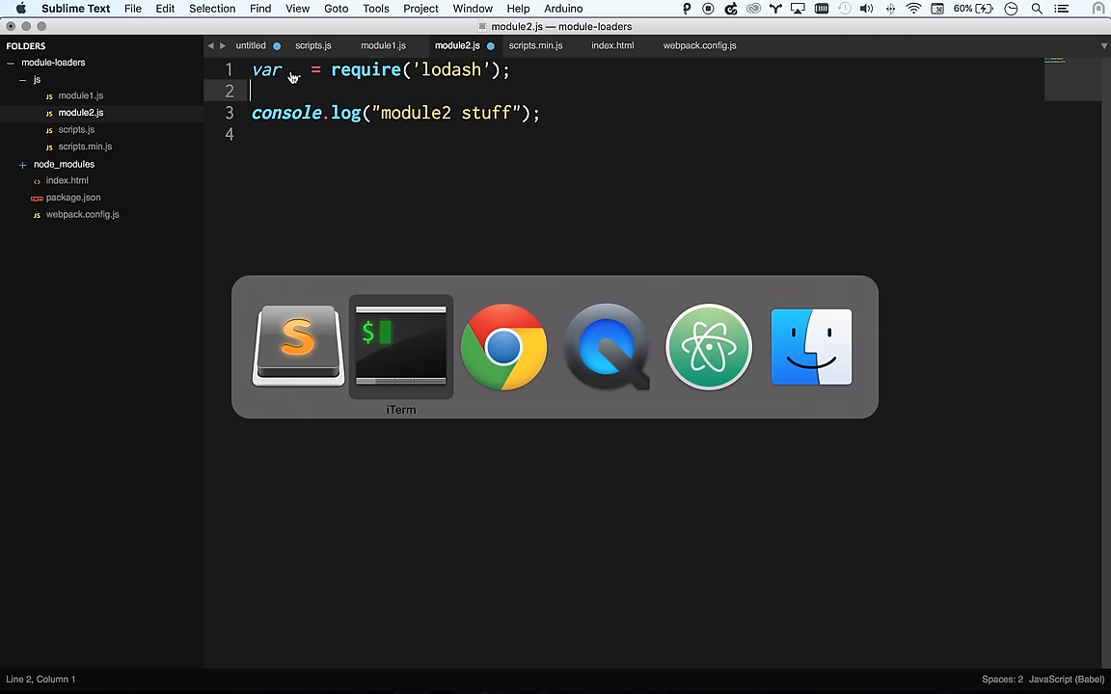
Preview and scroll through Mockaroo's generated JSON people records
left_click(502, 348)
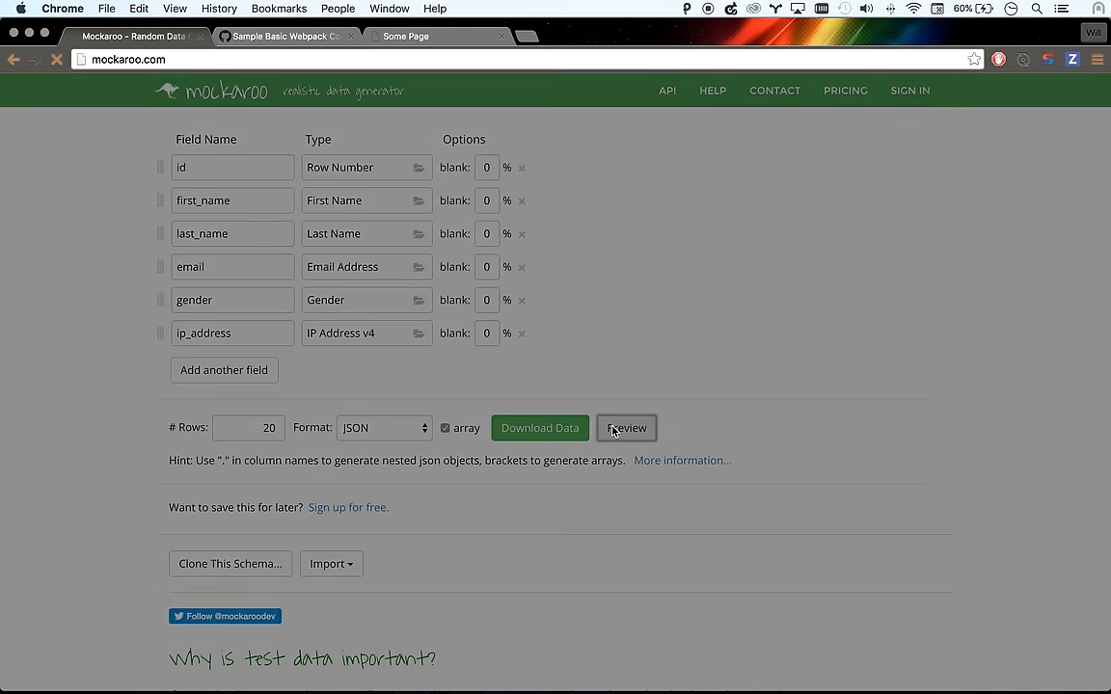
left_click(626, 428)
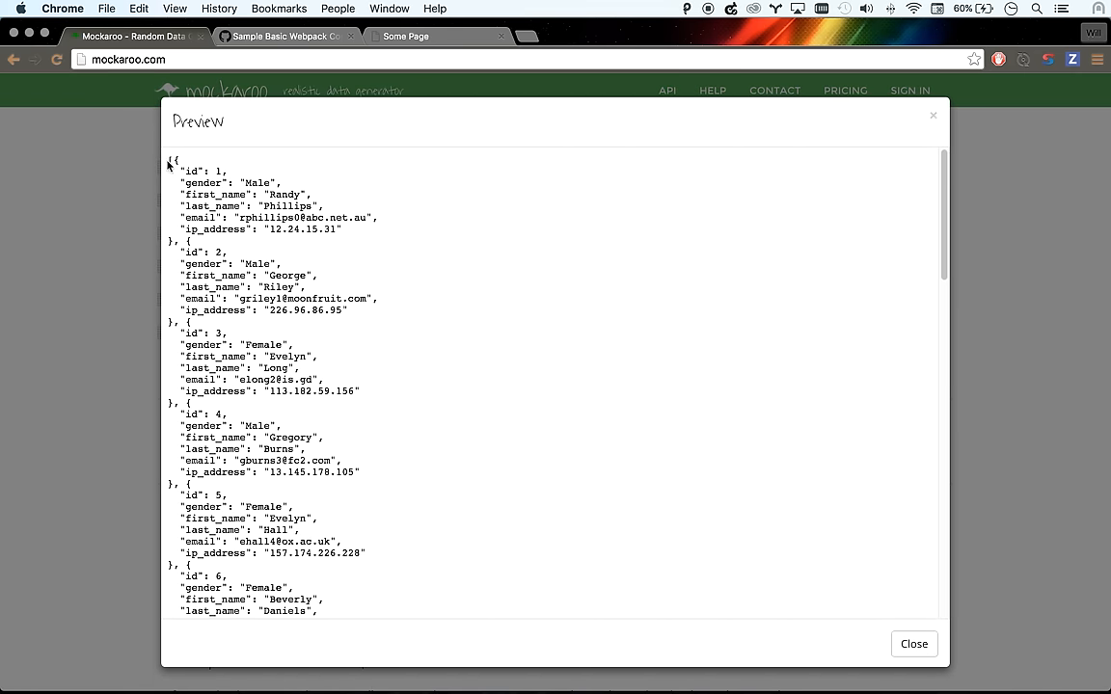
scroll("down", 3)
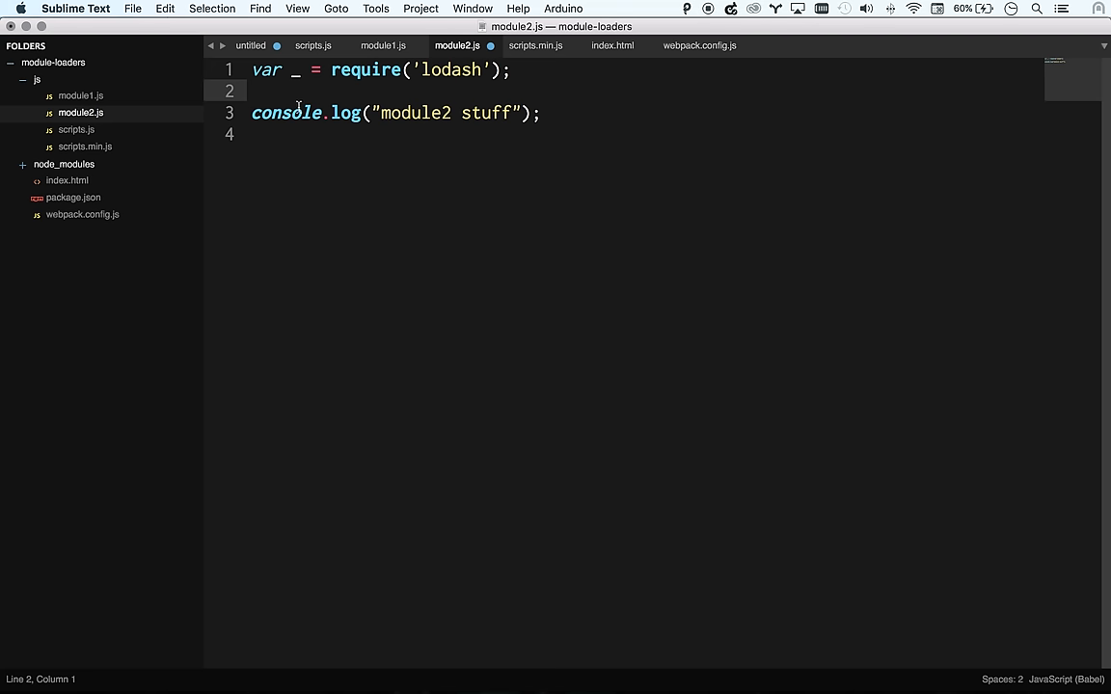
Add the people data and var femaleCount = _.filter(people, {gender: "Female"}).length
type("var people")
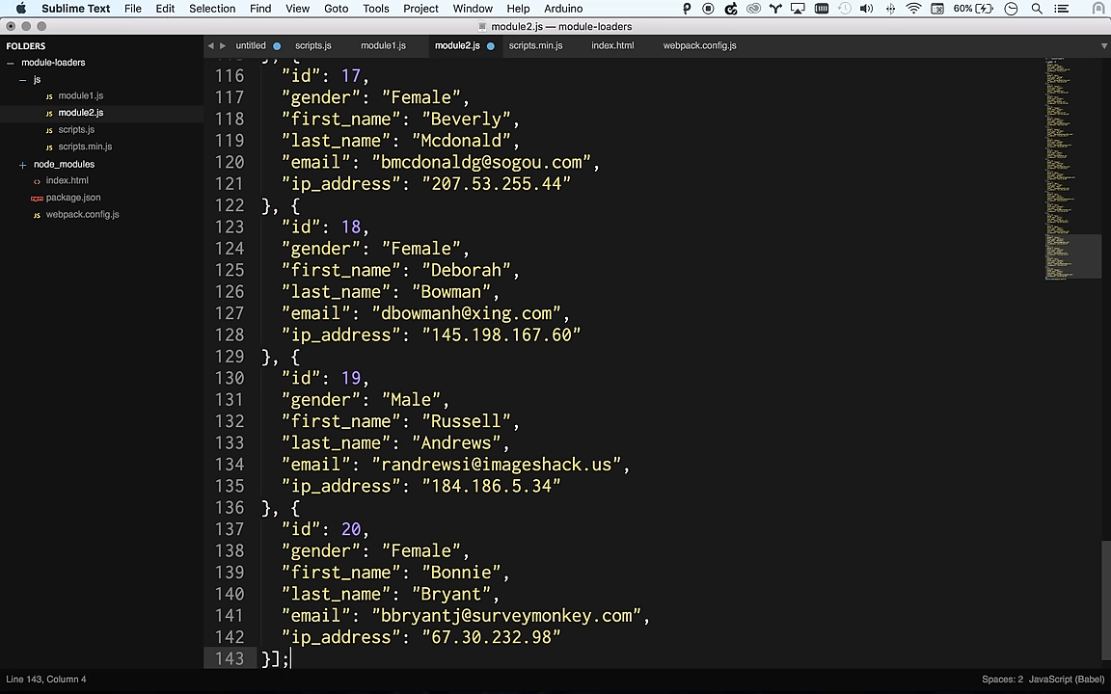
type("alert")
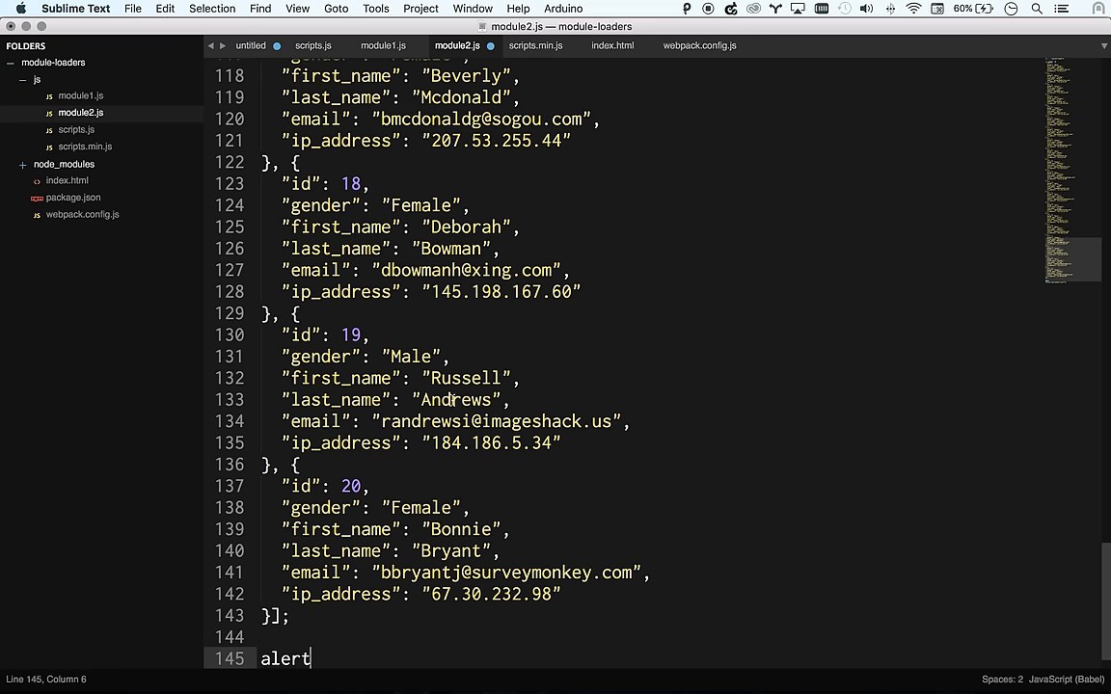
type("var")
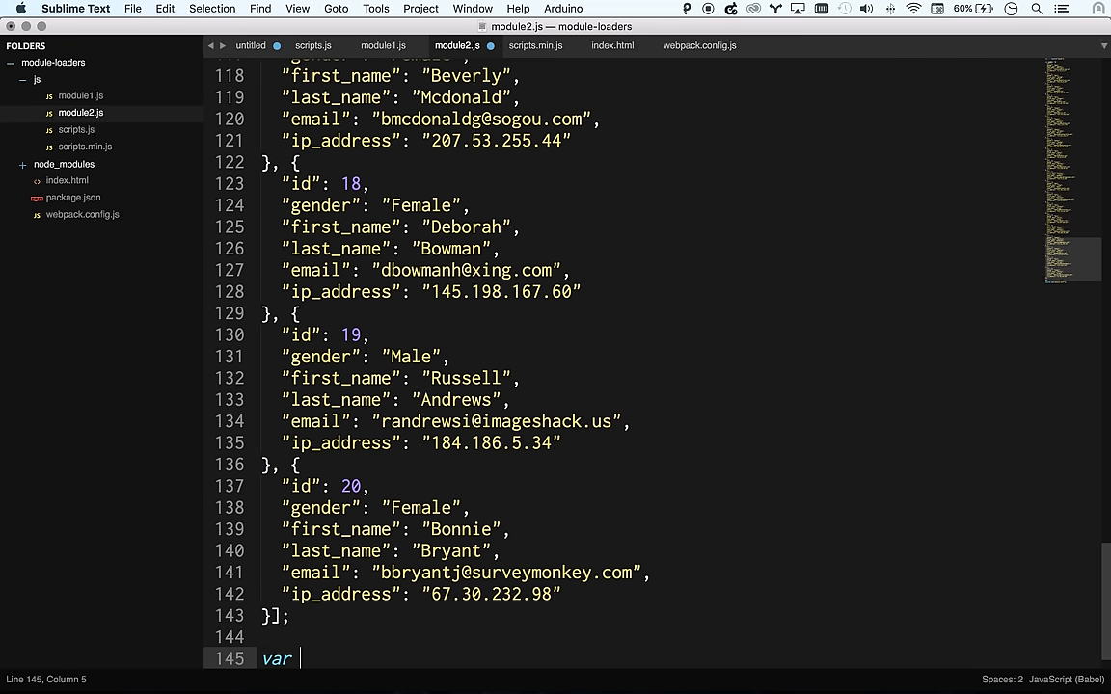
type("femaleCou")
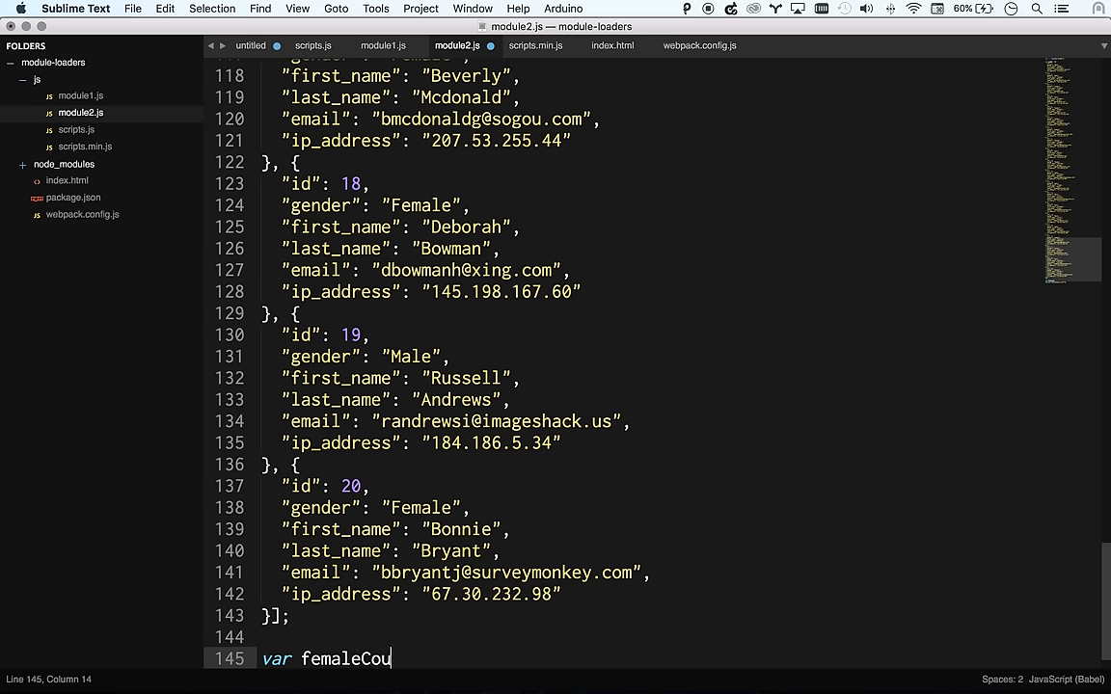
type("nt = _.")
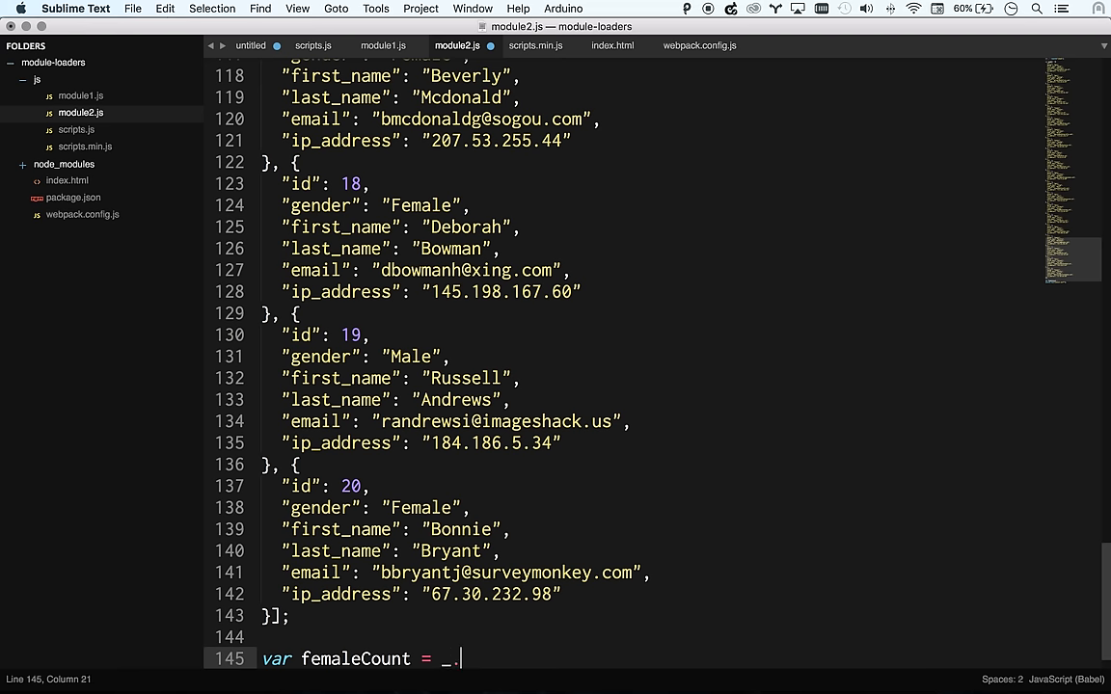
type("filter()")
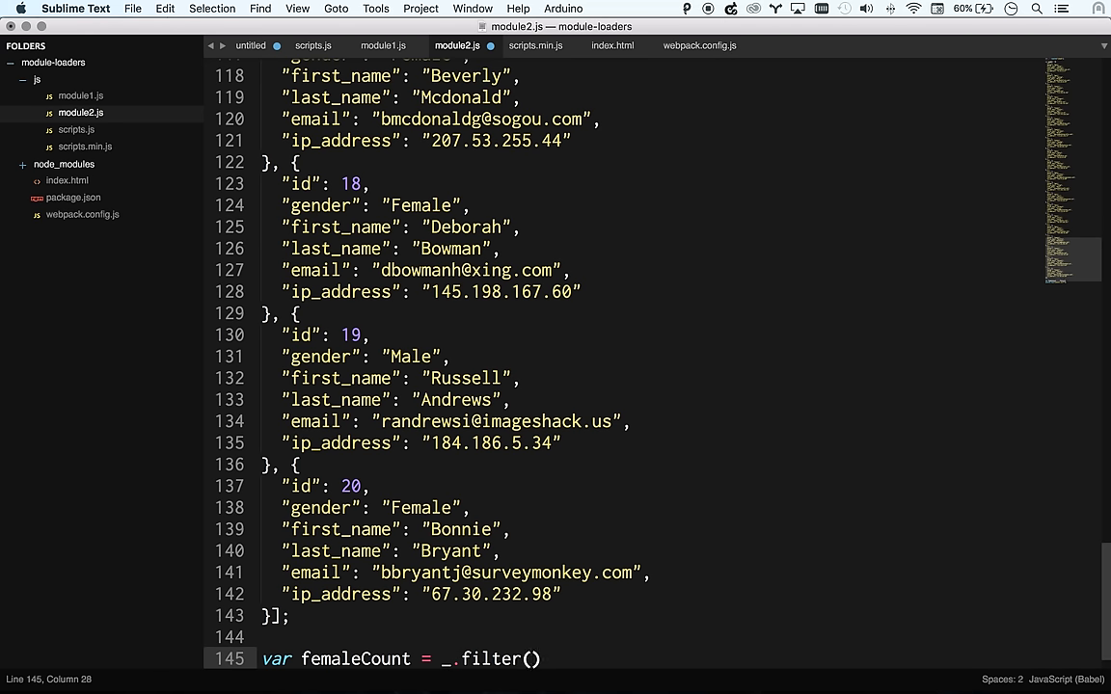
type("people, {}")
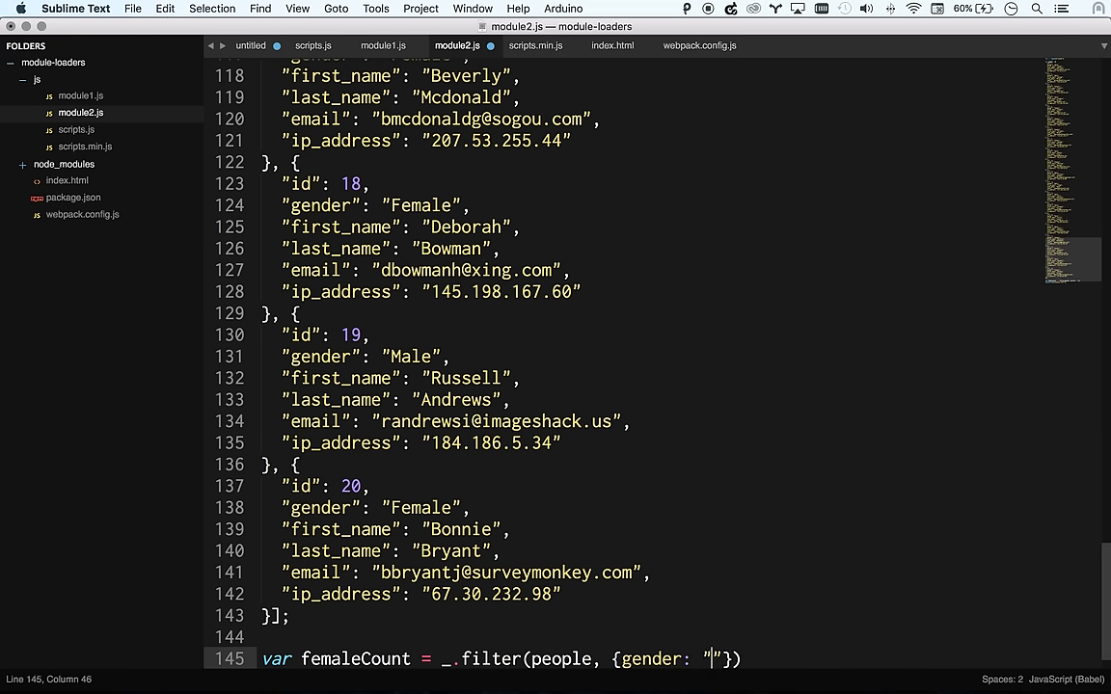
type("Female")
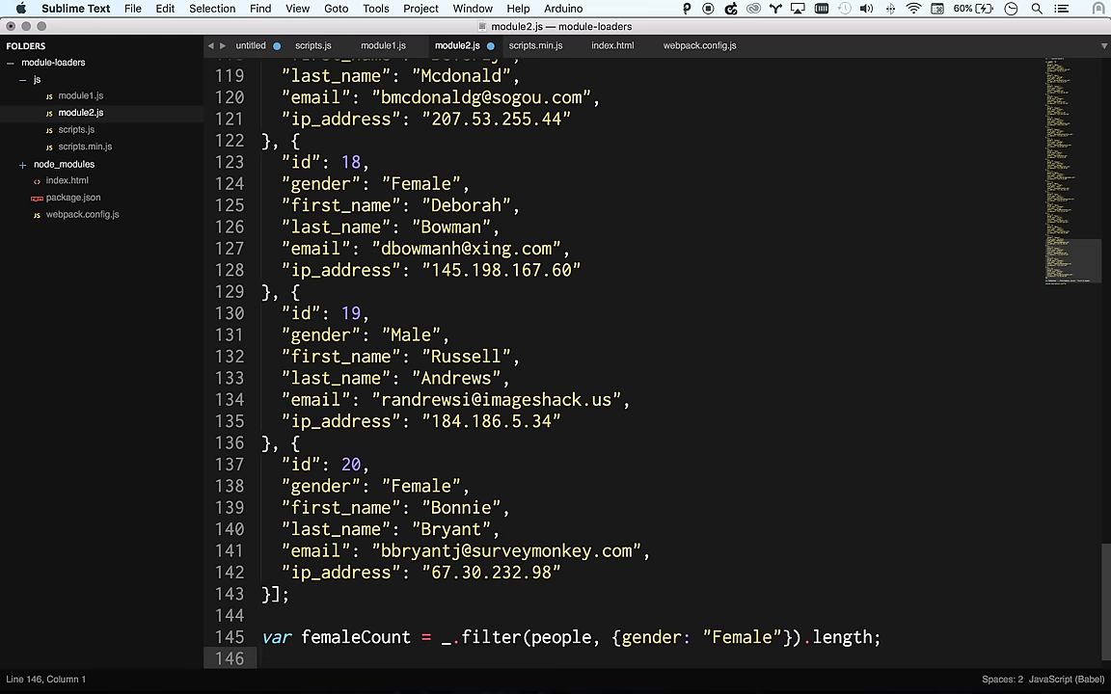
Add alert(femaleCount + " females!") and rebuild the bundle with webpack
type("alert()")
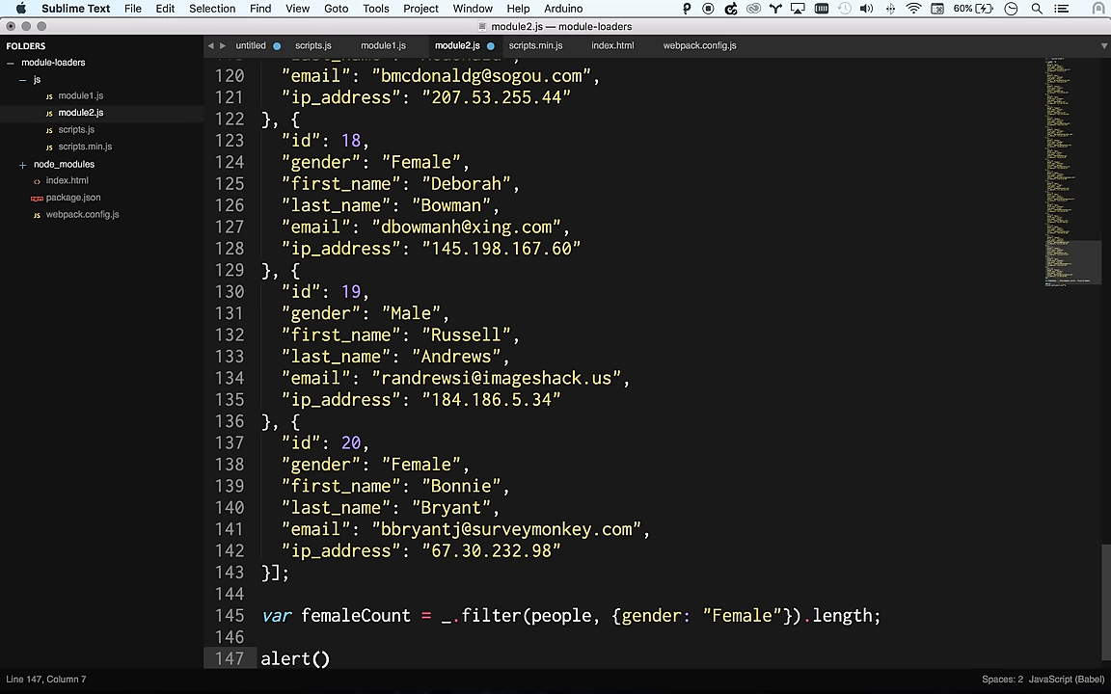
type("femaleCount +")
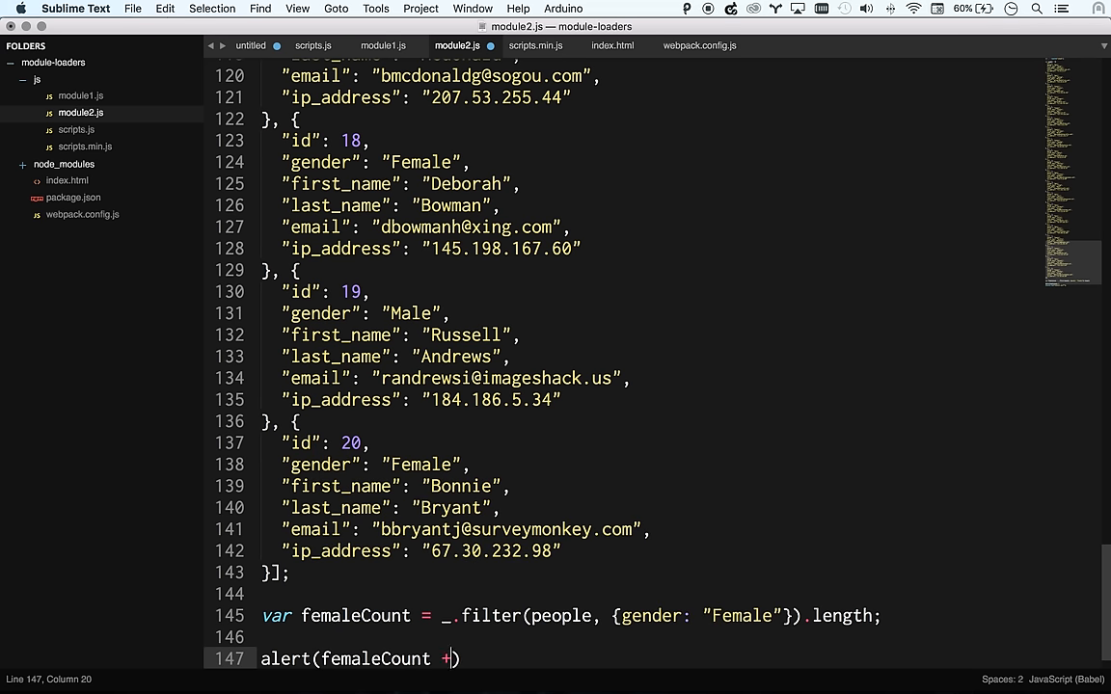
type("\" female\"")
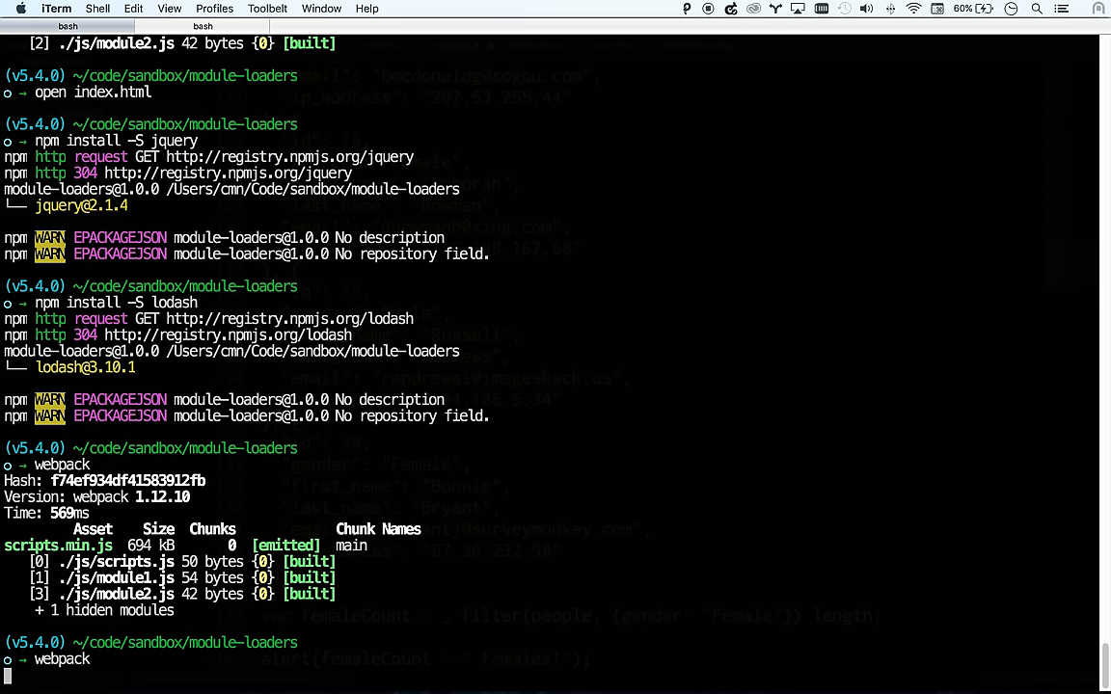
key("cmd+tab")
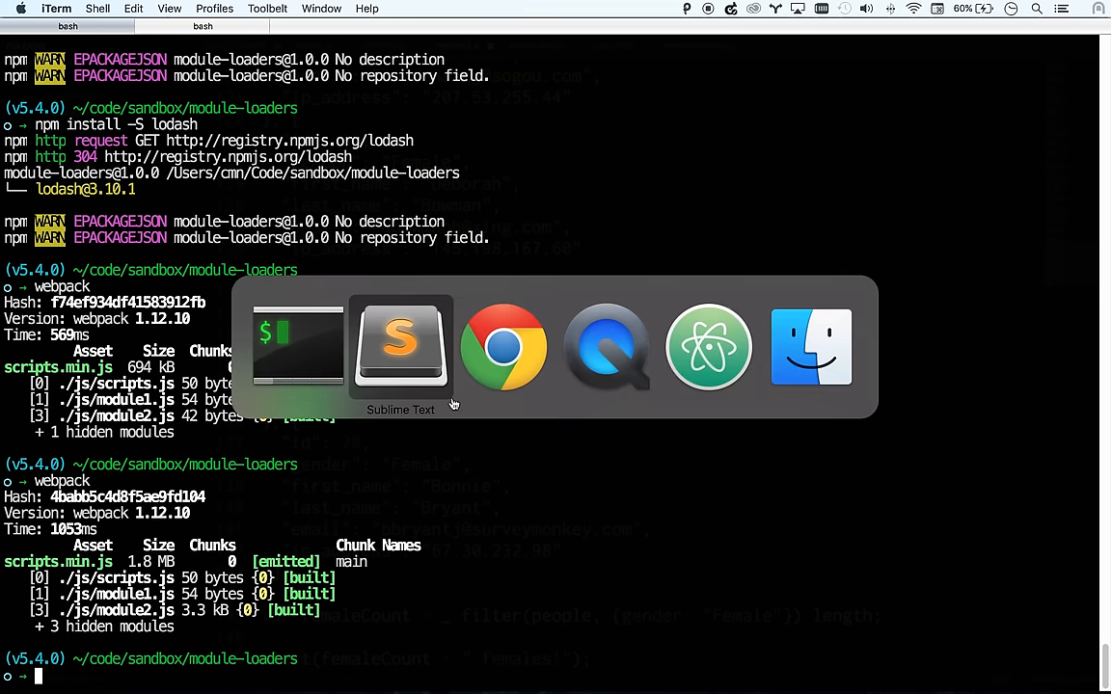
left_click(503, 347)
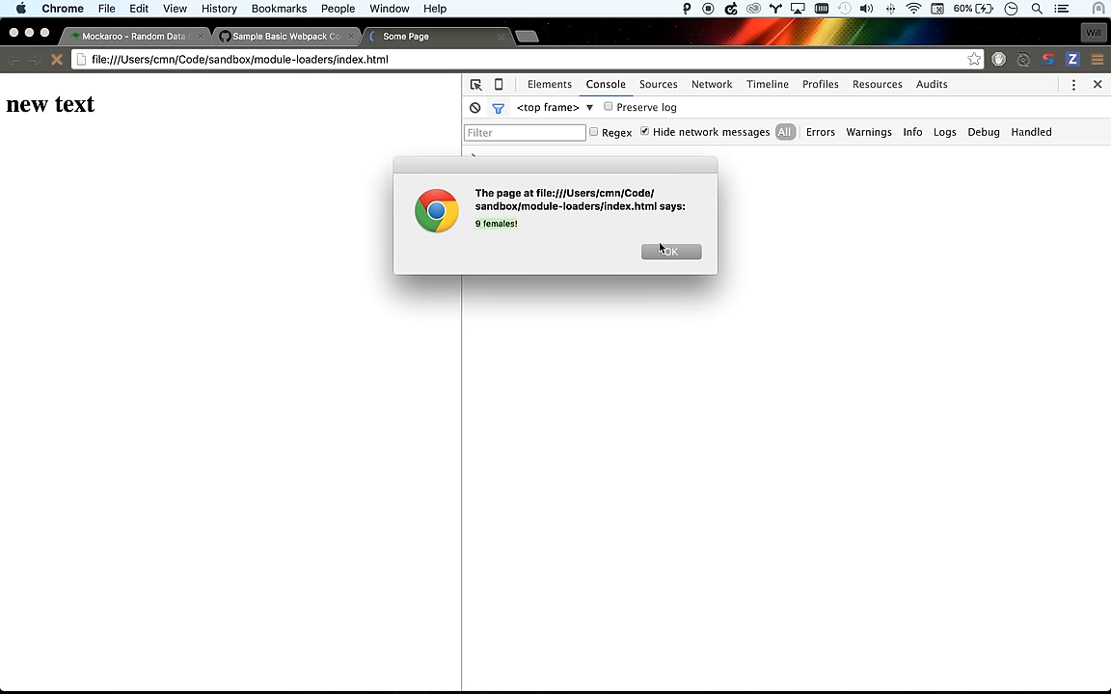
Dismiss the "9 females!" alert in Chrome
left_click(670, 251)
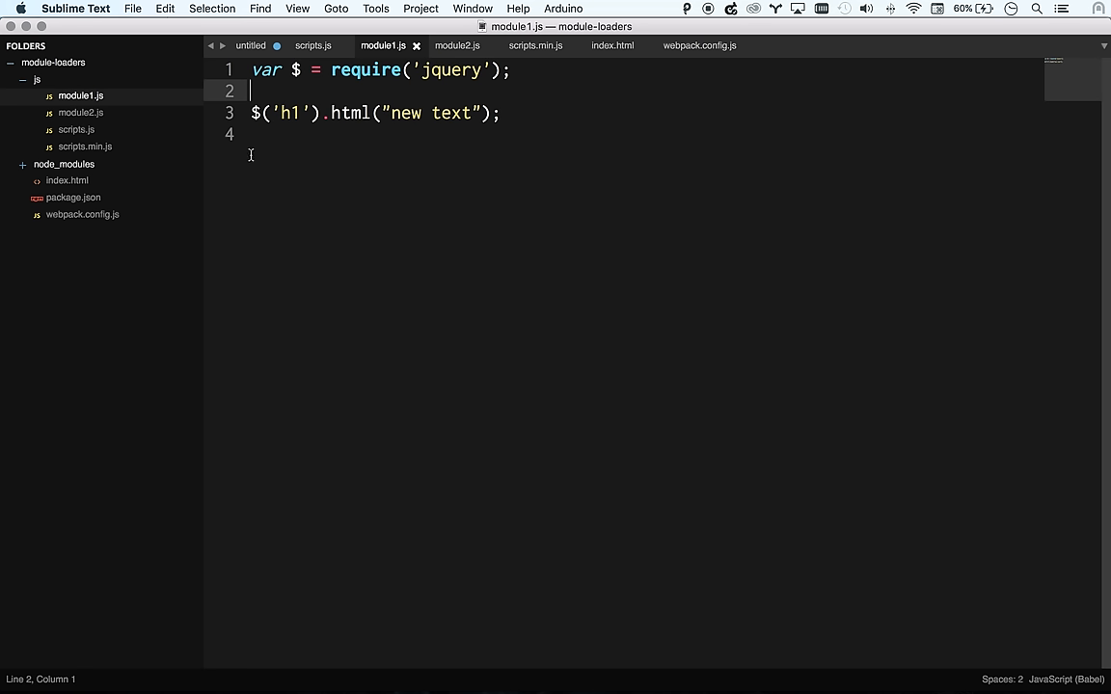
Review module1.js, then type a temporary formvalidation.js require in scripts.js
key("cmd+a")
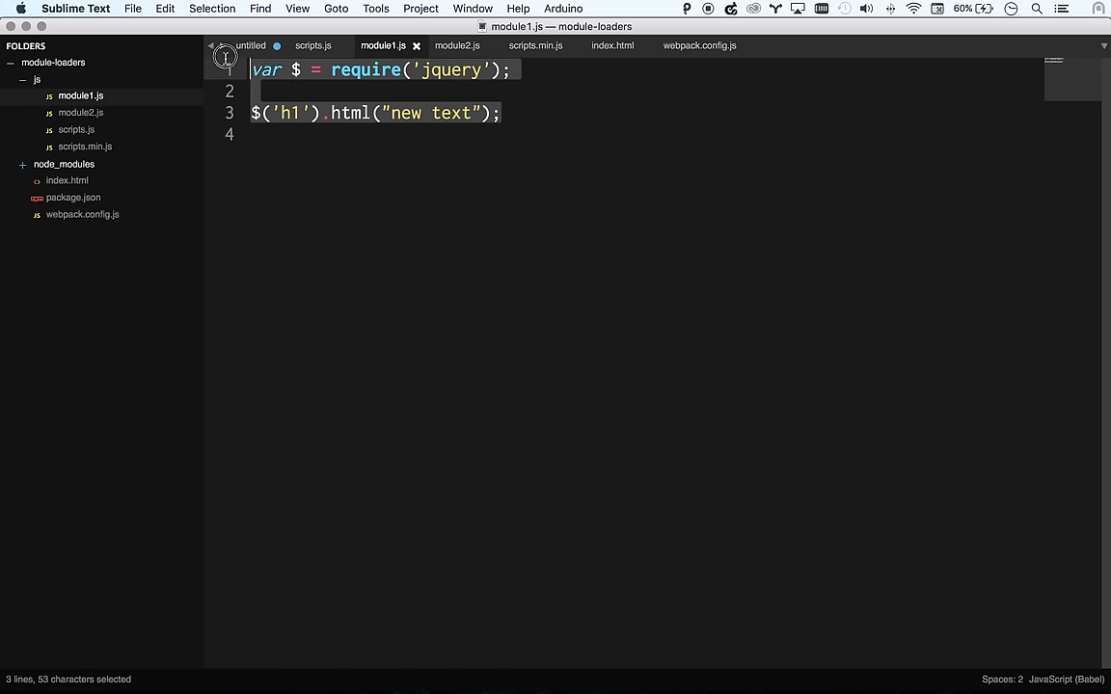
left_click(331, 137)
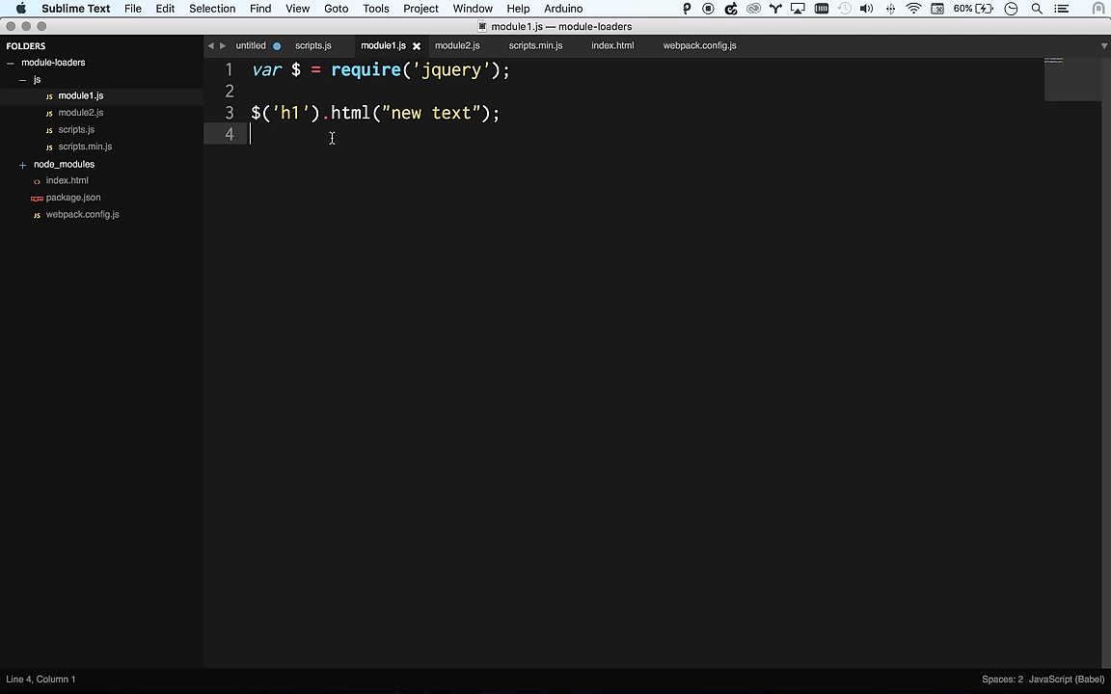
mouse_move(97, 113)
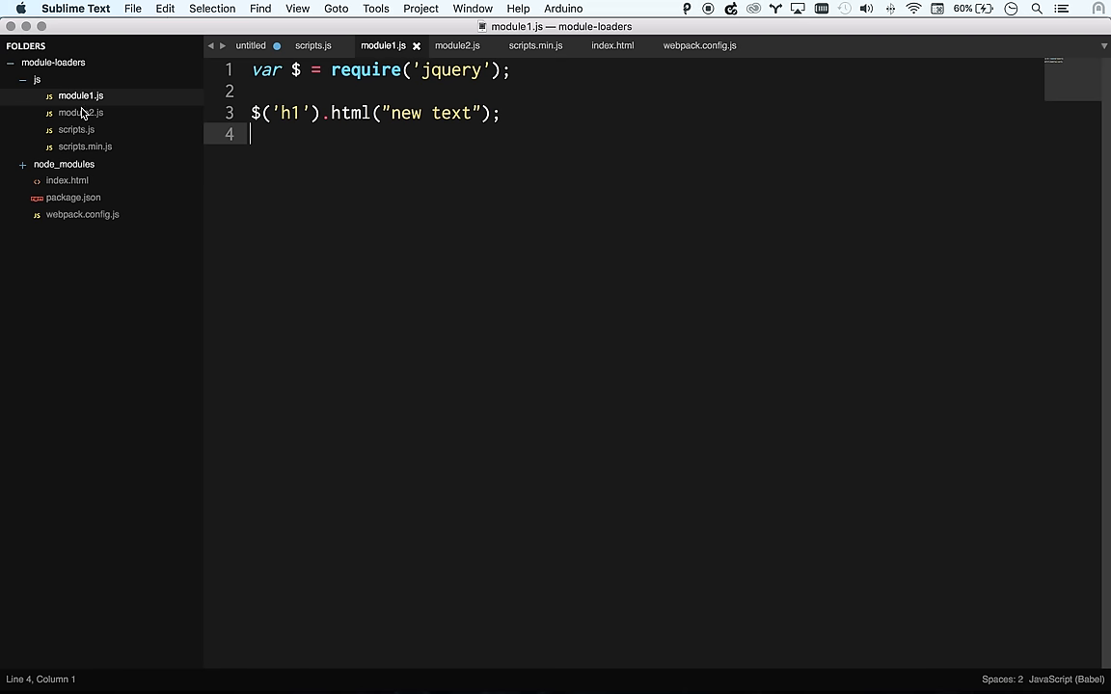
left_click(312, 45)
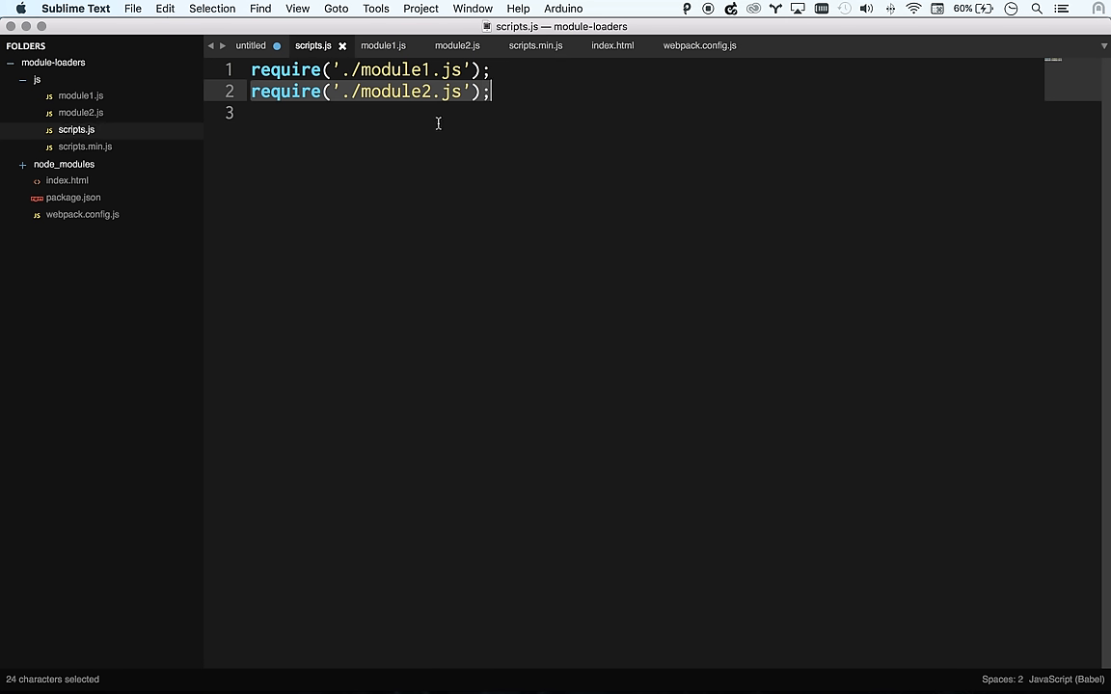
type("require('./")
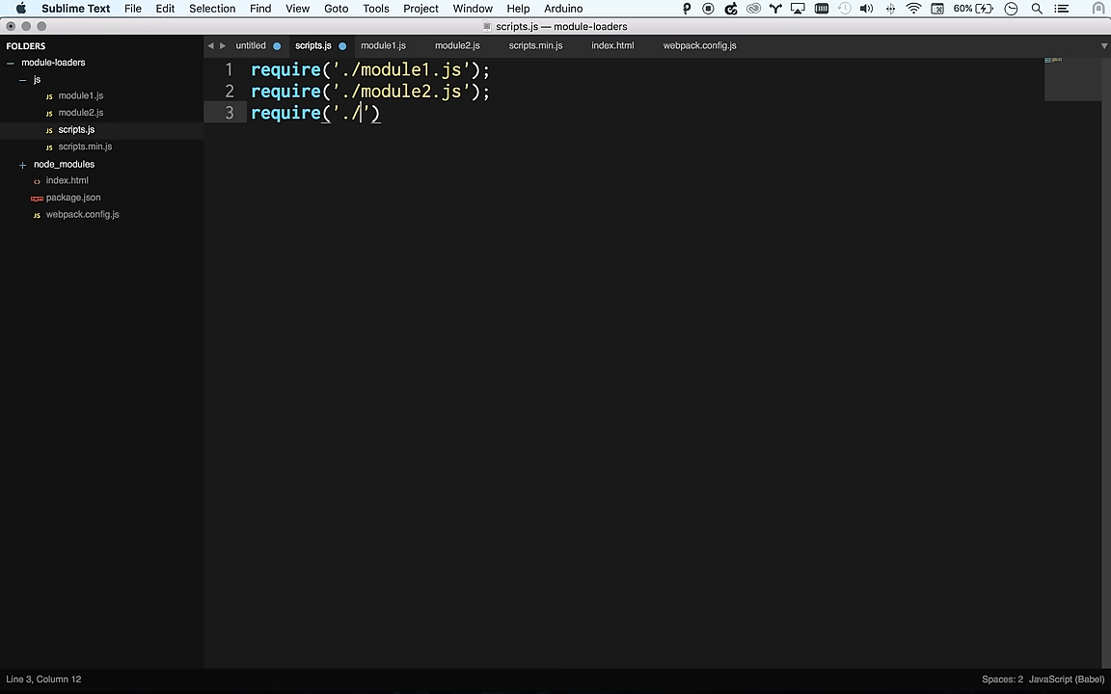
type("formvalidati")
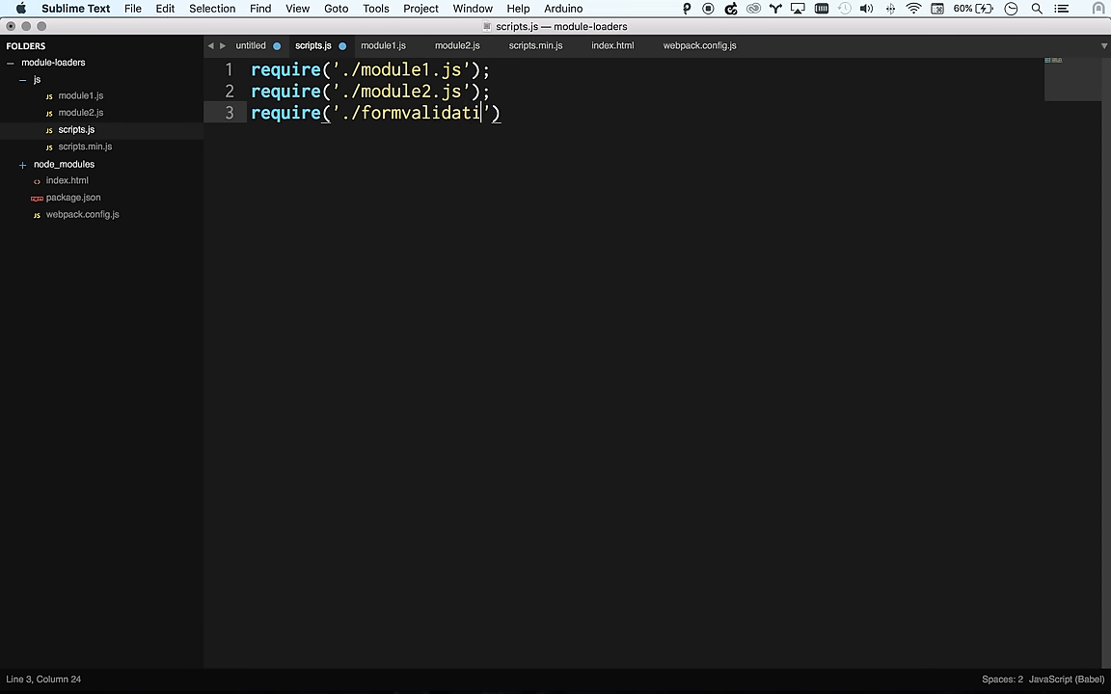
type("on.js');")
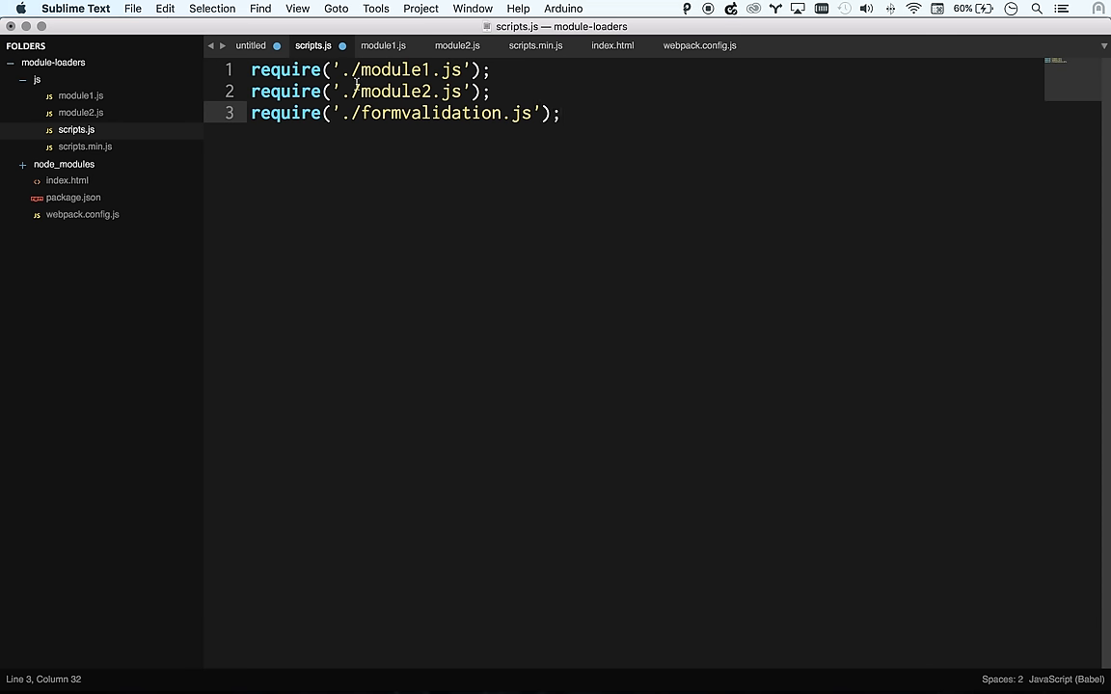
Browse module1.js and webpack.config.js, then return to scripts.js
left_click(383, 46)
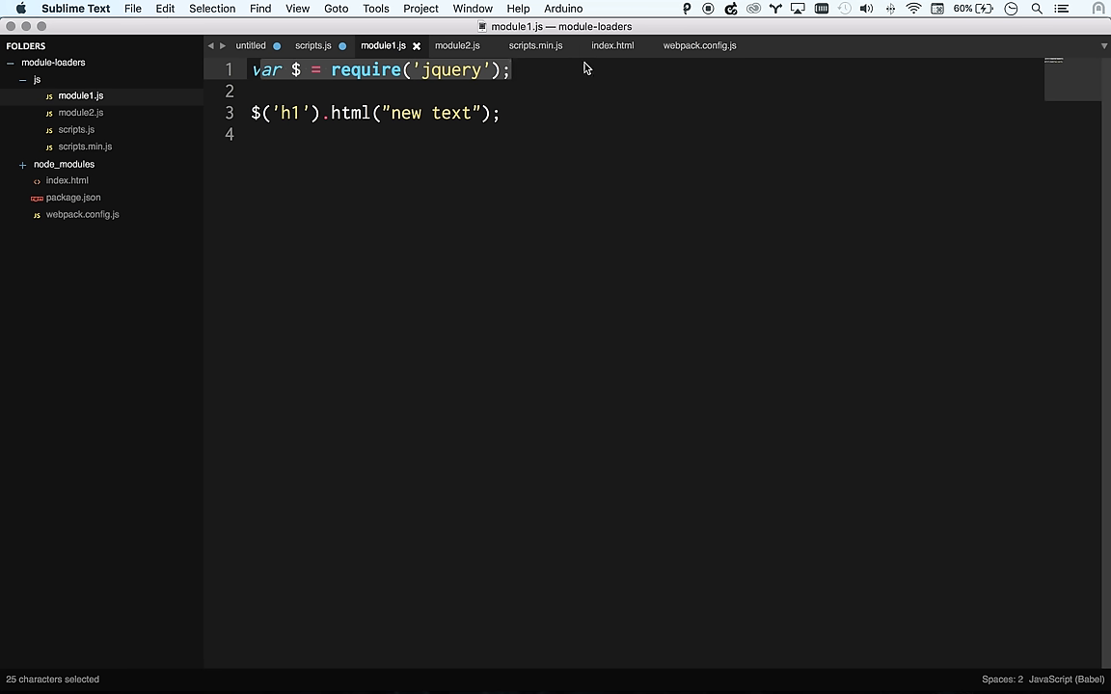
mouse_move(90, 138)
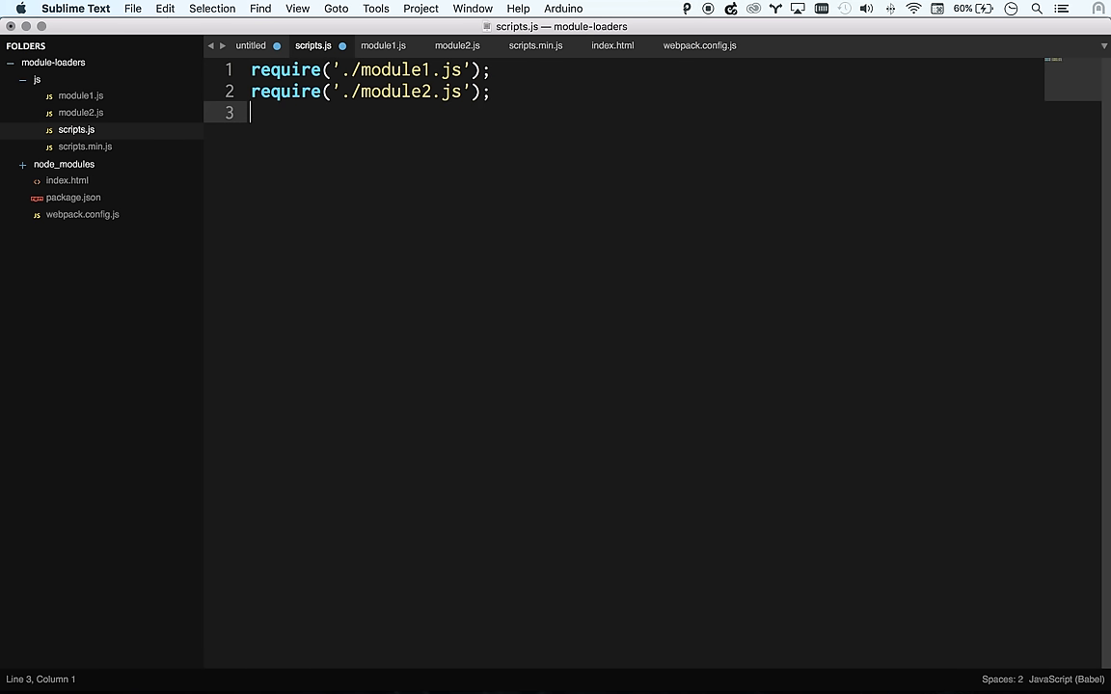
left_click(82, 214)
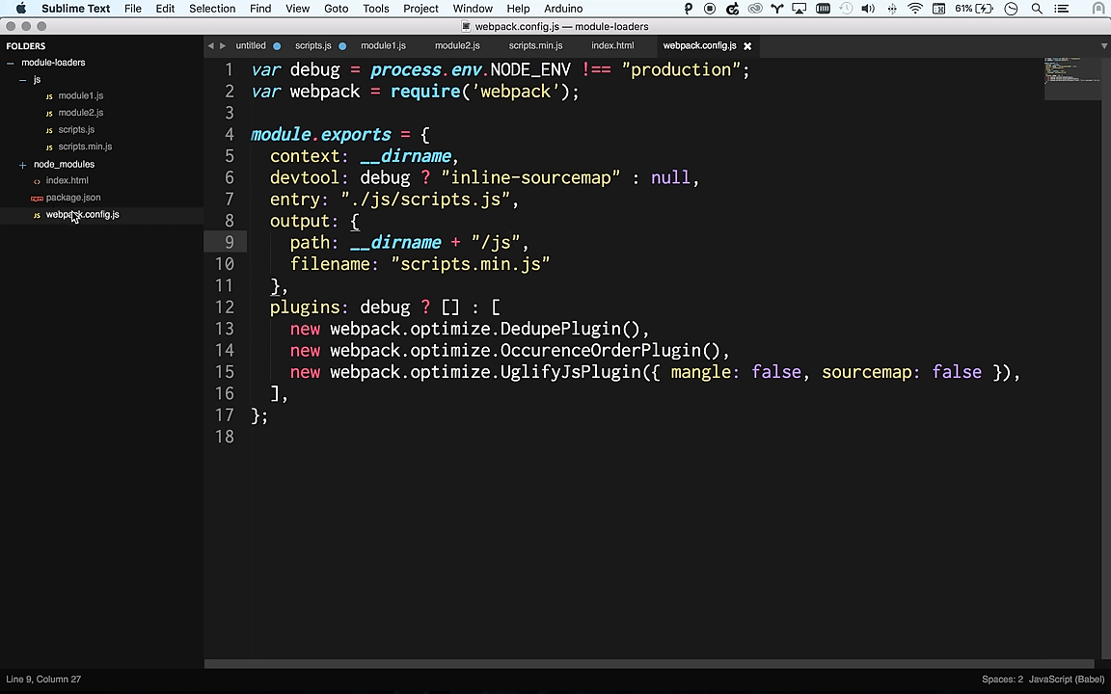
mouse_move(72, 202)
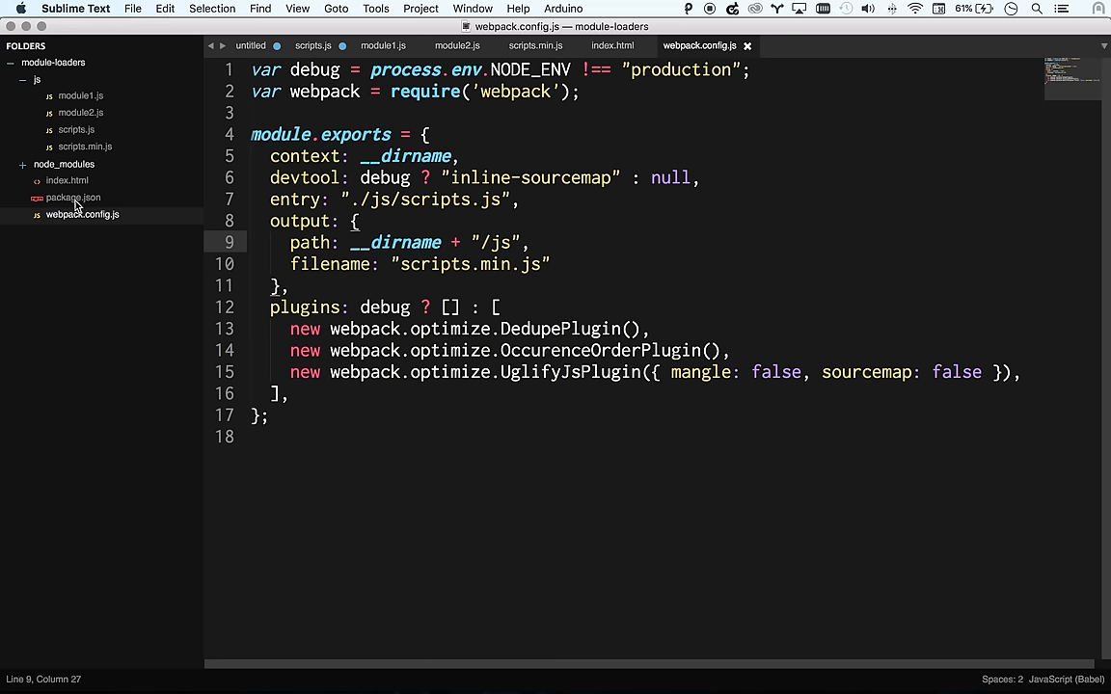
mouse_move(78, 129)
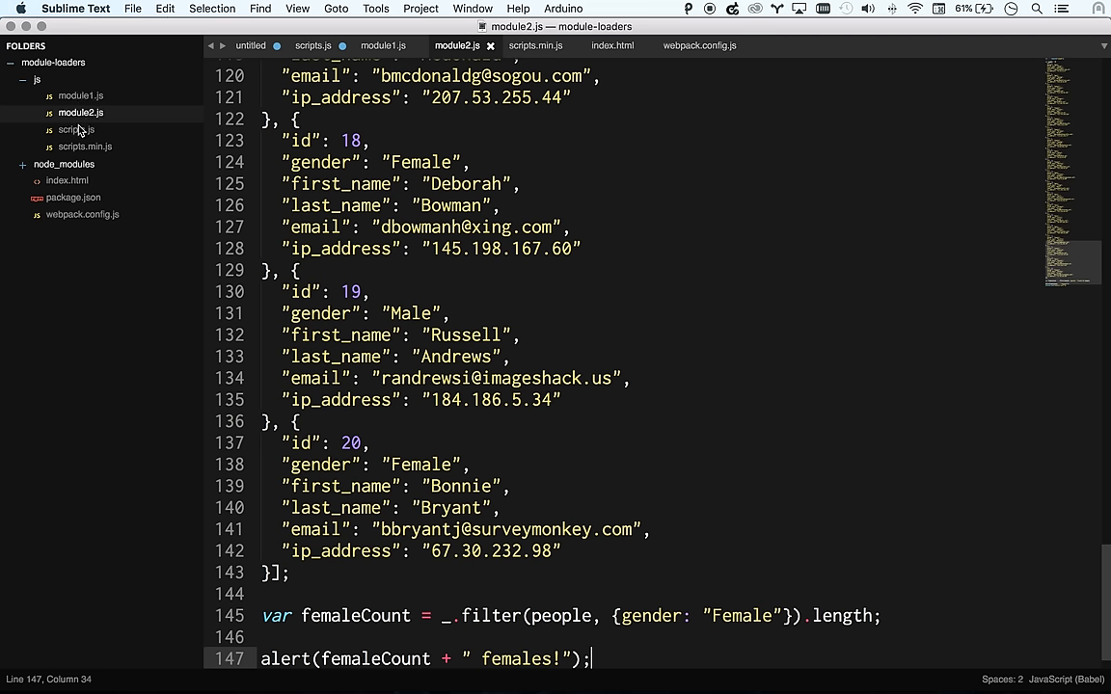
left_click(76, 130)
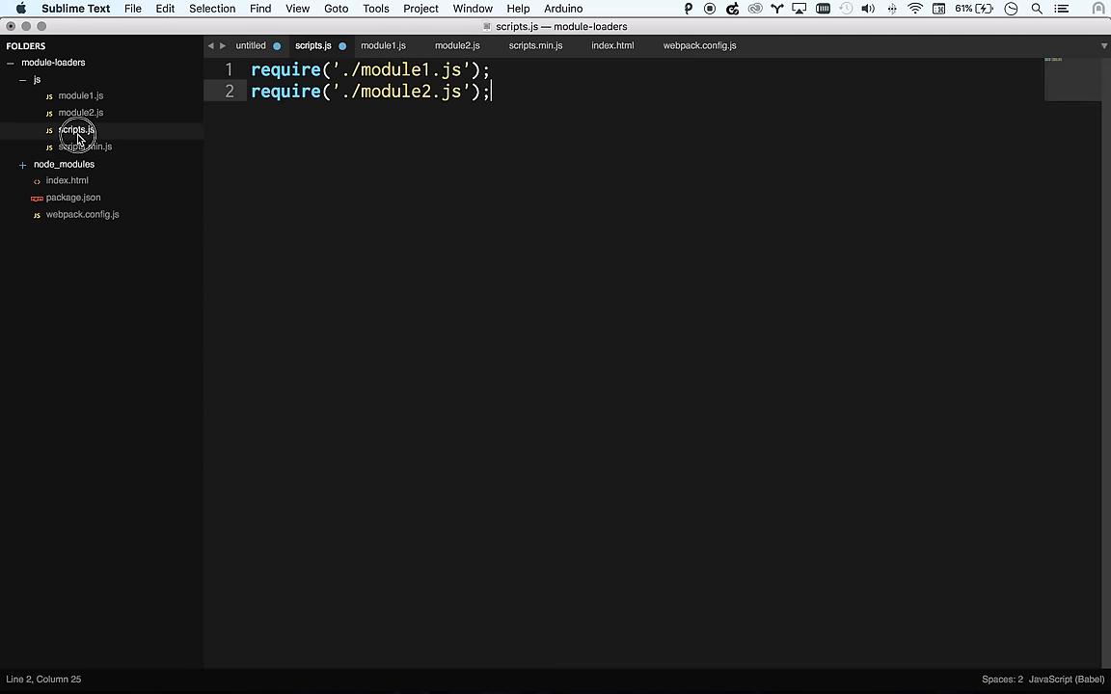